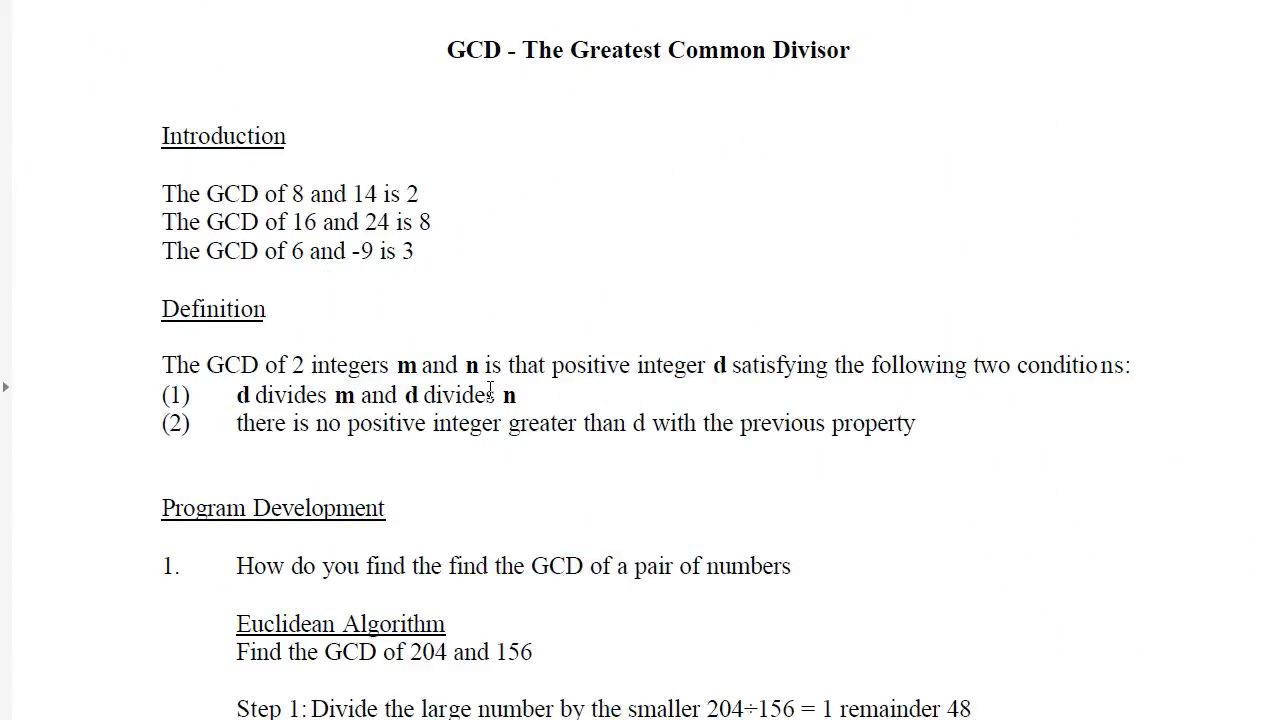
mouse_move(1147, 295)
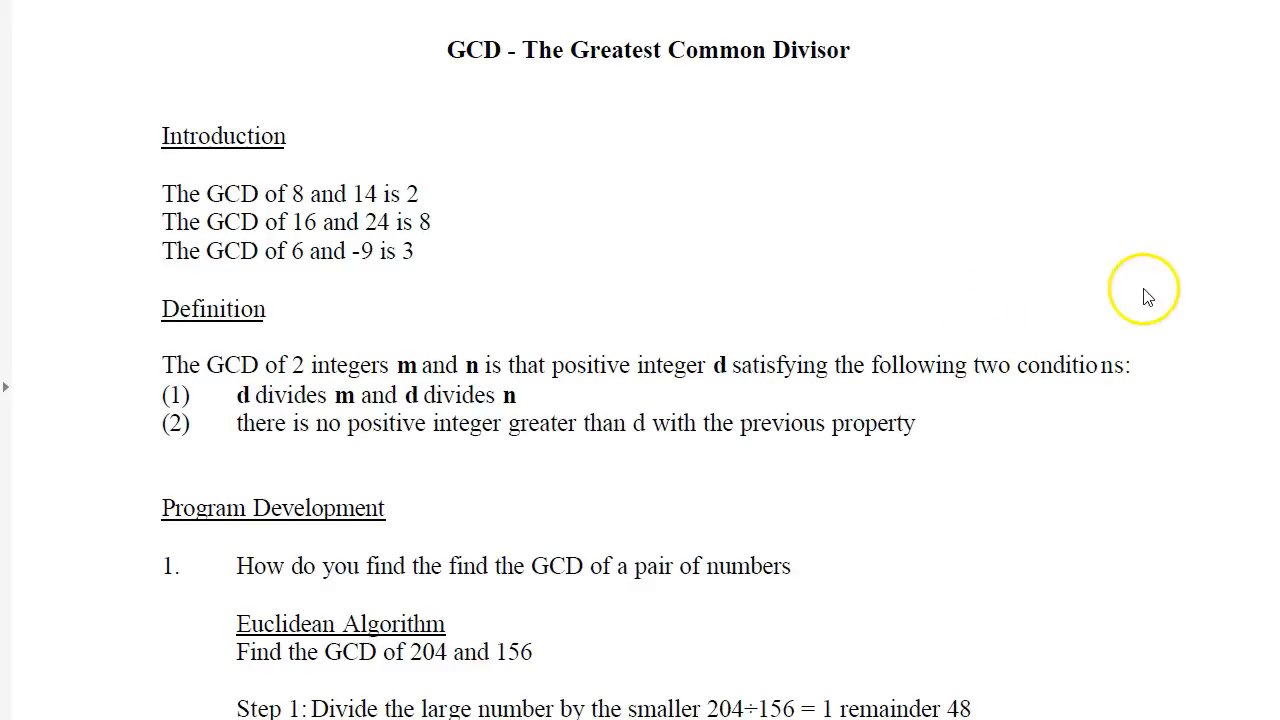
mouse_move(1038, 563)
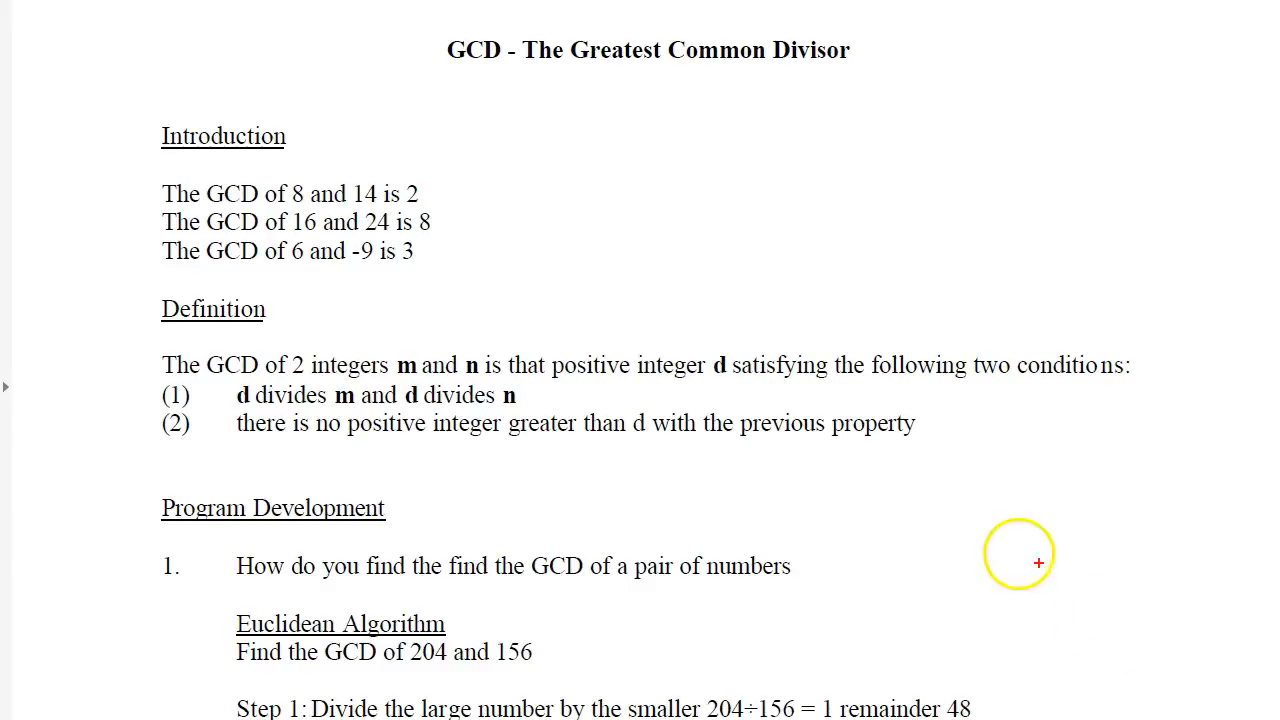
mouse_move(658, 108)
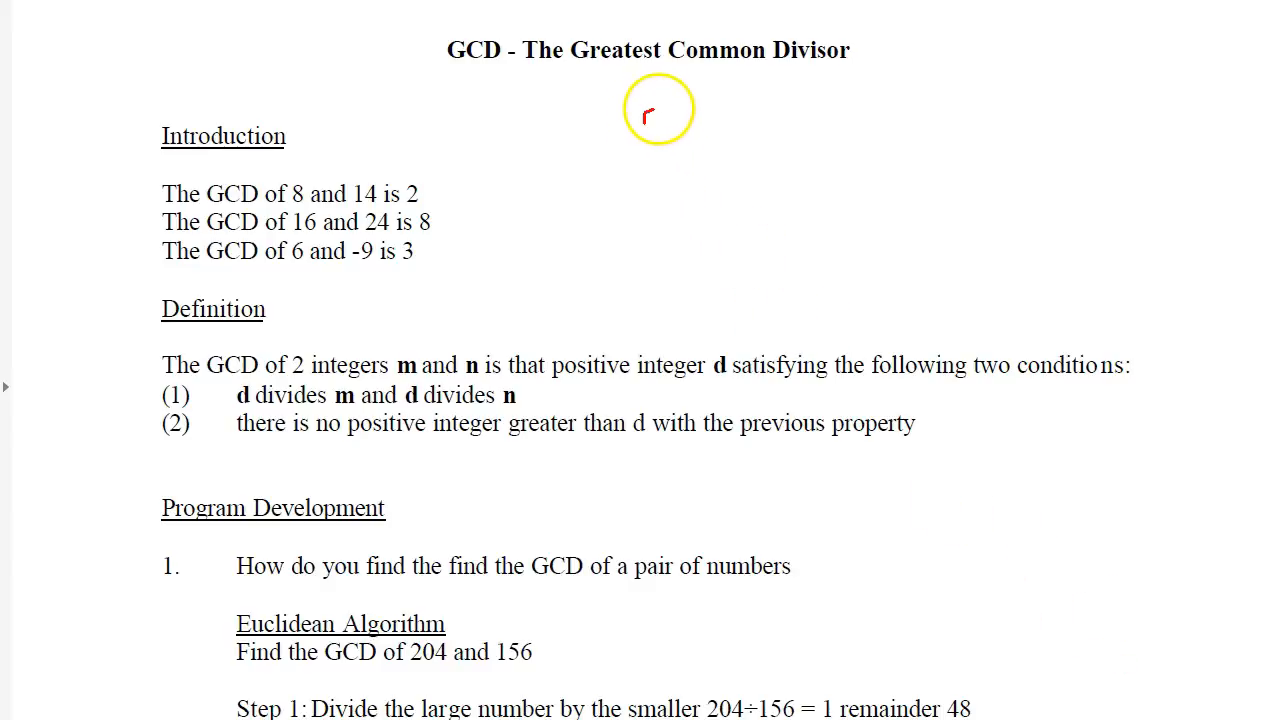
- Scroll the GCD handout to the three Euclidean steps for 204 and 156, ending at 12
drag(660, 110, 625, 185)
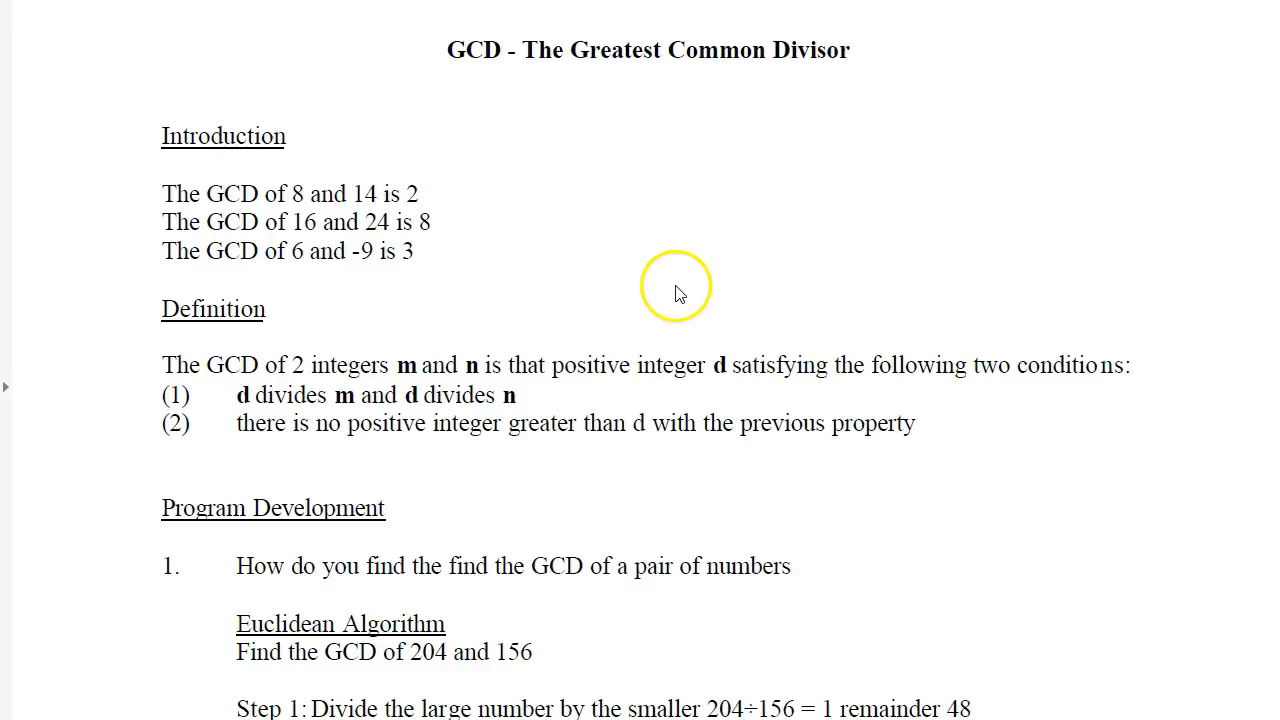
mouse_move(293, 205)
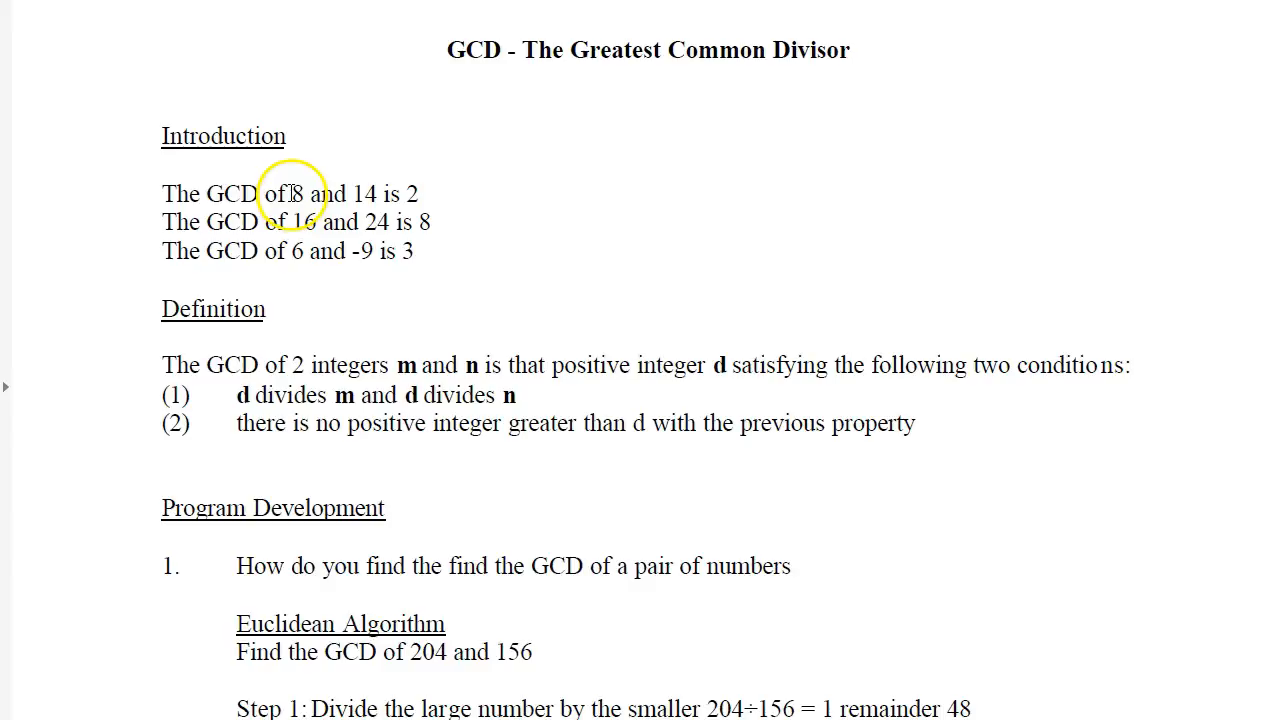
mouse_move(420, 193)
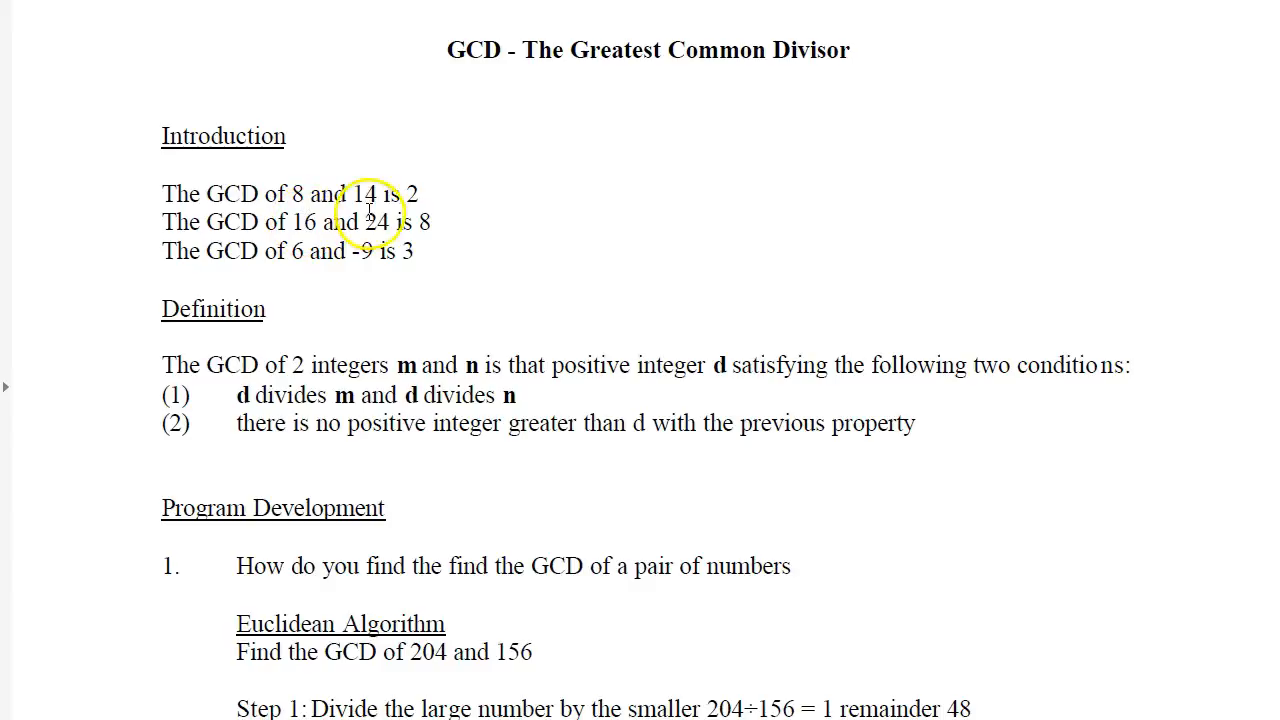
mouse_move(313, 230)
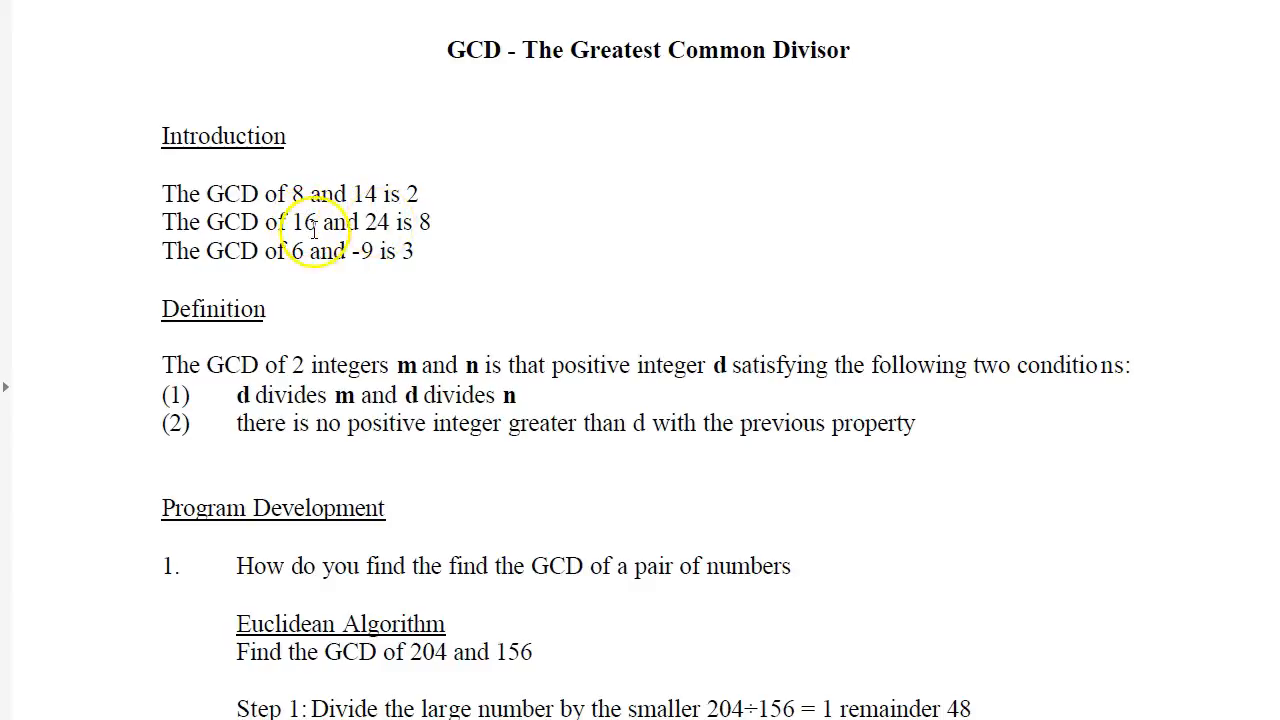
mouse_move(527, 217)
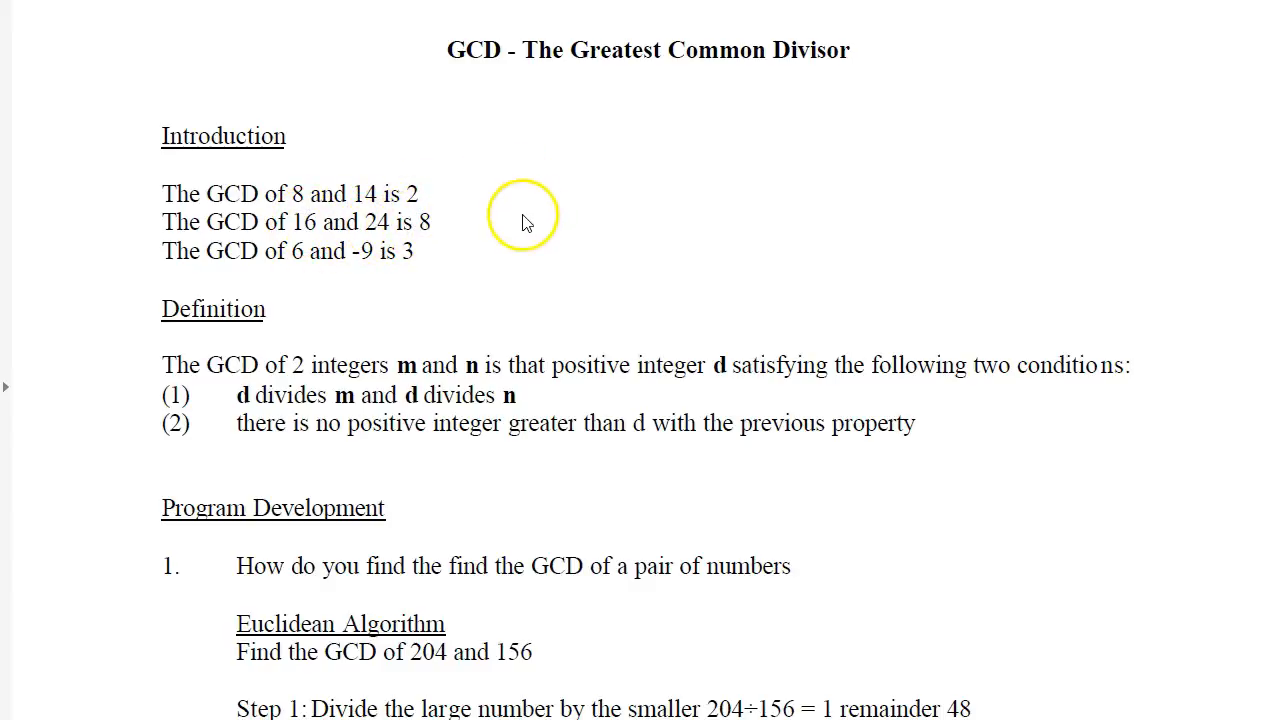
mouse_move(458, 266)
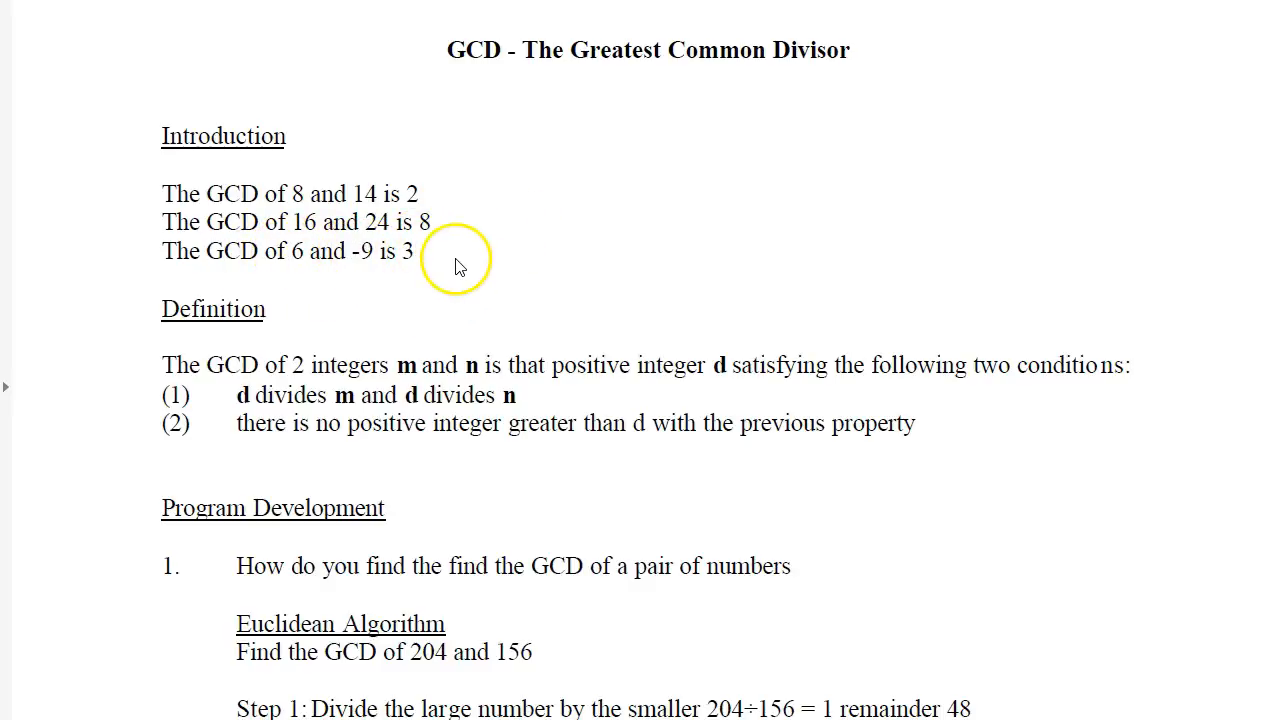
mouse_move(485, 218)
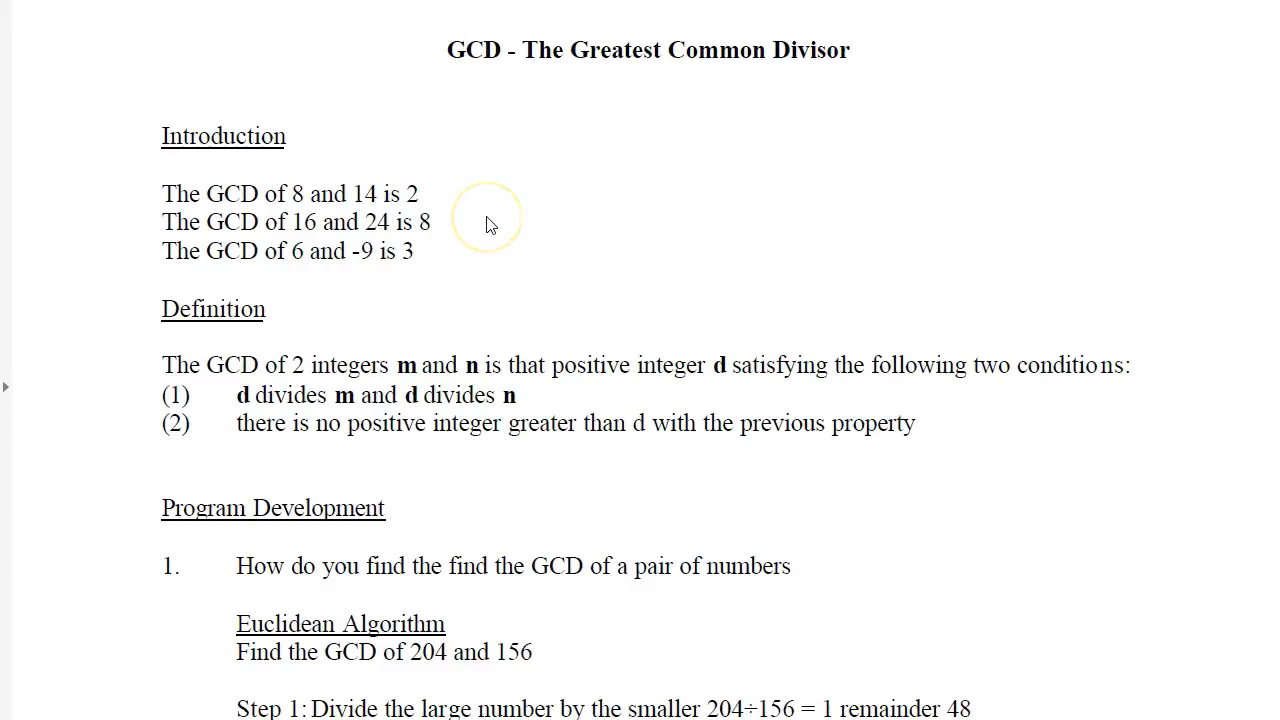
scroll(down, 3)
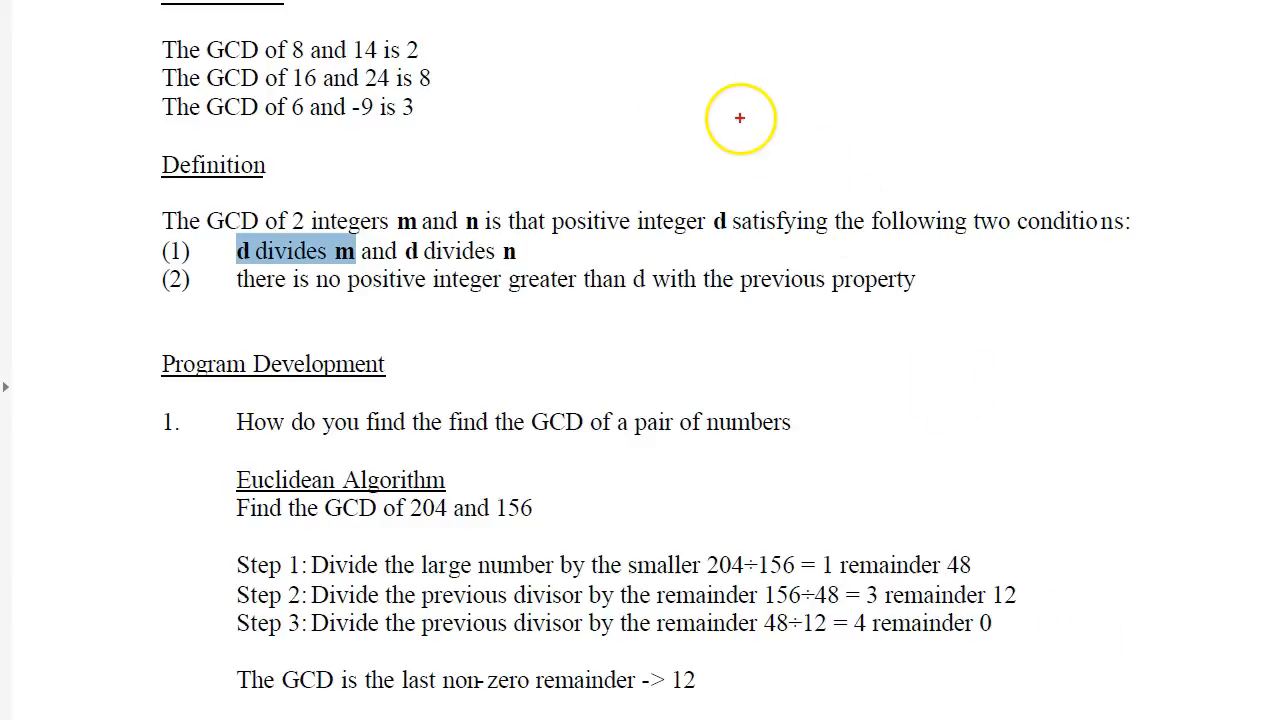
scroll(down, 3)
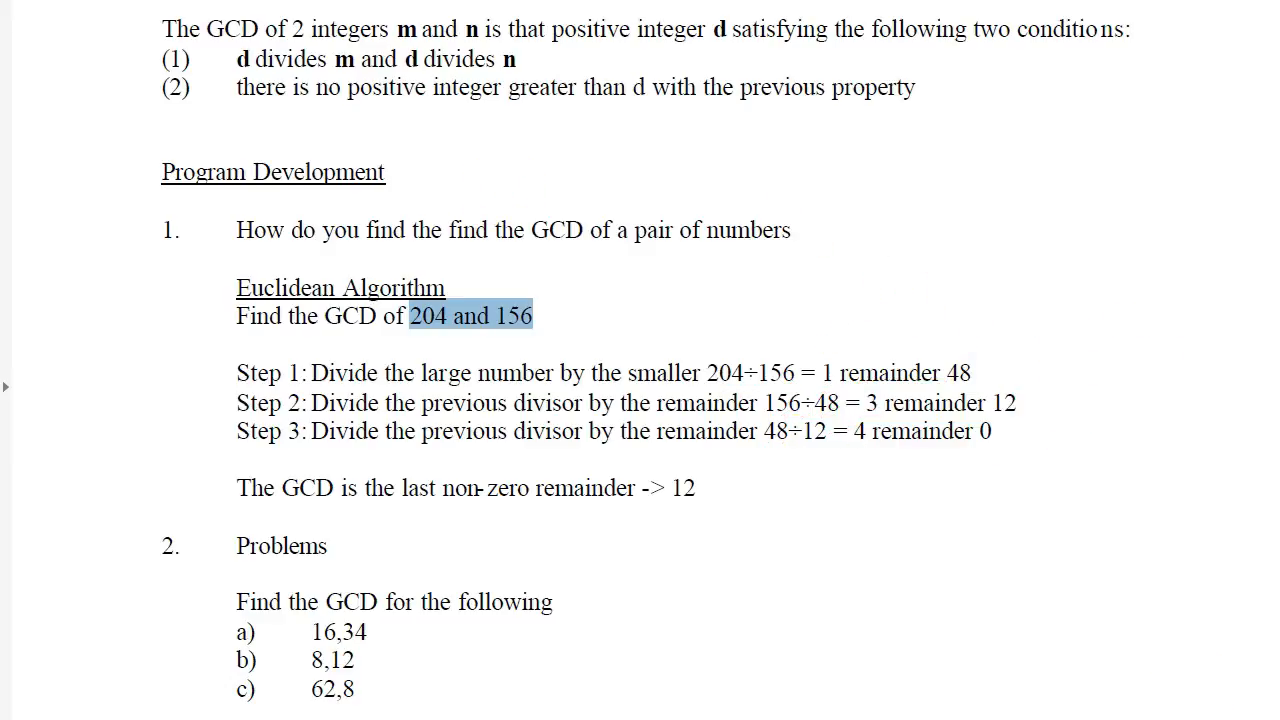
- Scroll to section 3's remainder questions and the R=0 stopping rule
scroll(down, 3)
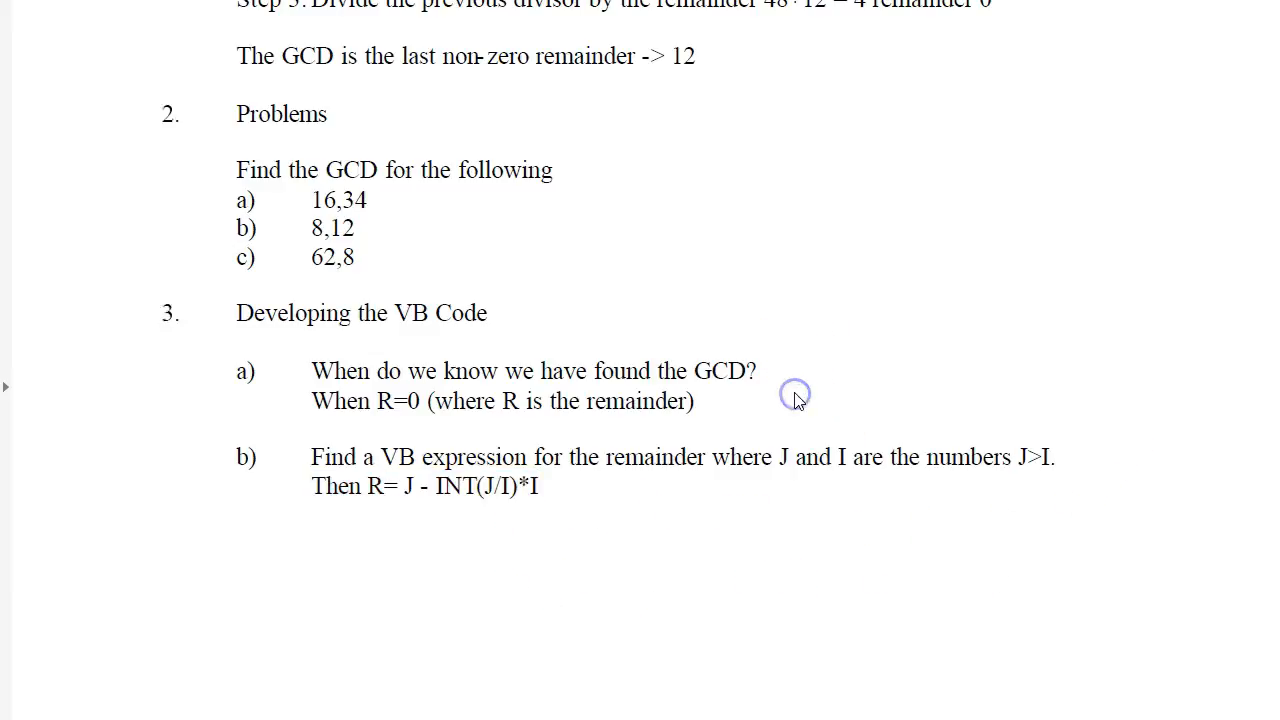
- Scroll to parts c and d: GCD=I when R=0, otherwise J=I, I=R and retest
scroll(down, 3)
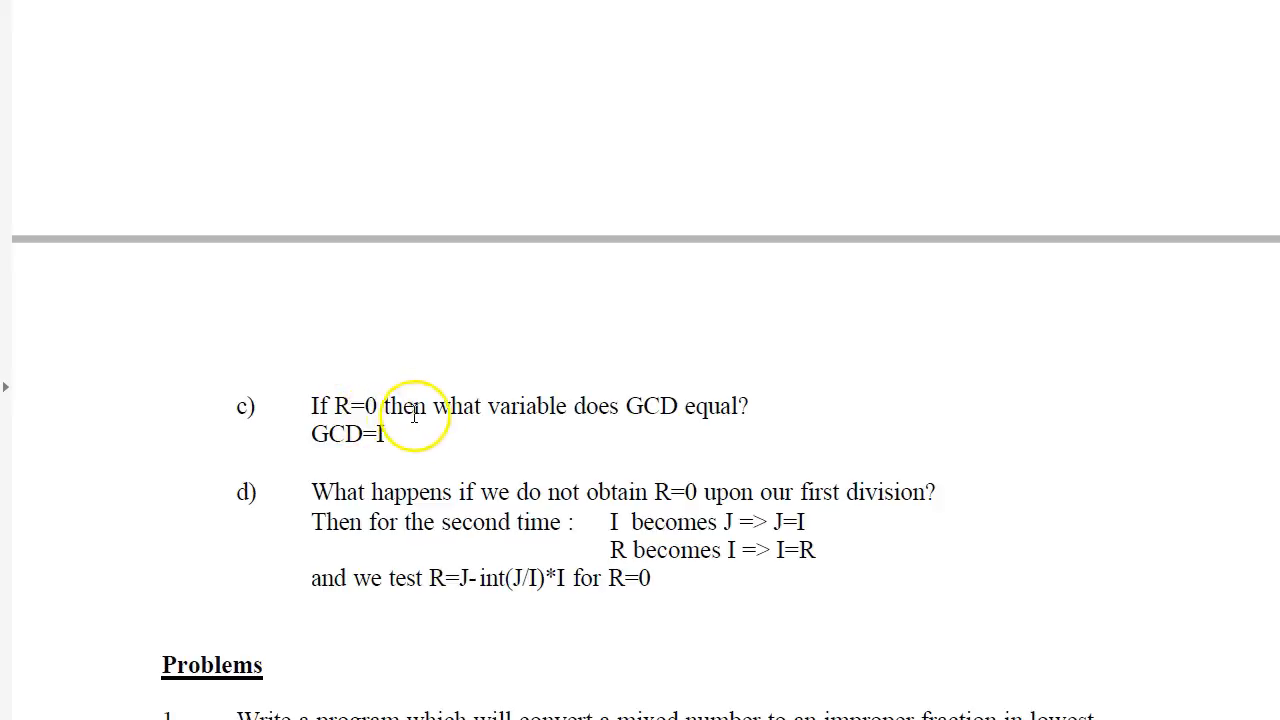
mouse_move(750, 408)
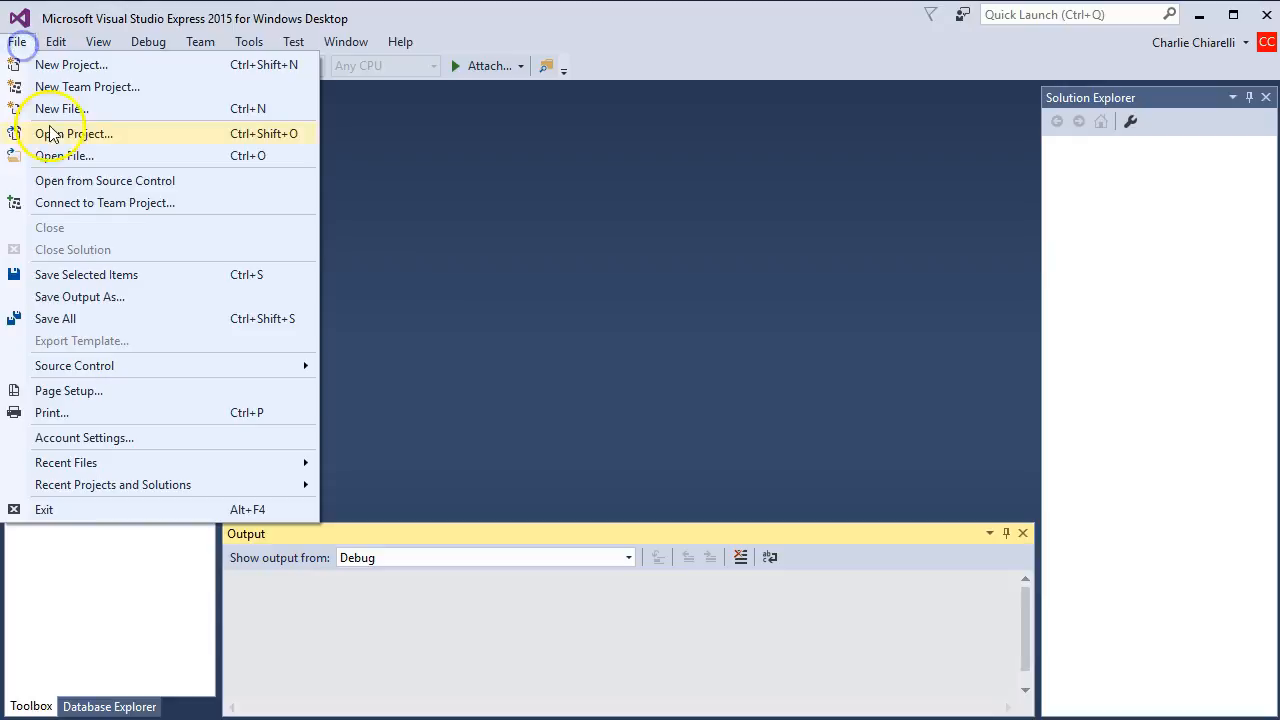
- Open the GCD solution so FrmGCD.cs [Design] shows the GCD, LCM and Exit buttons
click(75, 133)
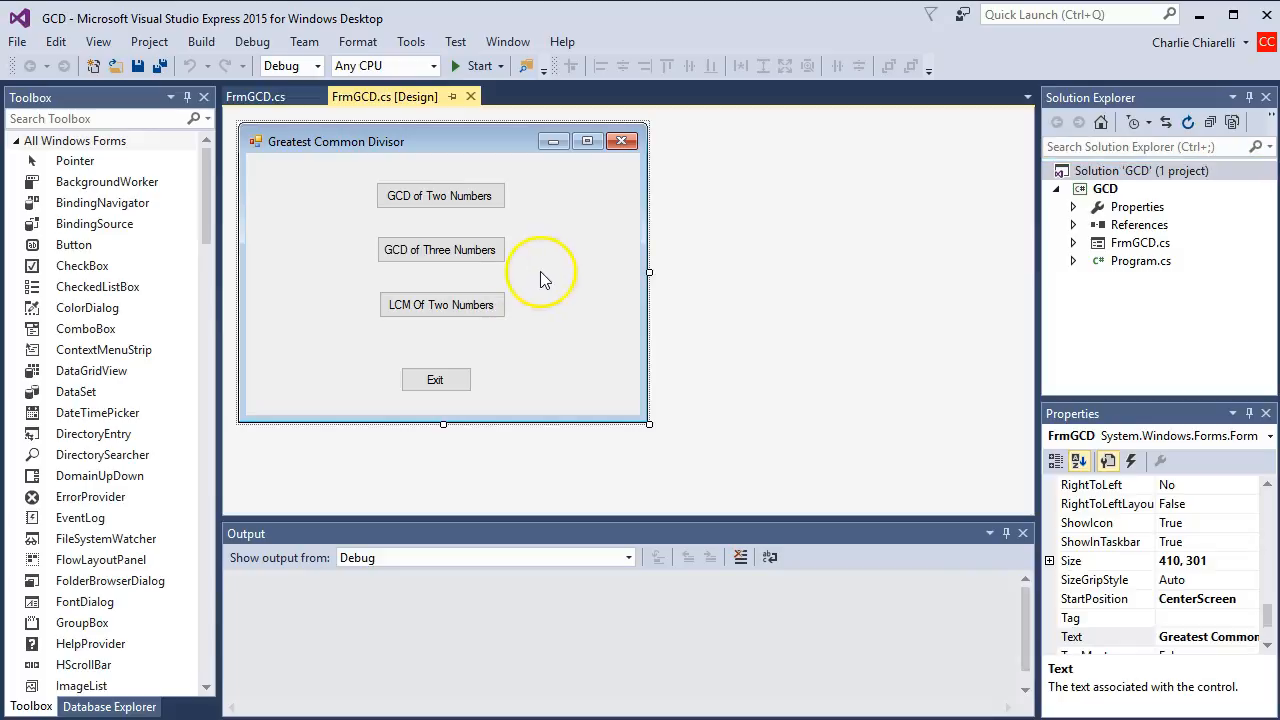
mouse_move(435, 68)
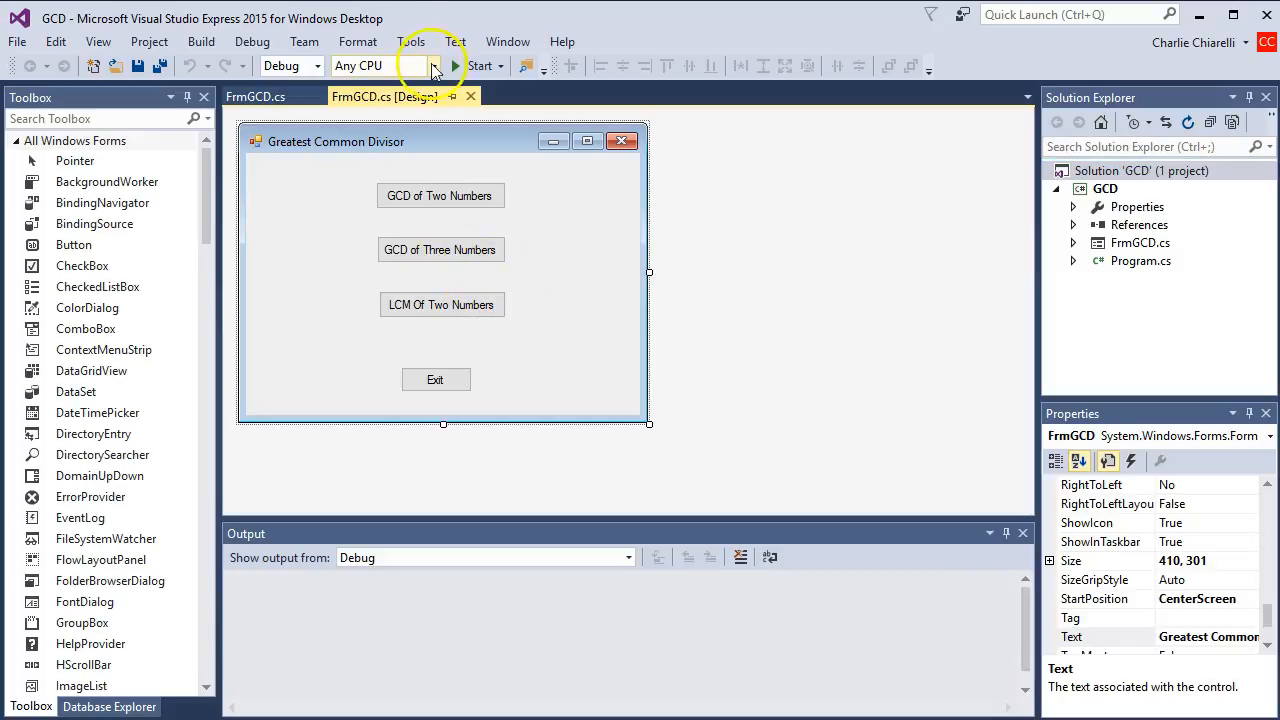
- Run the GCD app, enter 24 as the second integer, see GCD 8, then exit
click(480, 65)
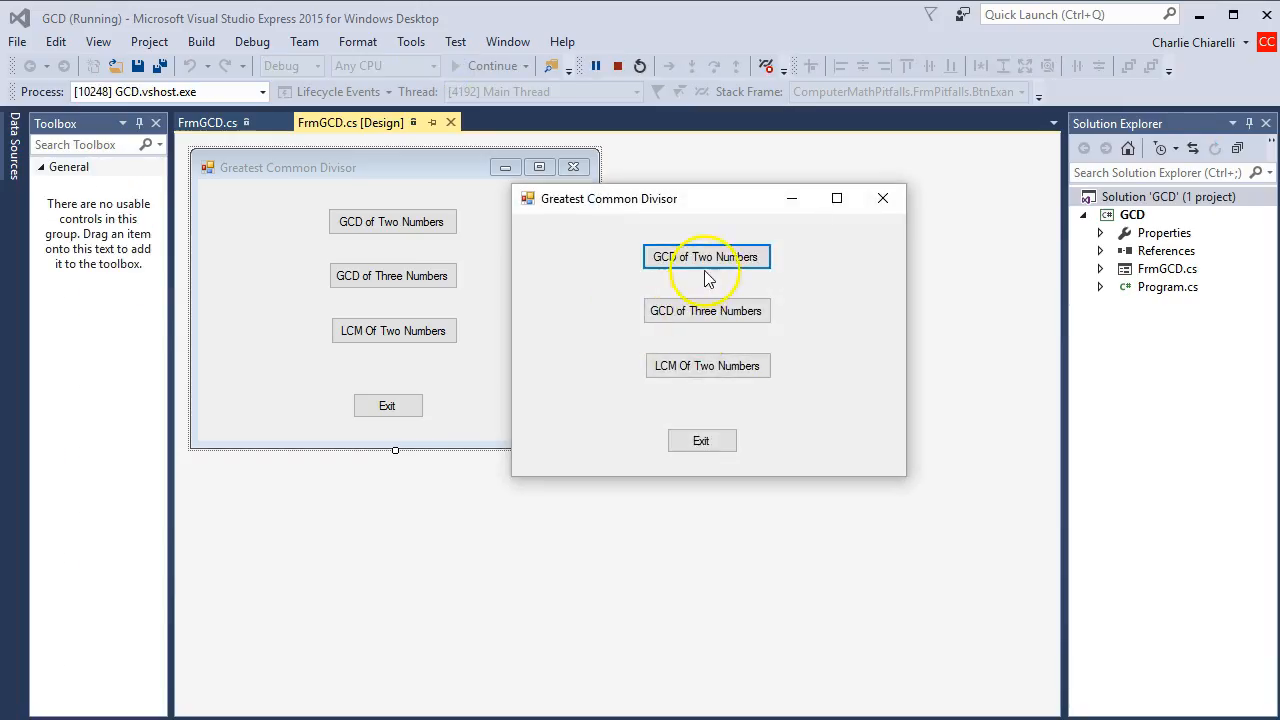
click(706, 256)
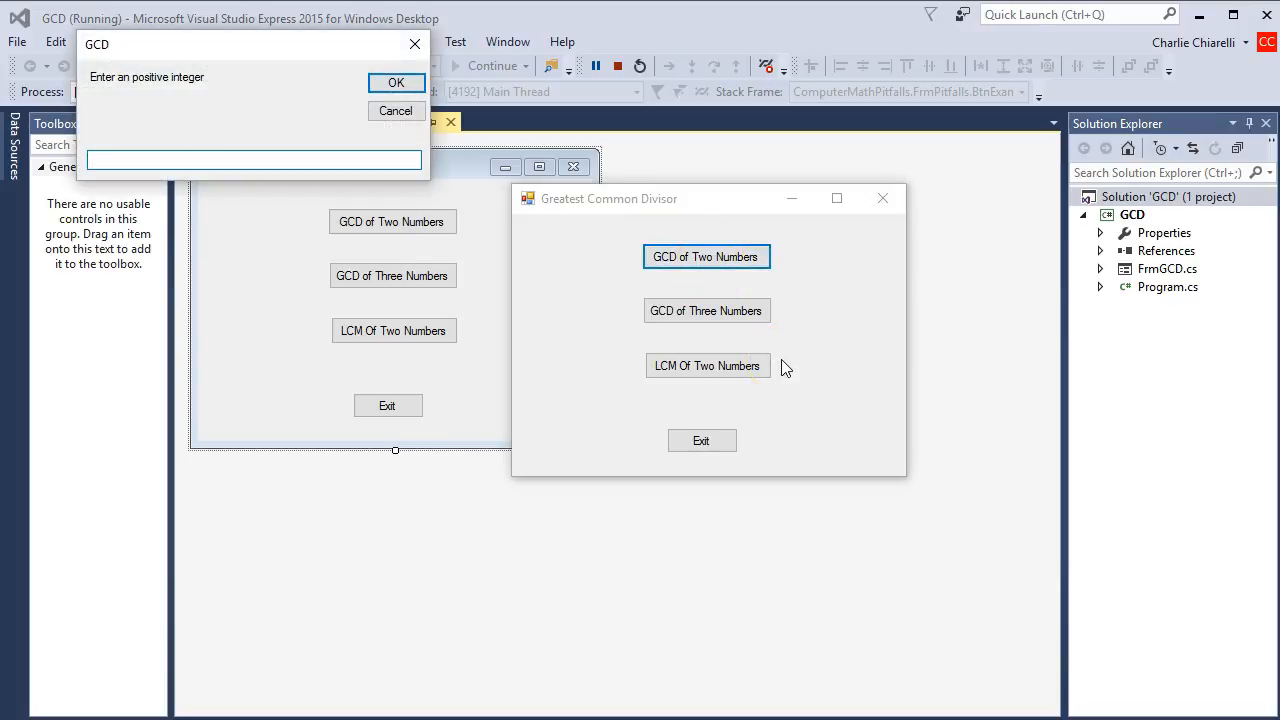
click(254, 160)
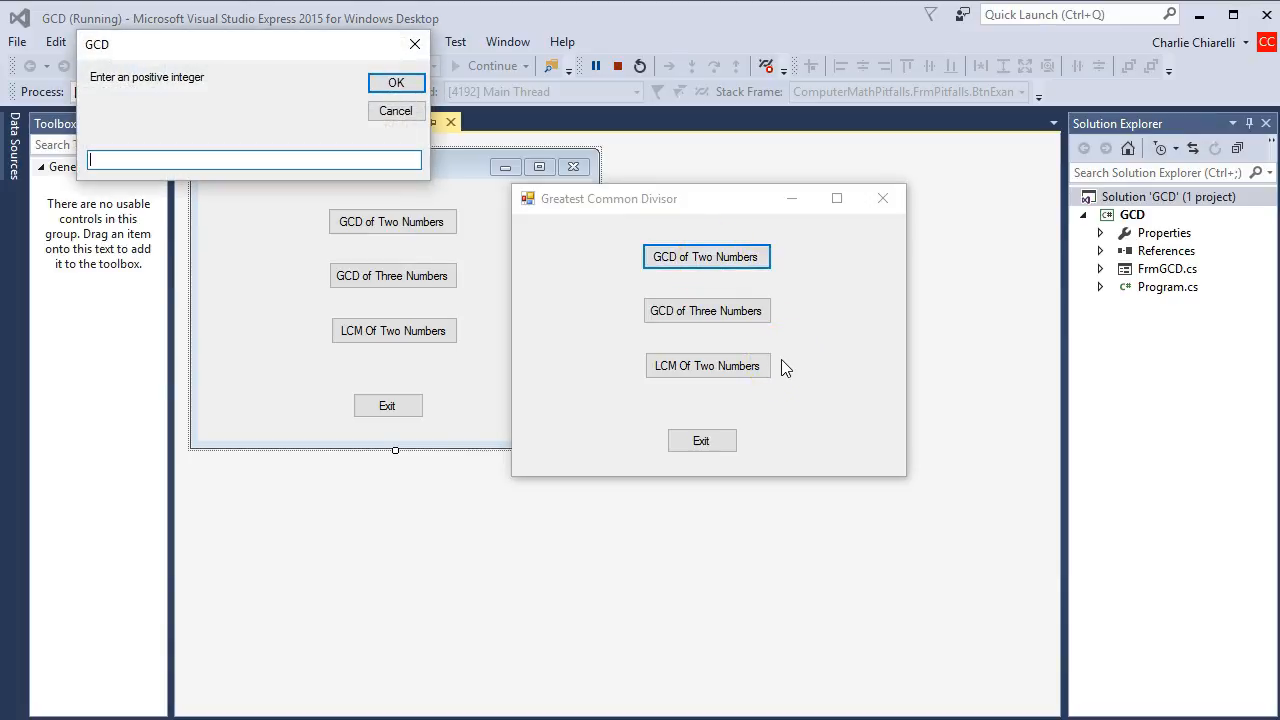
text(24)
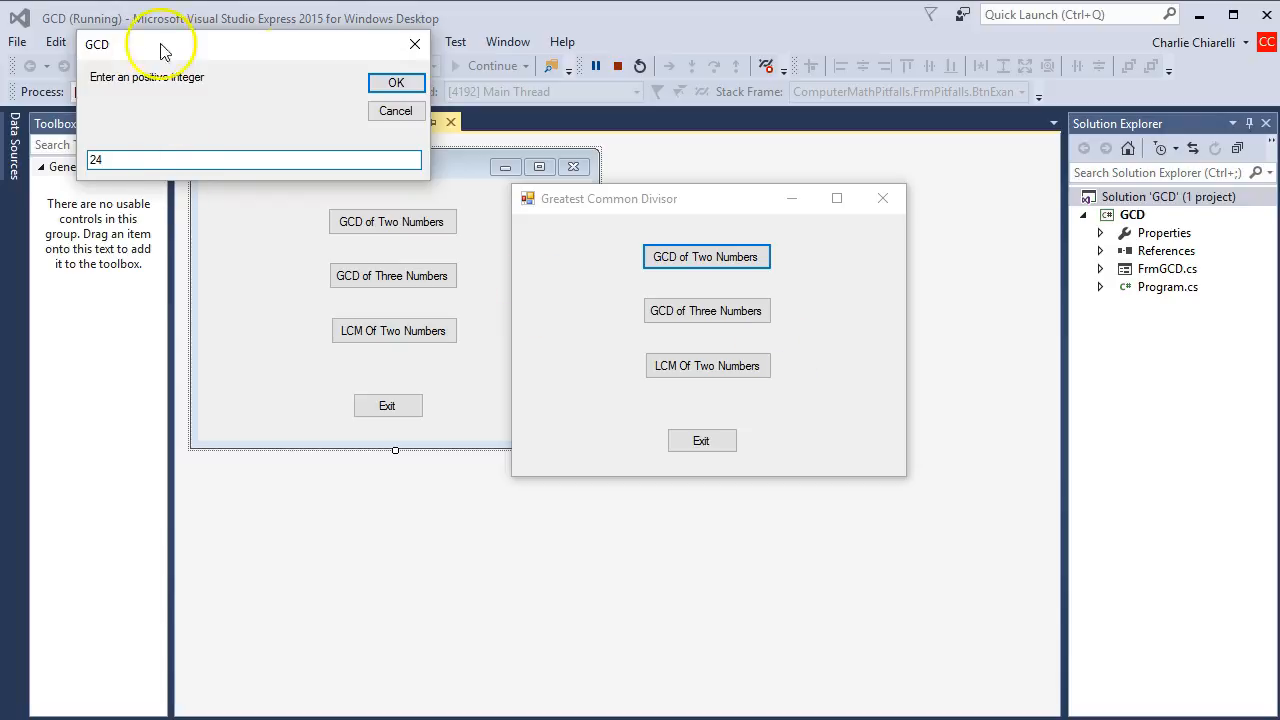
click(396, 82)
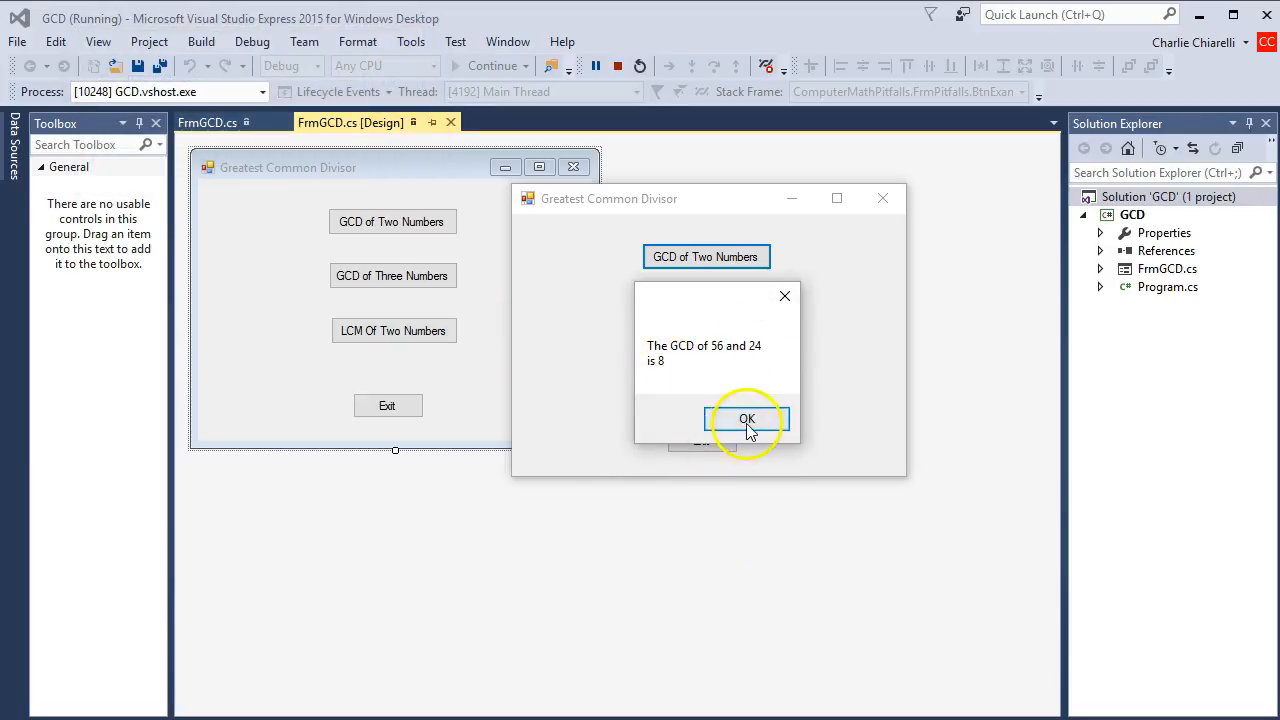
click(746, 418)
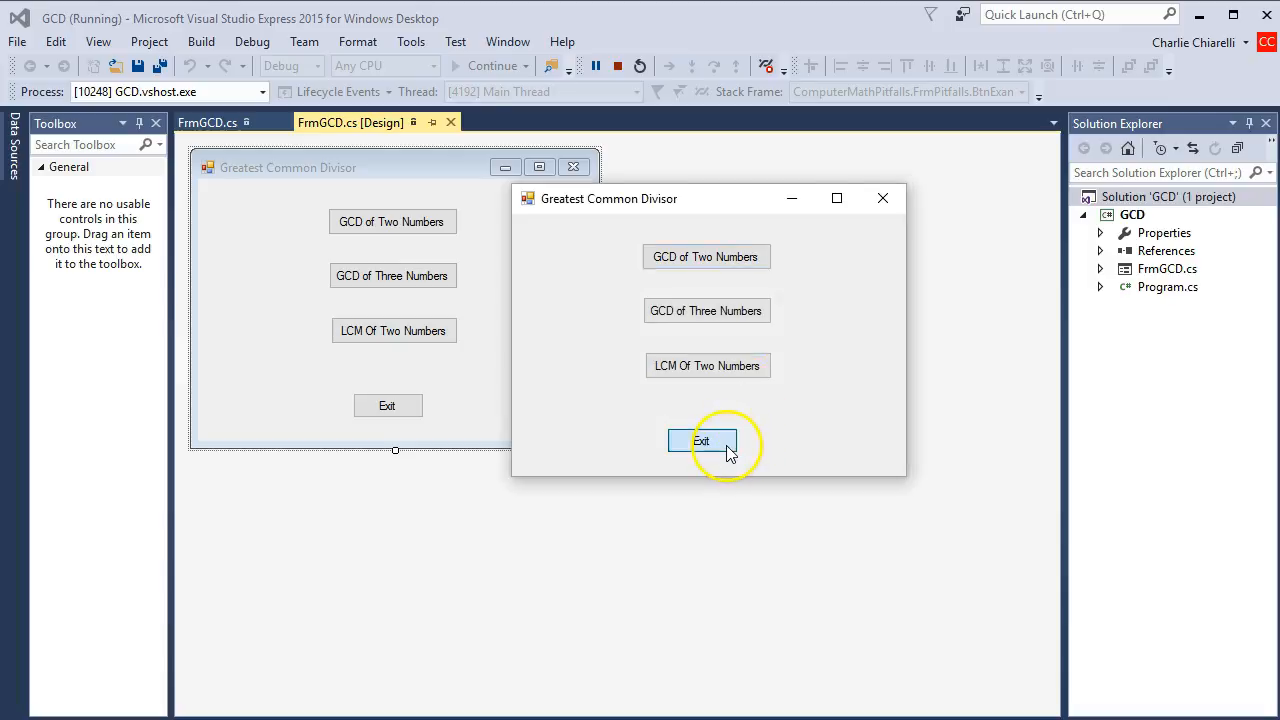
click(702, 441)
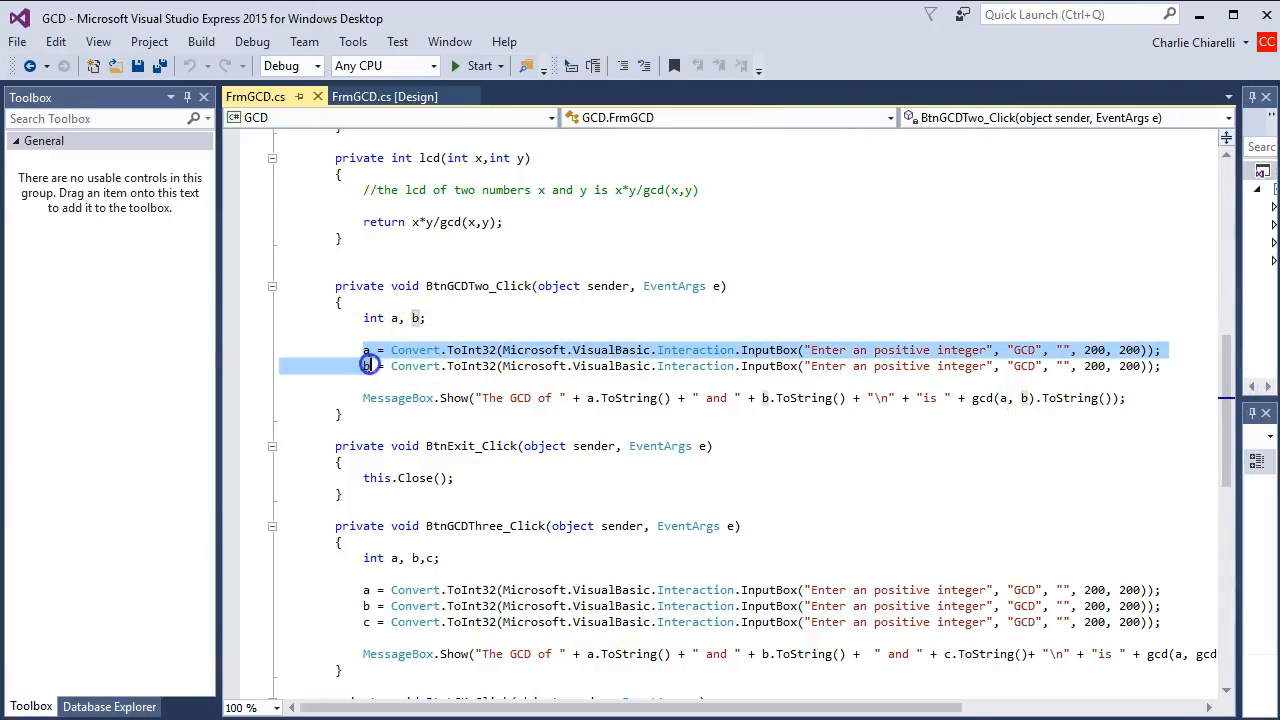
- Place the cursor on the BtnGCDTwo_Click MessageBox.Show line, then scroll the editor
click(360, 398)
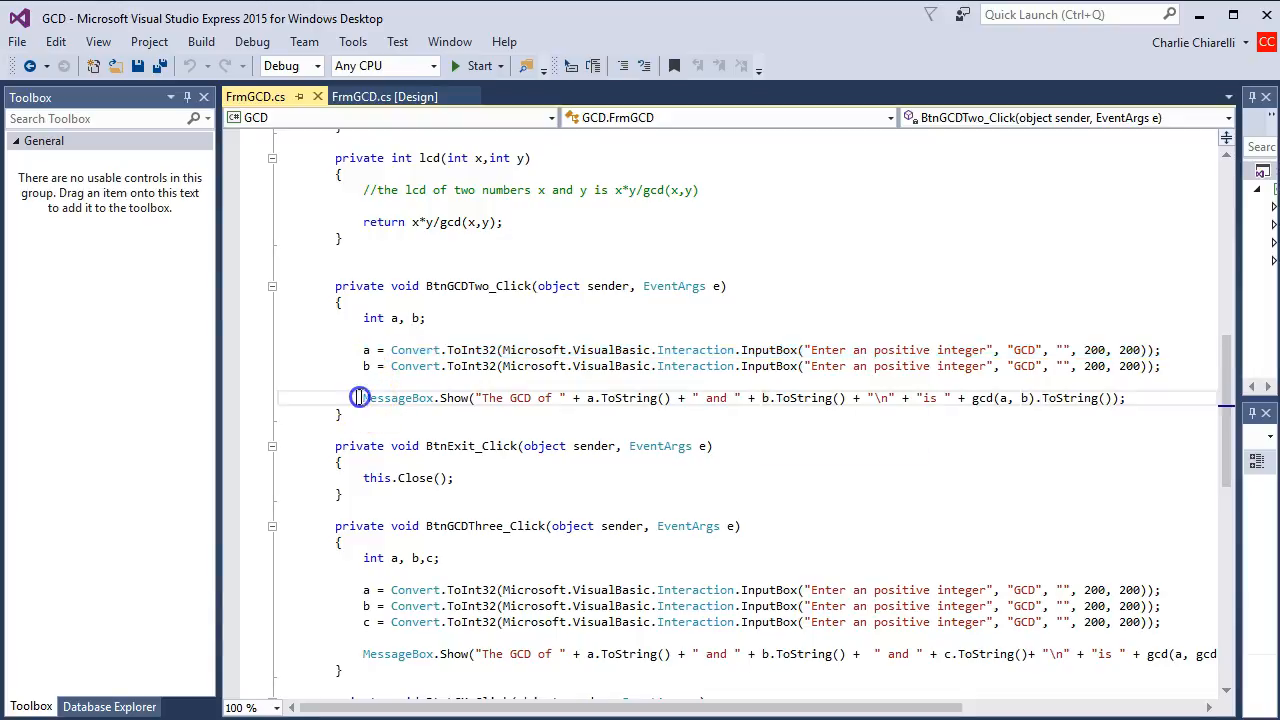
mouse_move(700, 398)
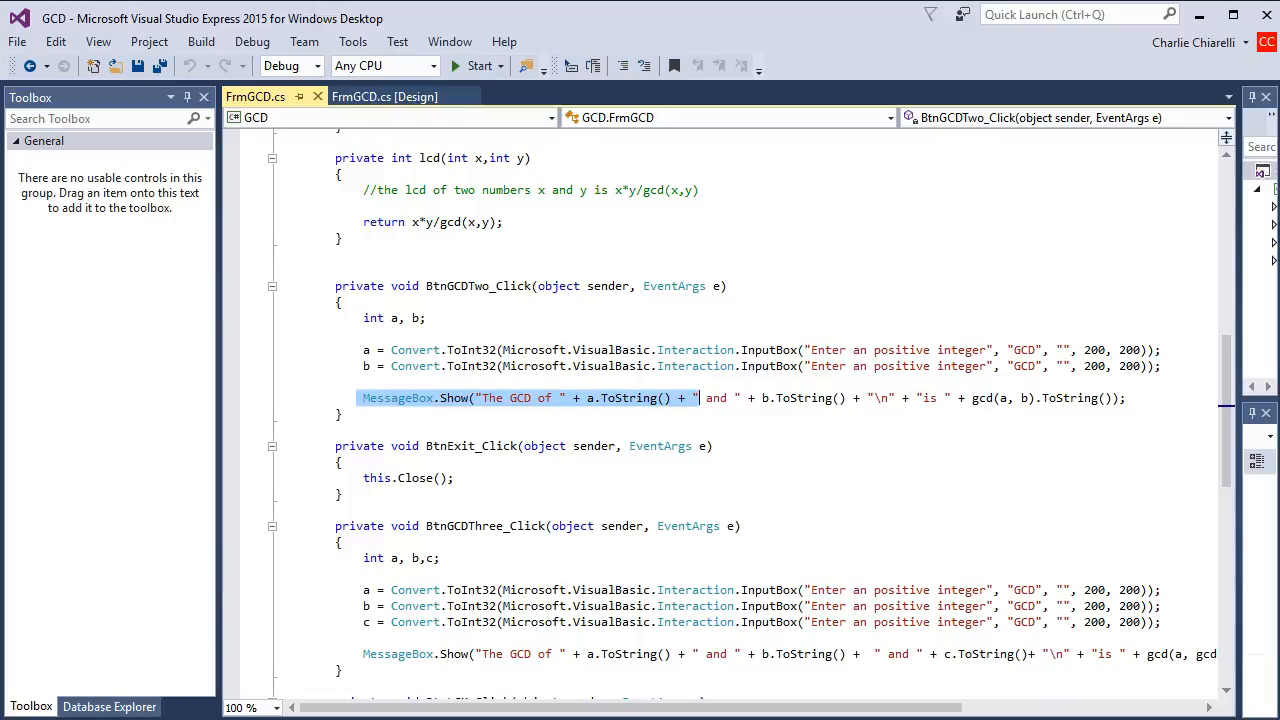
mouse_move(973, 404)
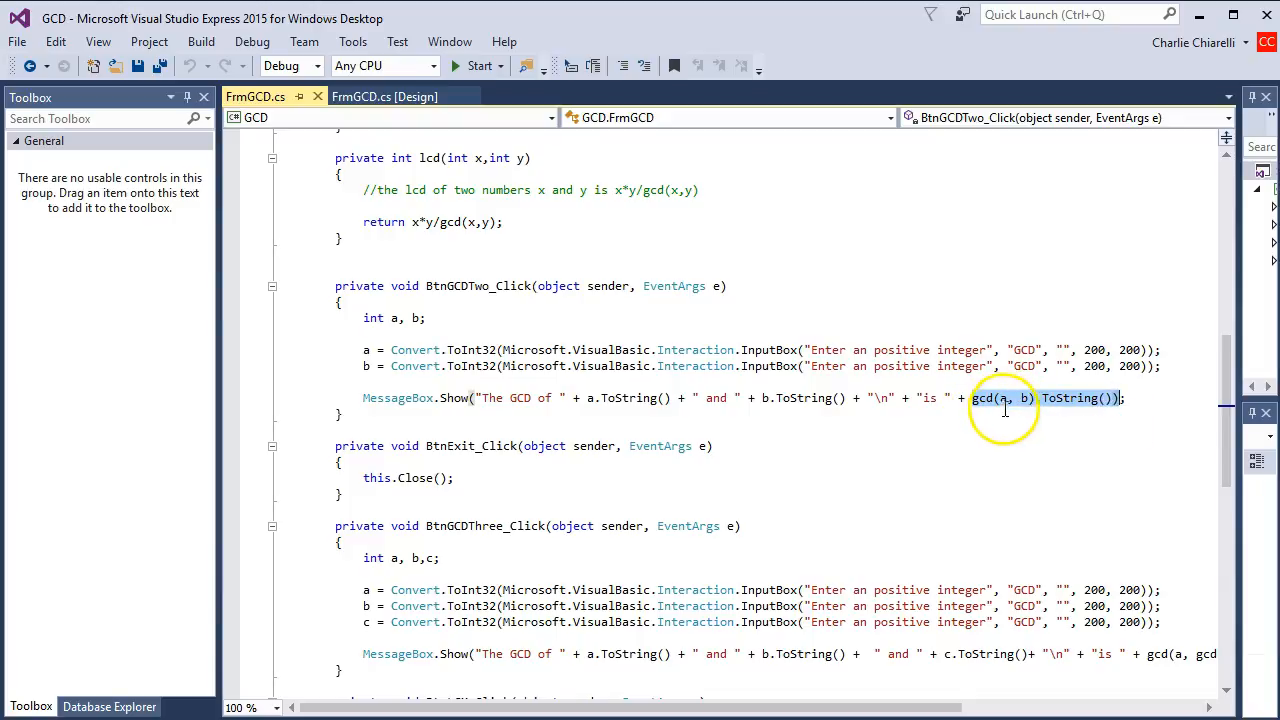
mouse_move(1026, 398)
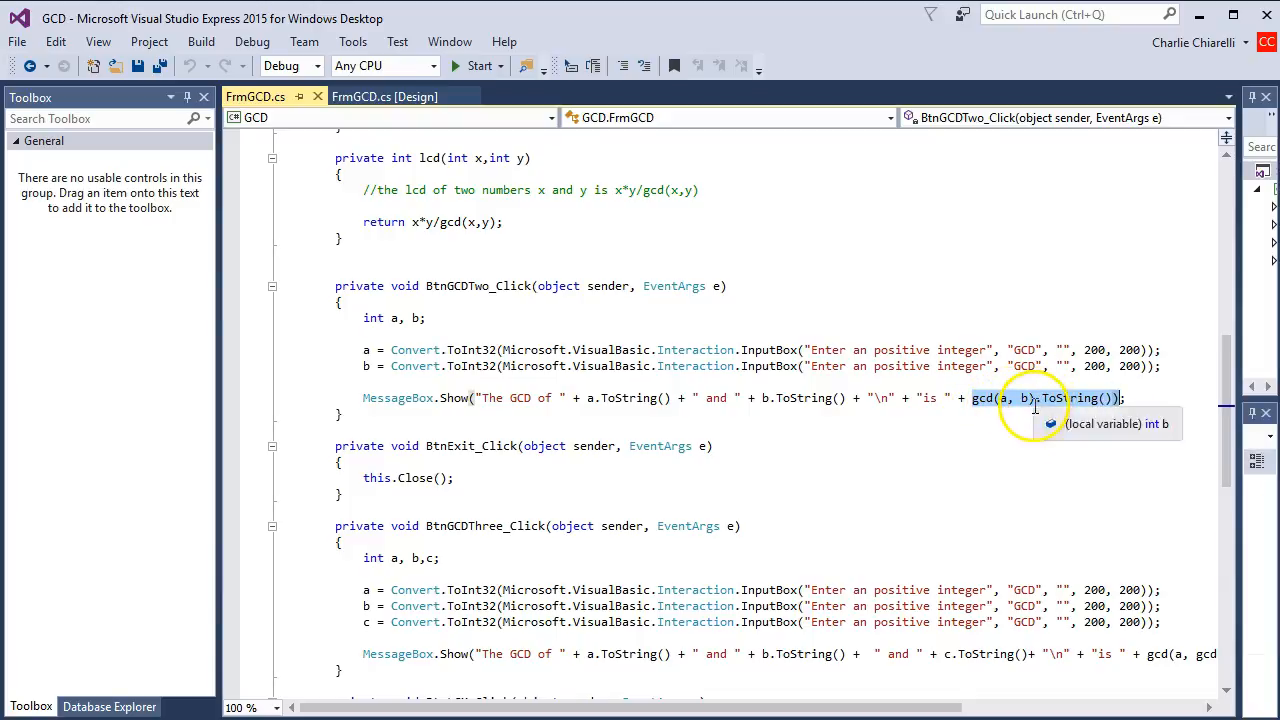
mouse_move(980, 476)
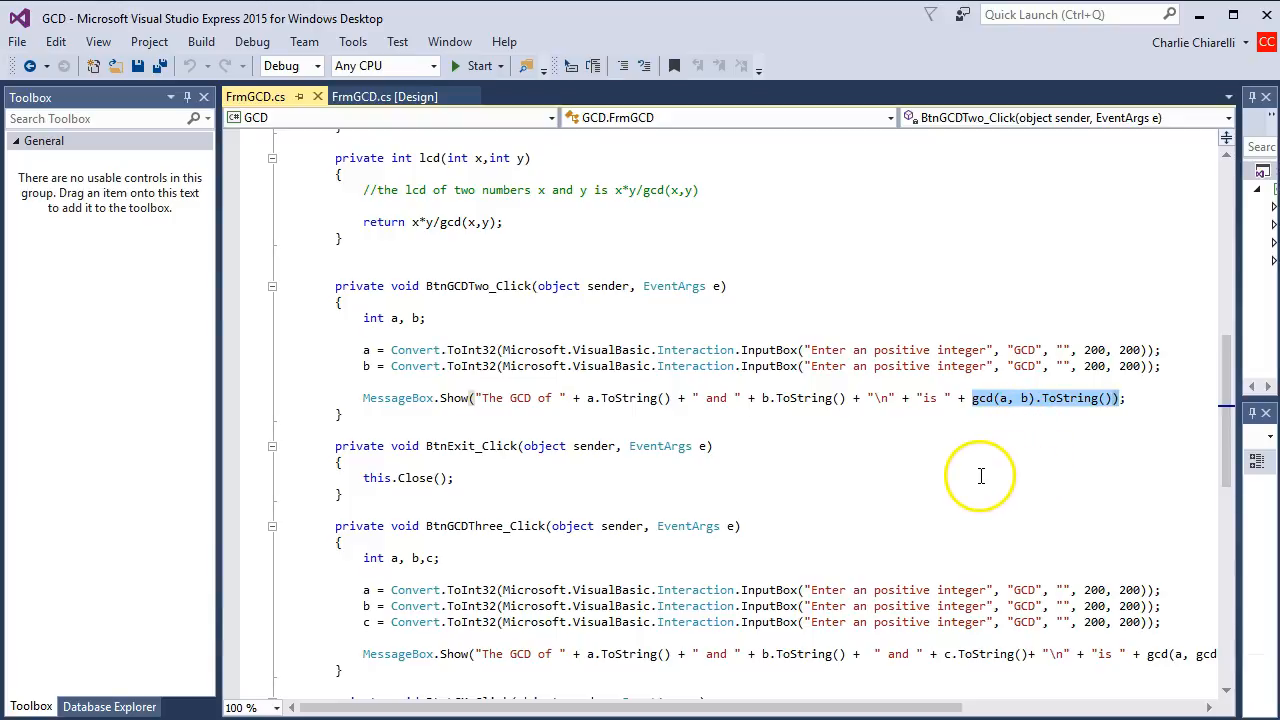
scroll(down, 3)
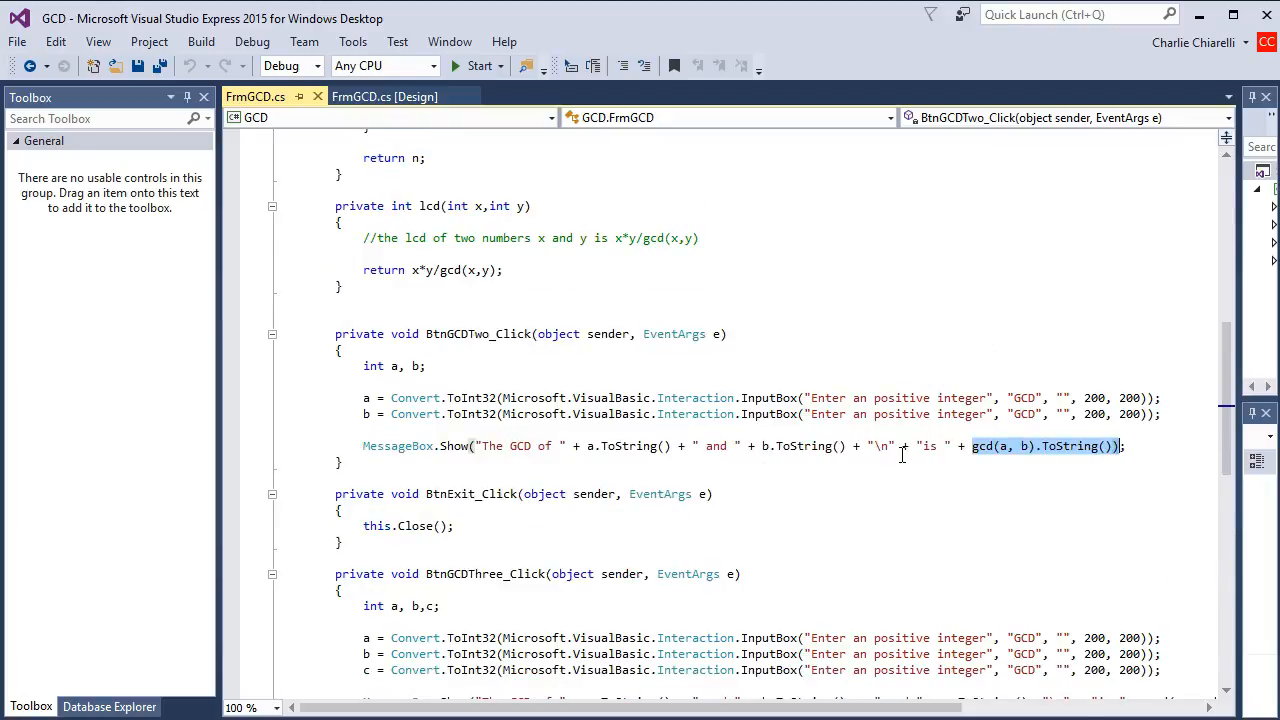
- Scroll up to gcd(int m, int n) with its temp, r declarations and swap block
scroll(up, 3)
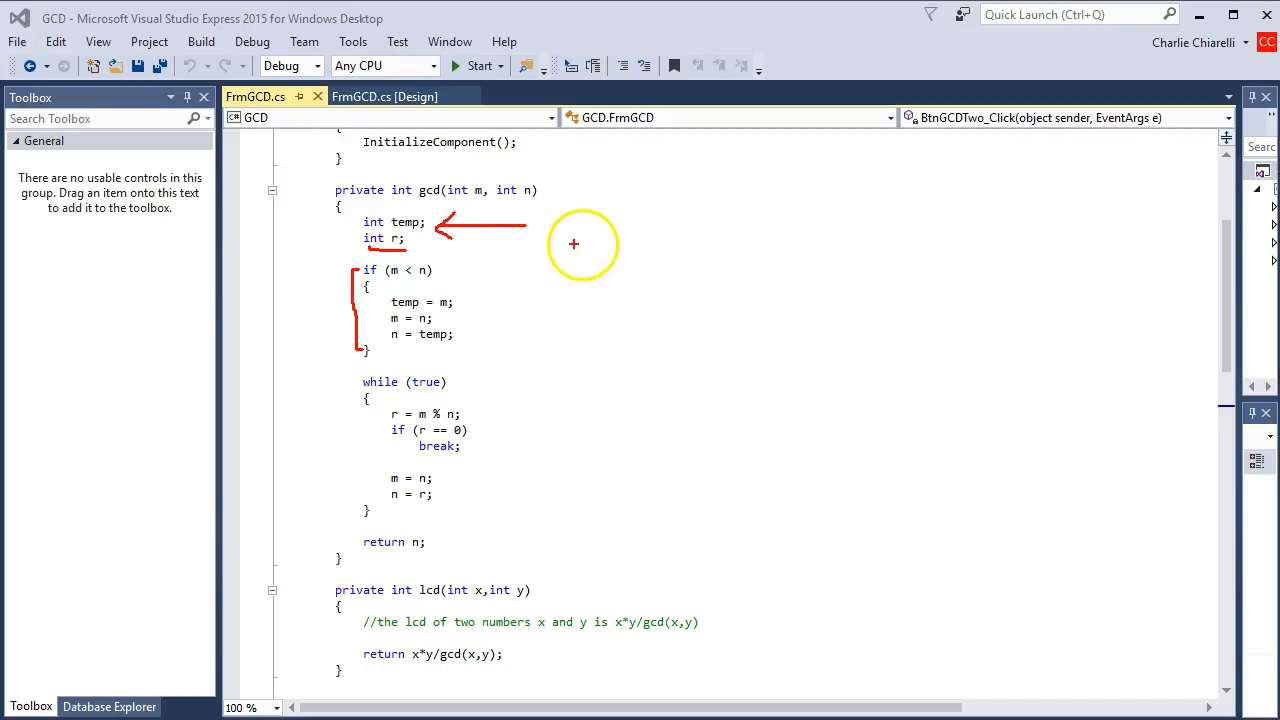
mouse_move(697, 210)
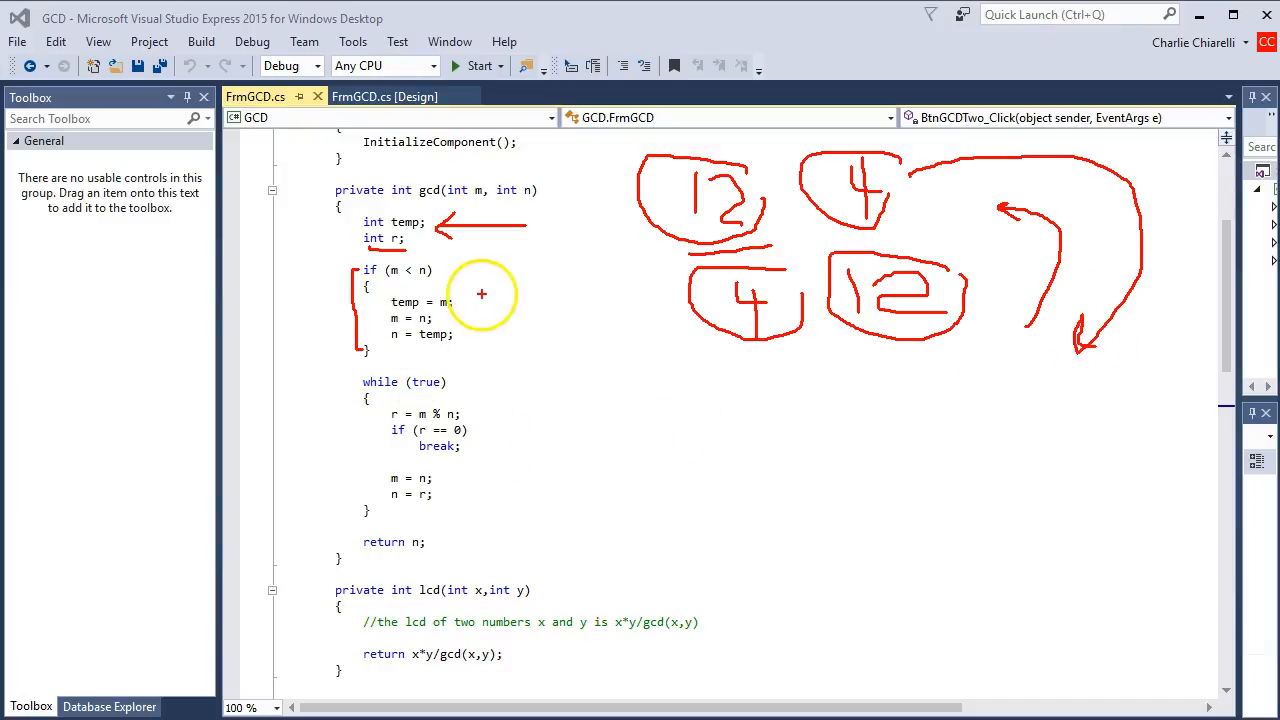
mouse_move(385, 350)
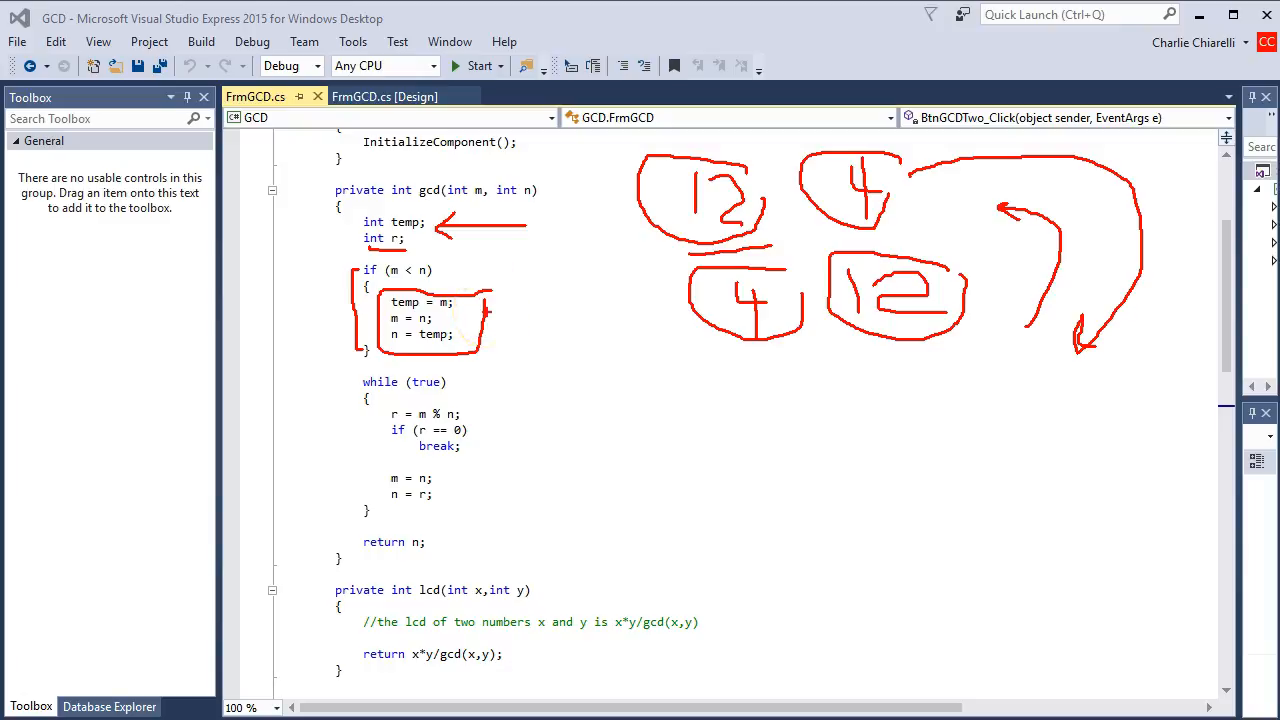
mouse_move(617, 331)
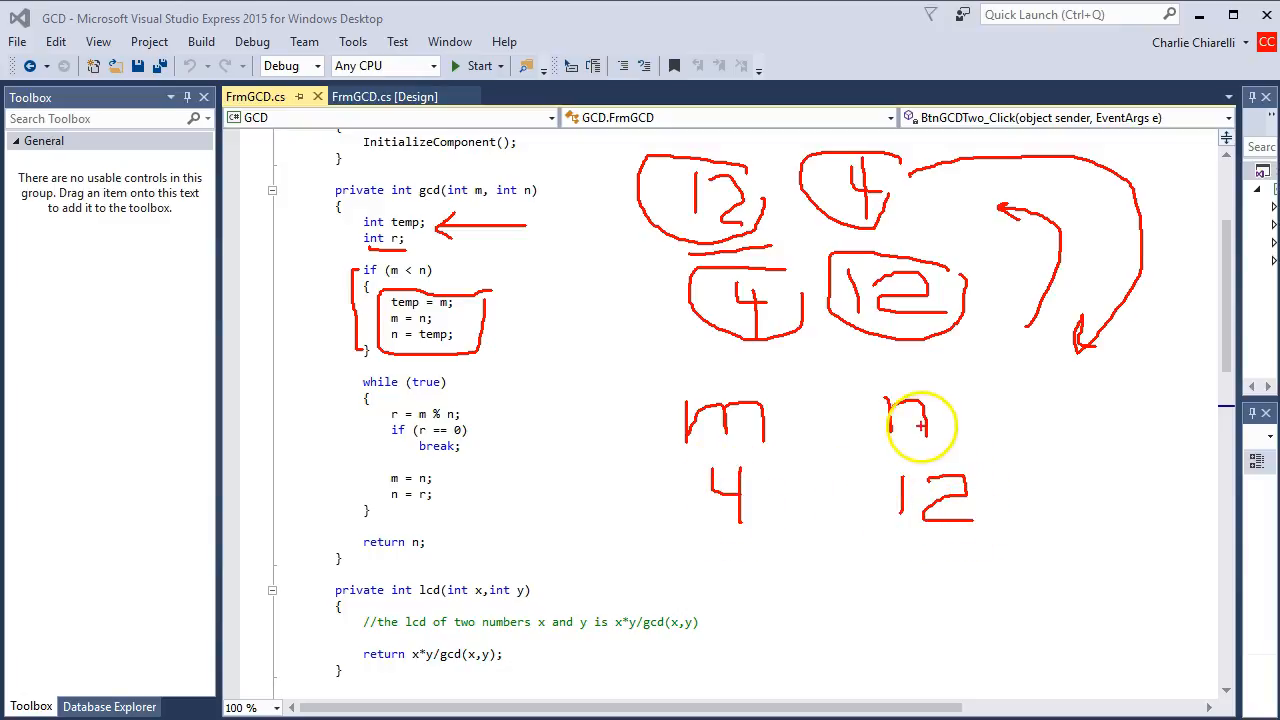
mouse_move(935, 485)
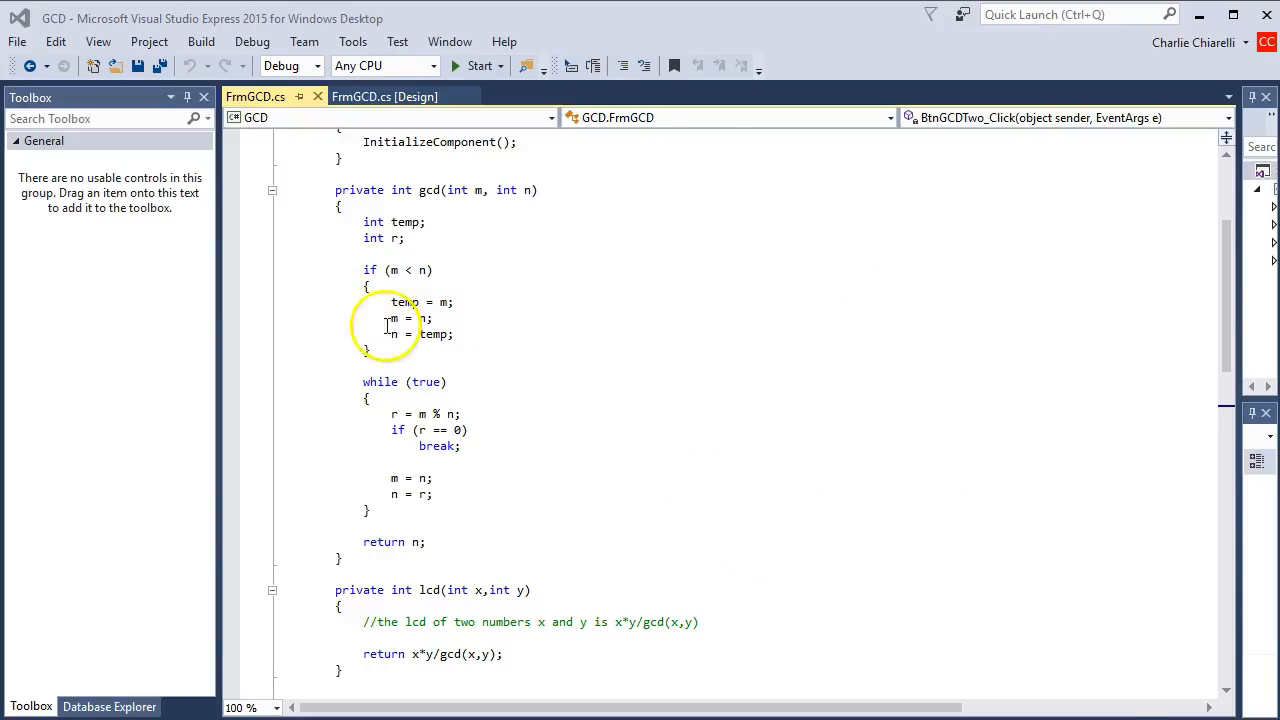
drag(391, 302, 467, 334)
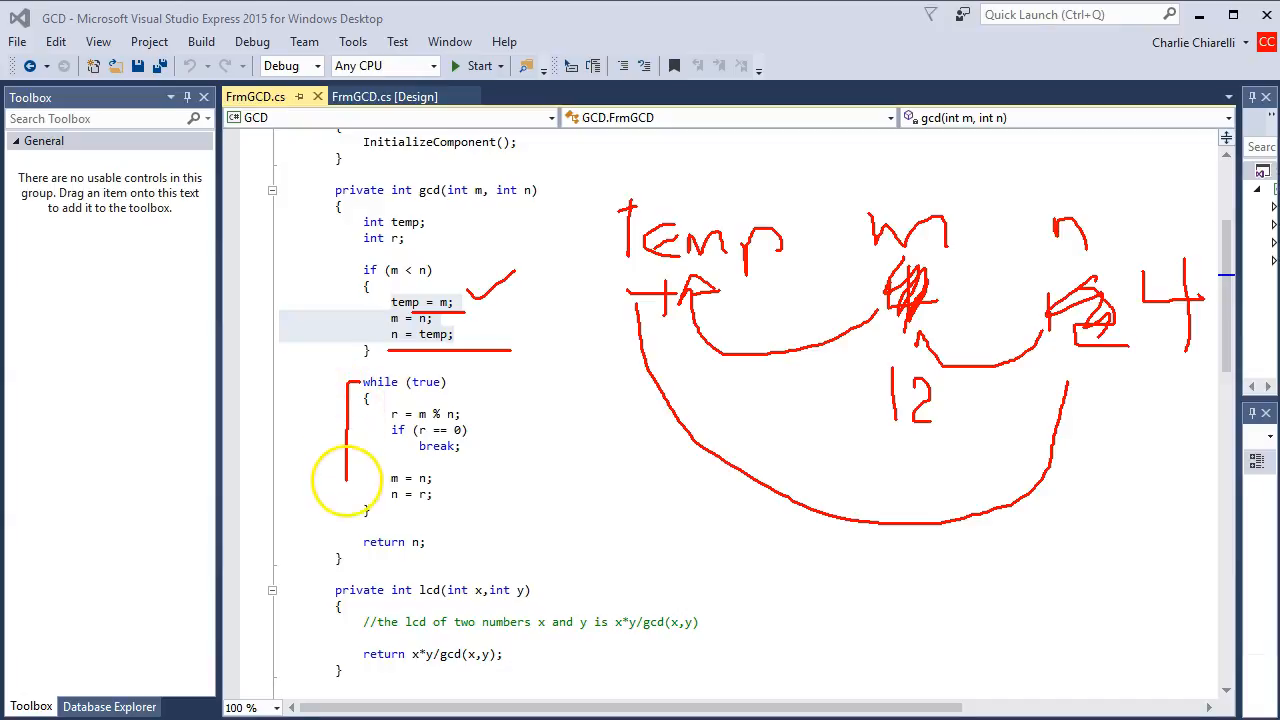
mouse_move(385, 416)
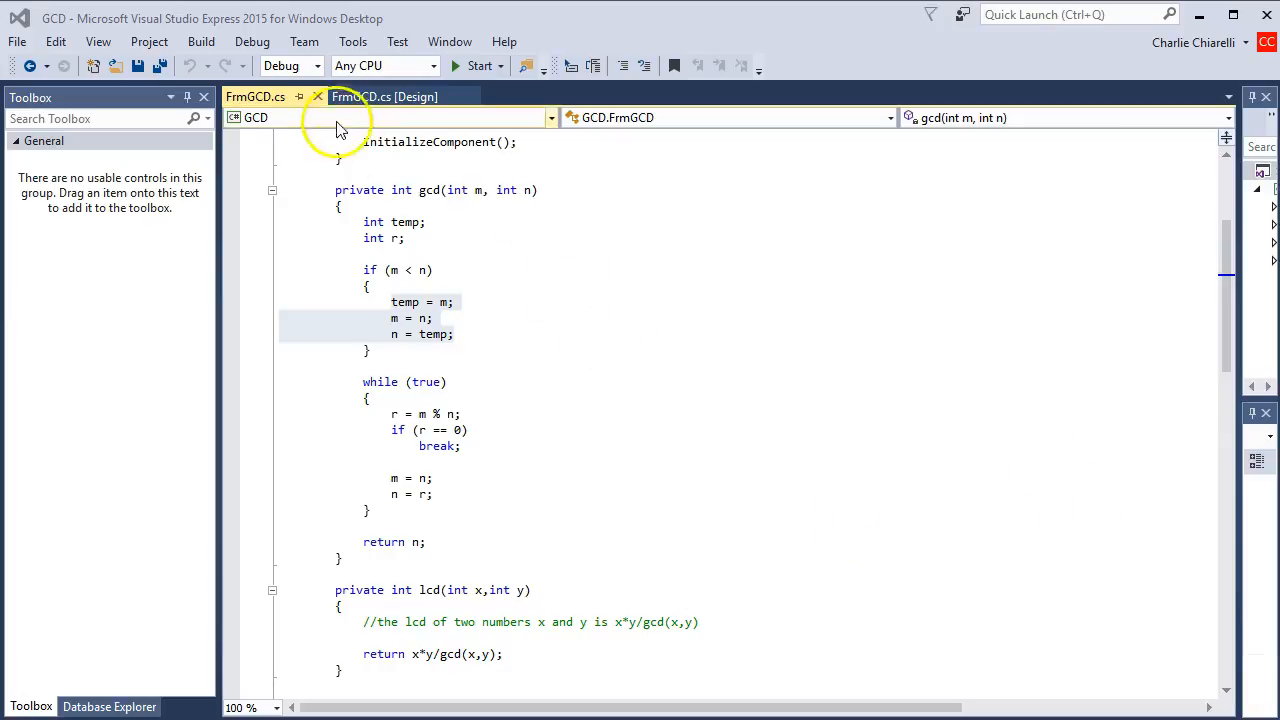
click(384, 96)
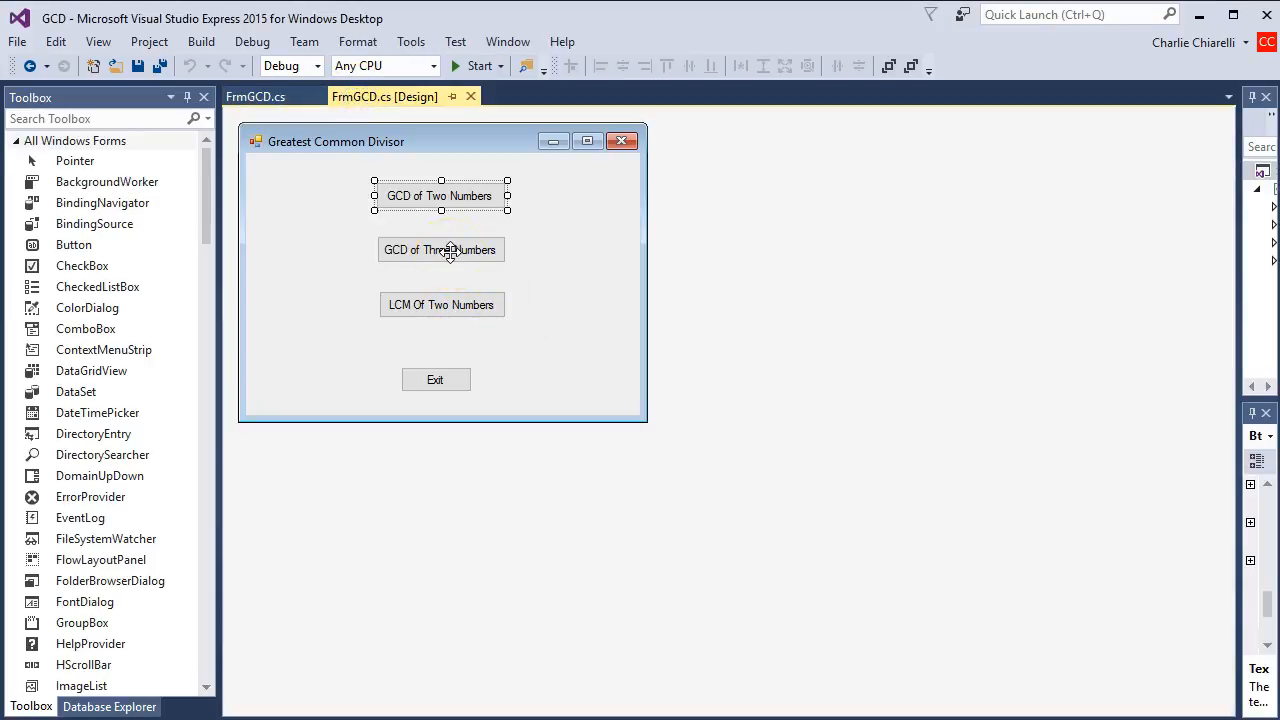
double_click(440, 249)
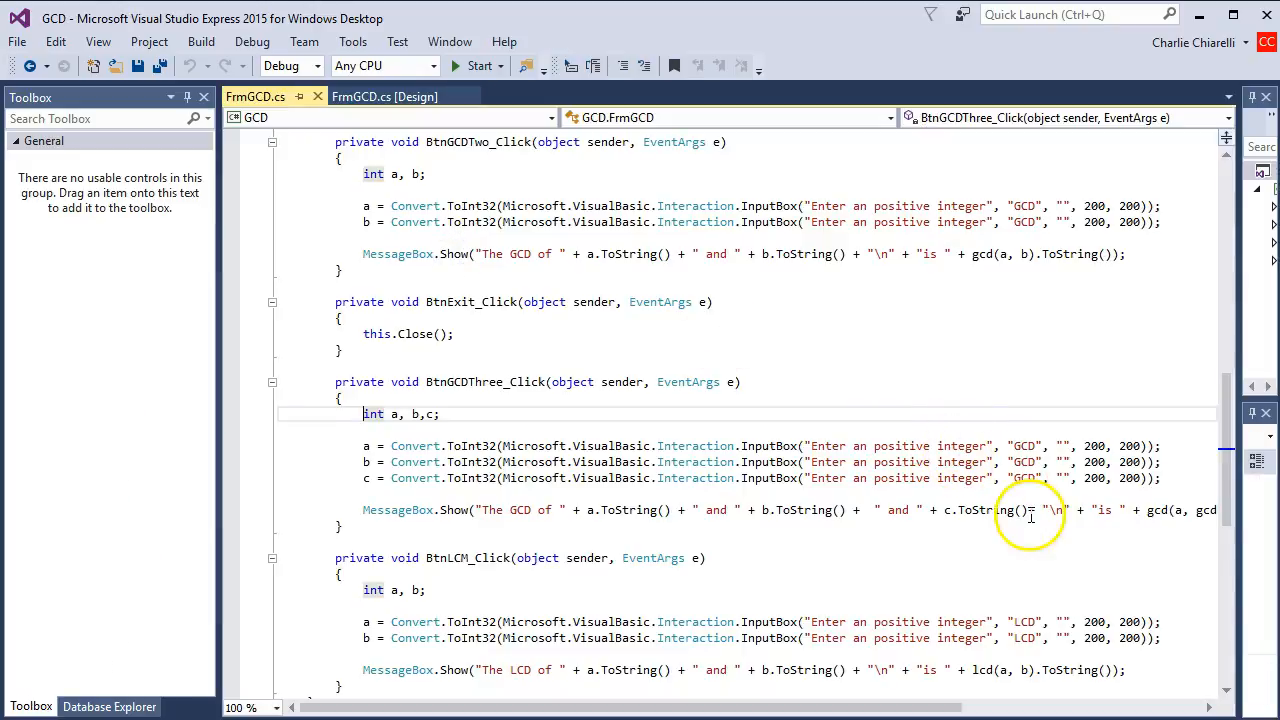
mouse_move(725, 580)
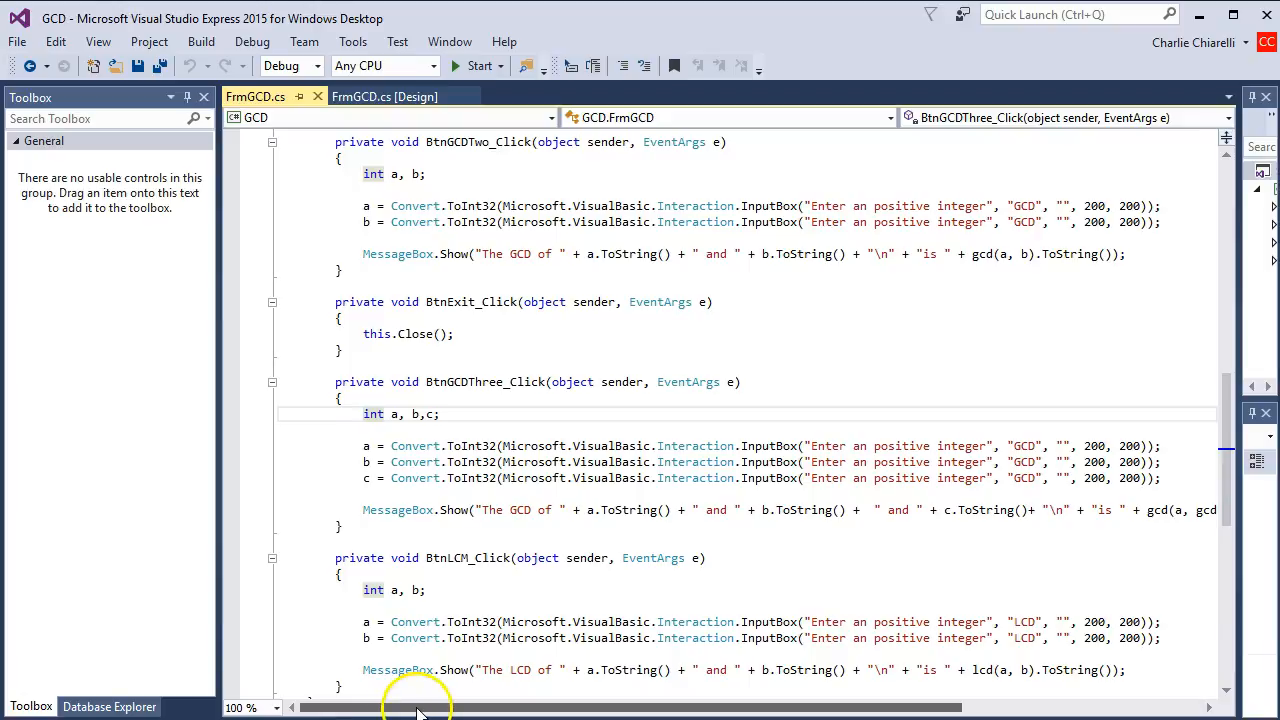
drag(420, 708, 470, 708)
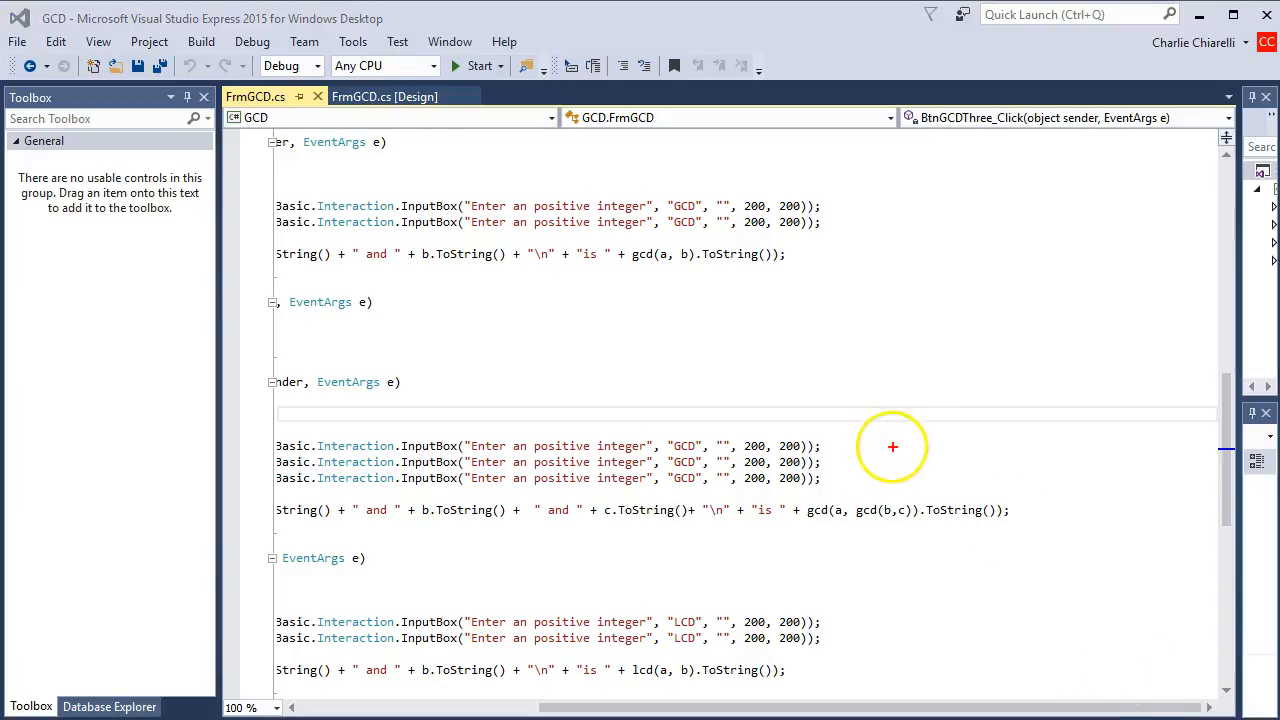
mouse_move(807, 523)
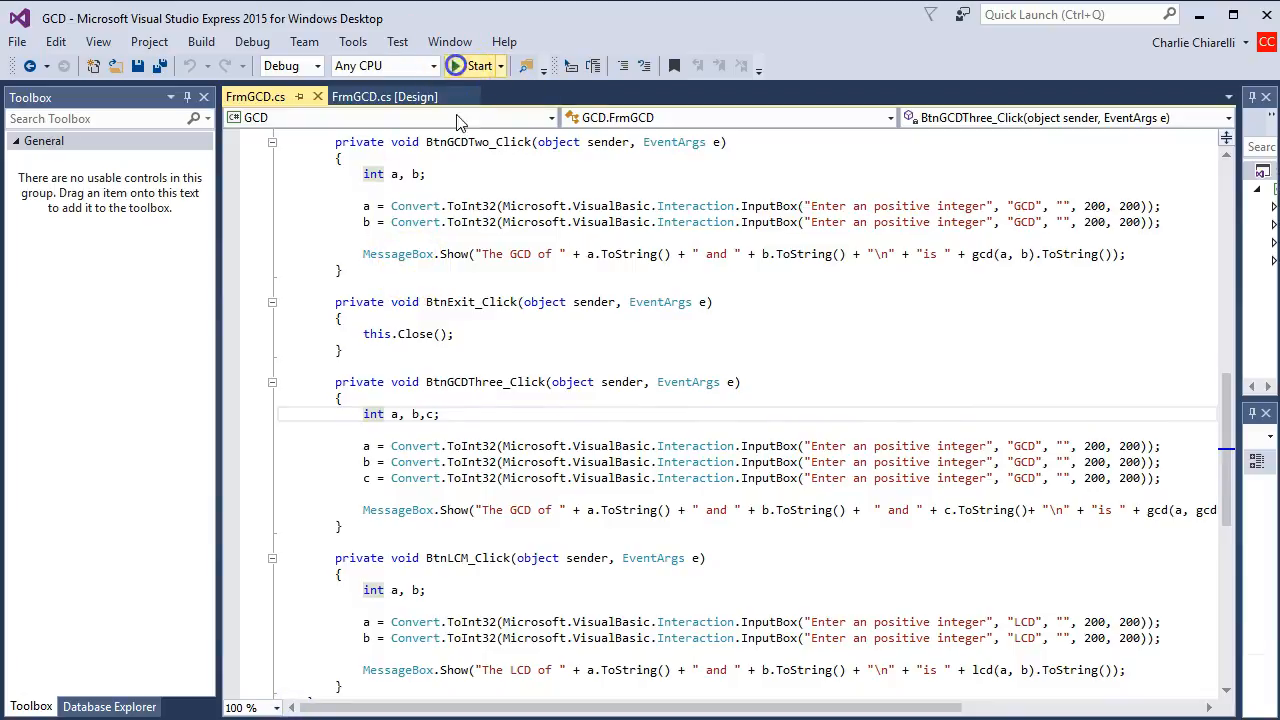
- Run the app's LCM Of Two Numbers with 4 and 14, getting 28
click(454, 65)
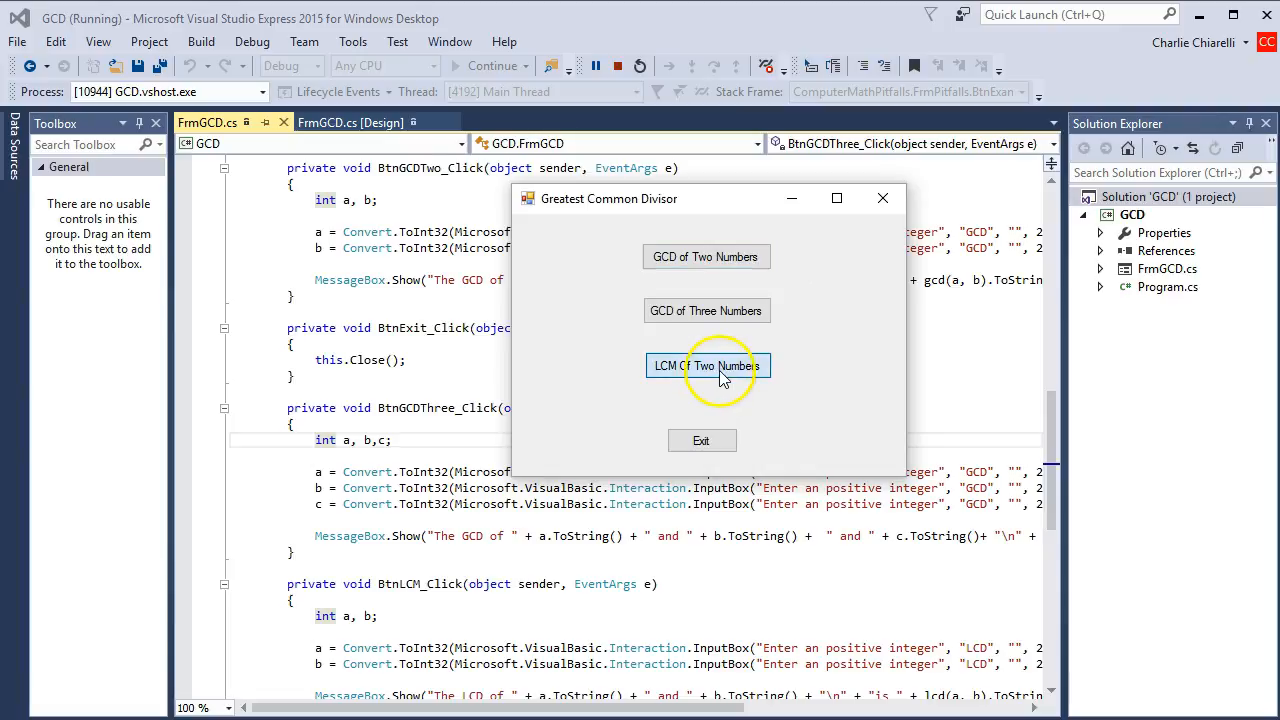
click(707, 365)
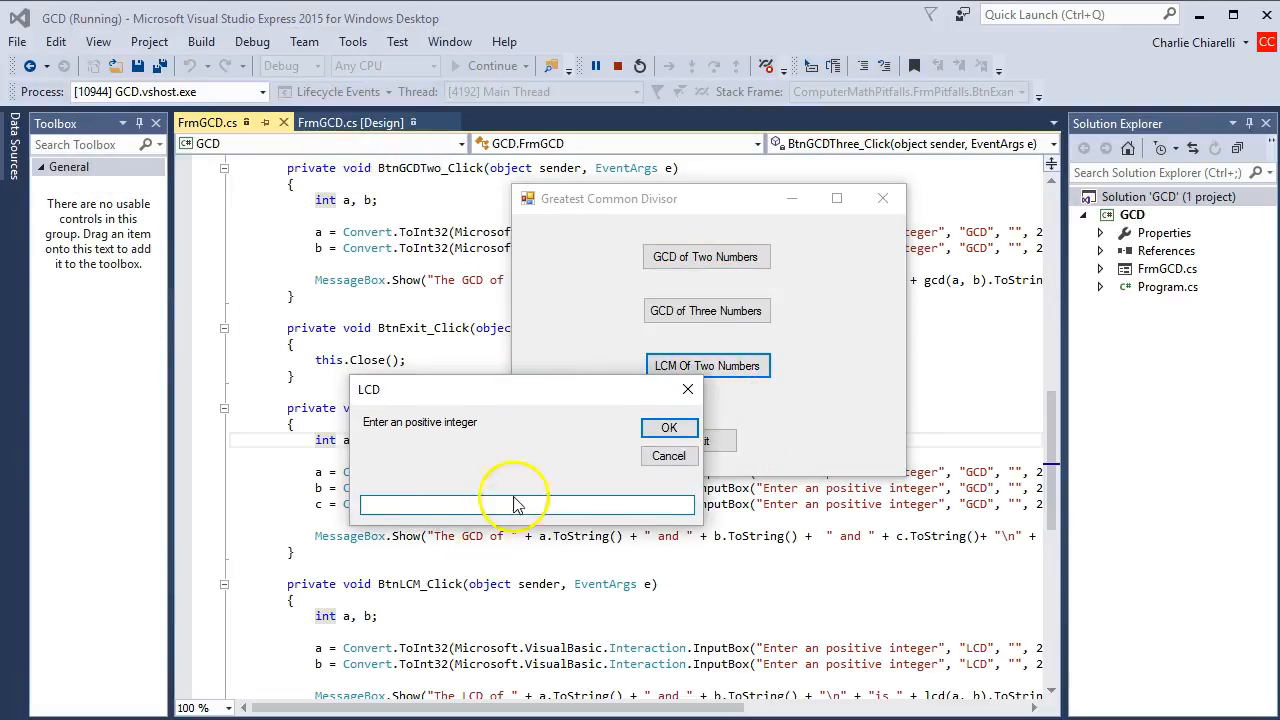
text(4)
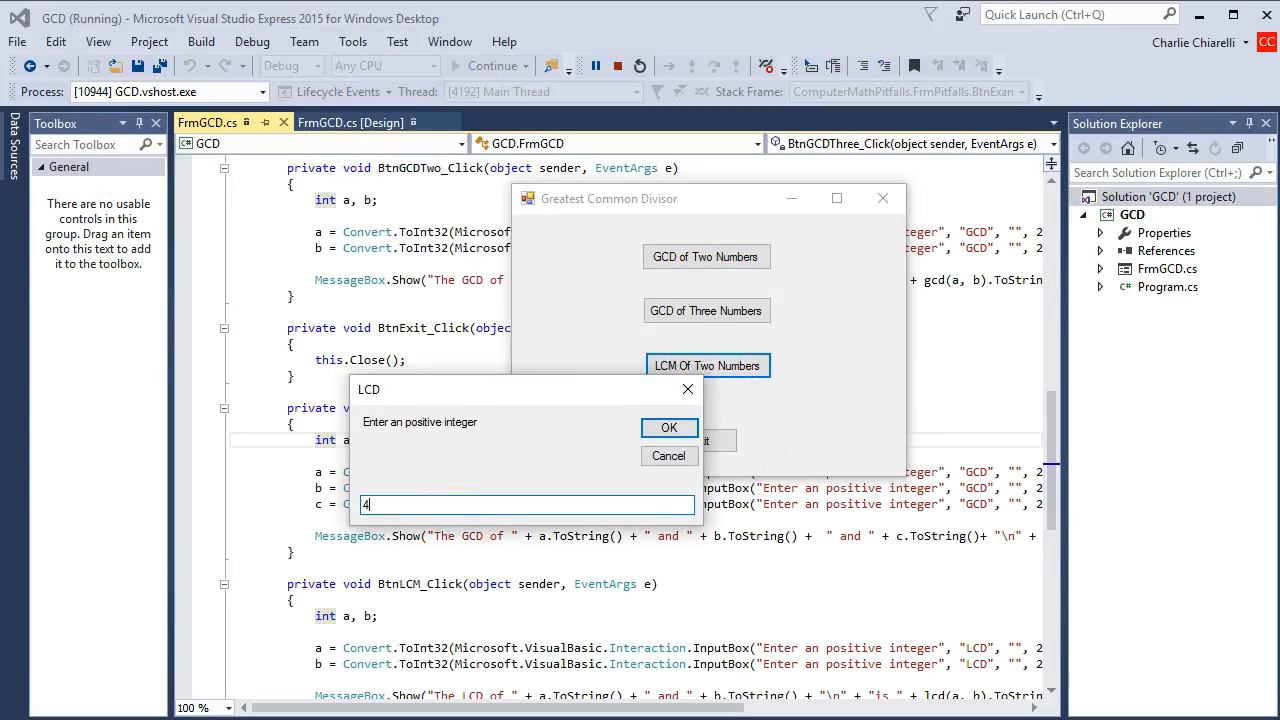
click(669, 427)
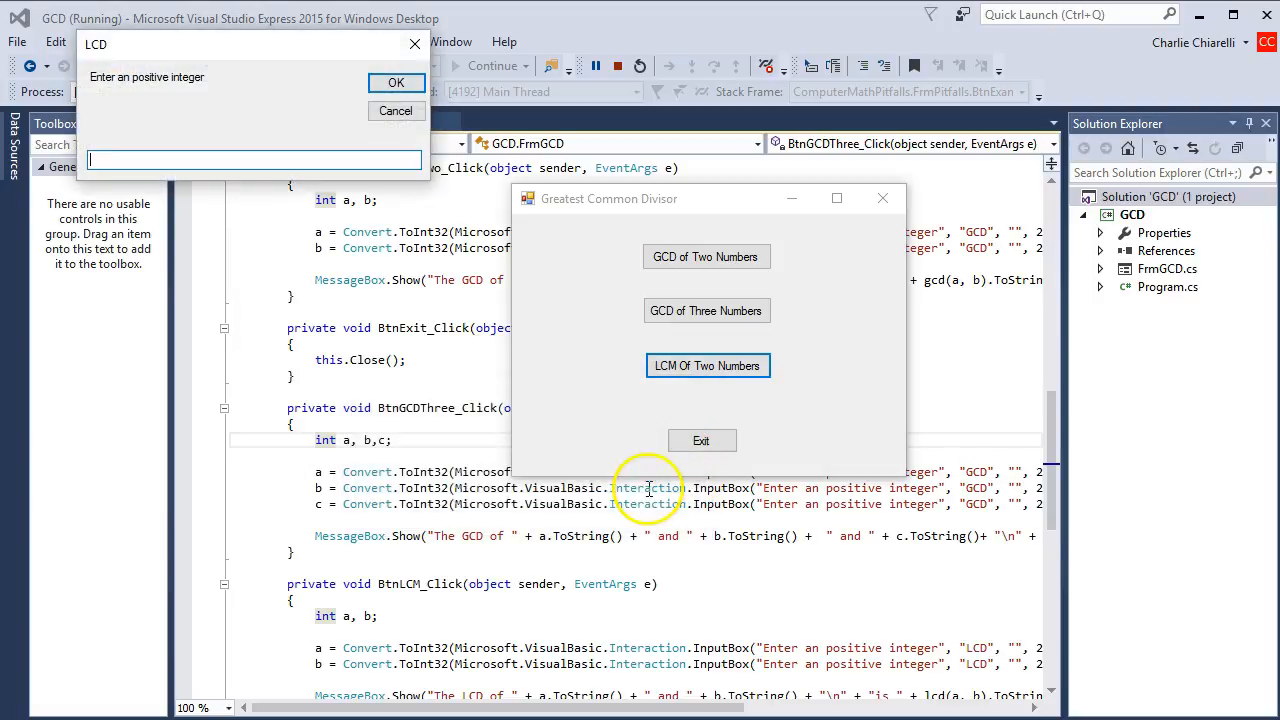
text(14)
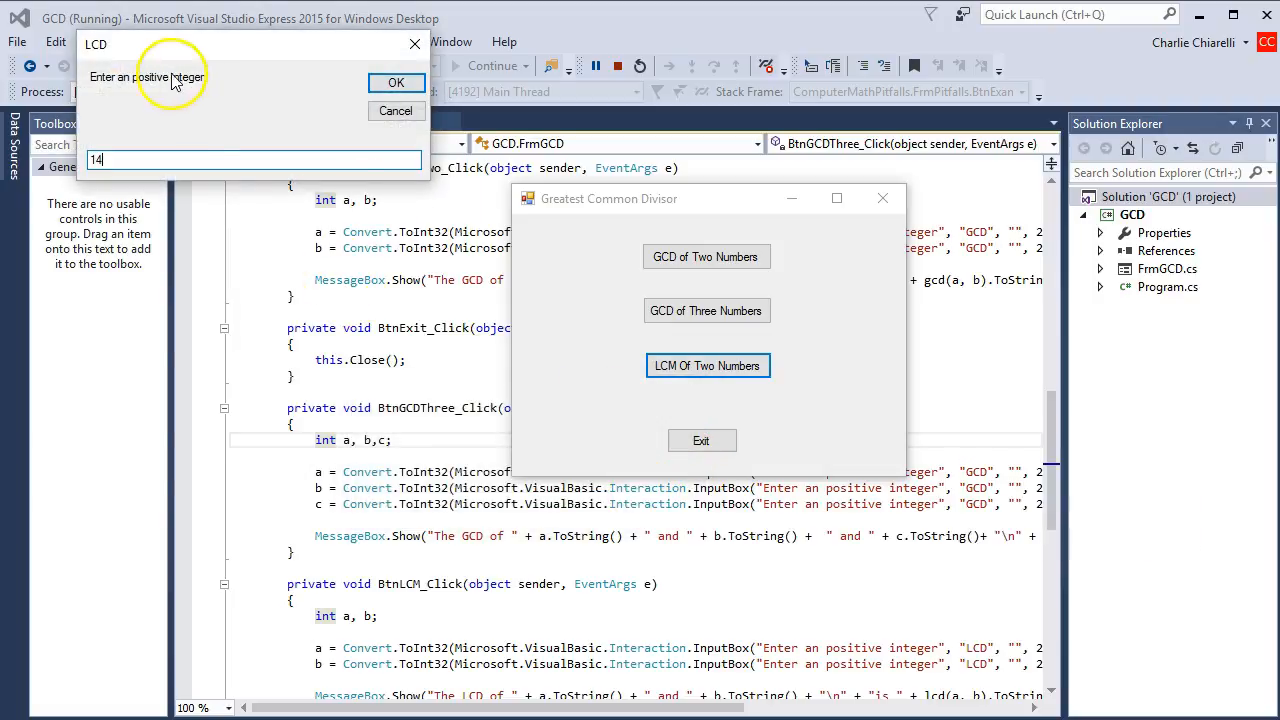
click(396, 82)
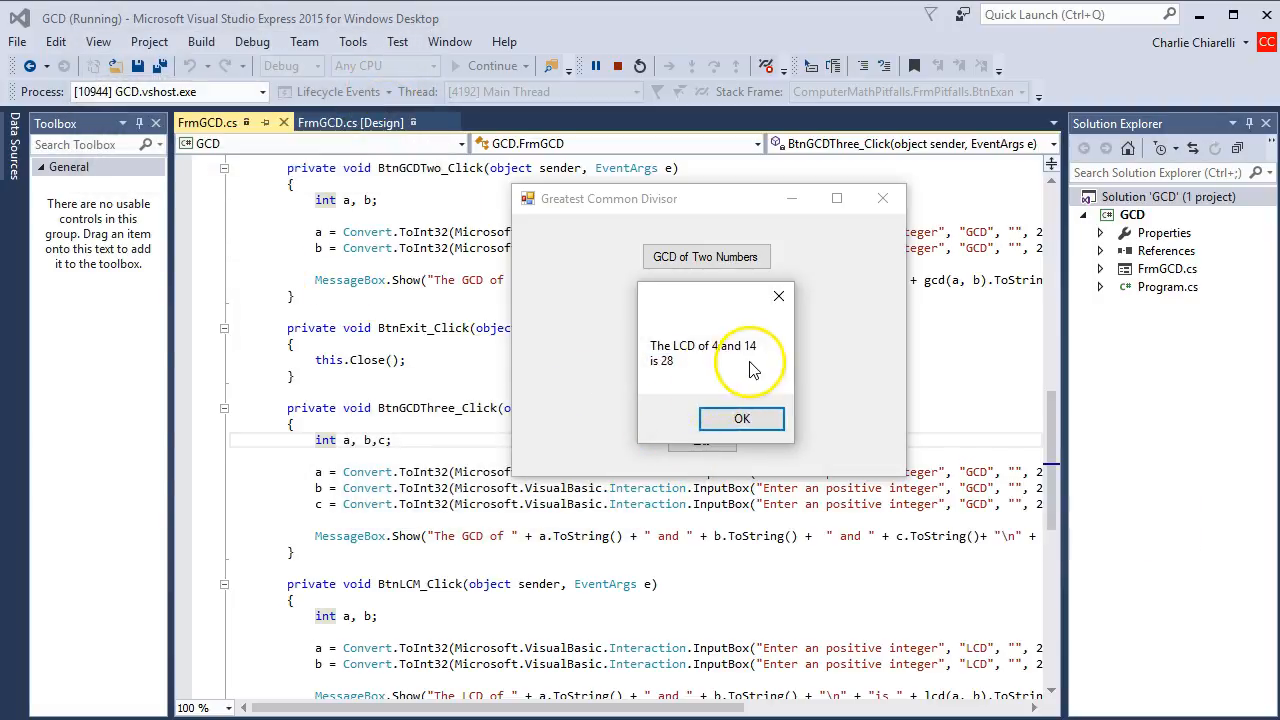
mouse_move(715, 350)
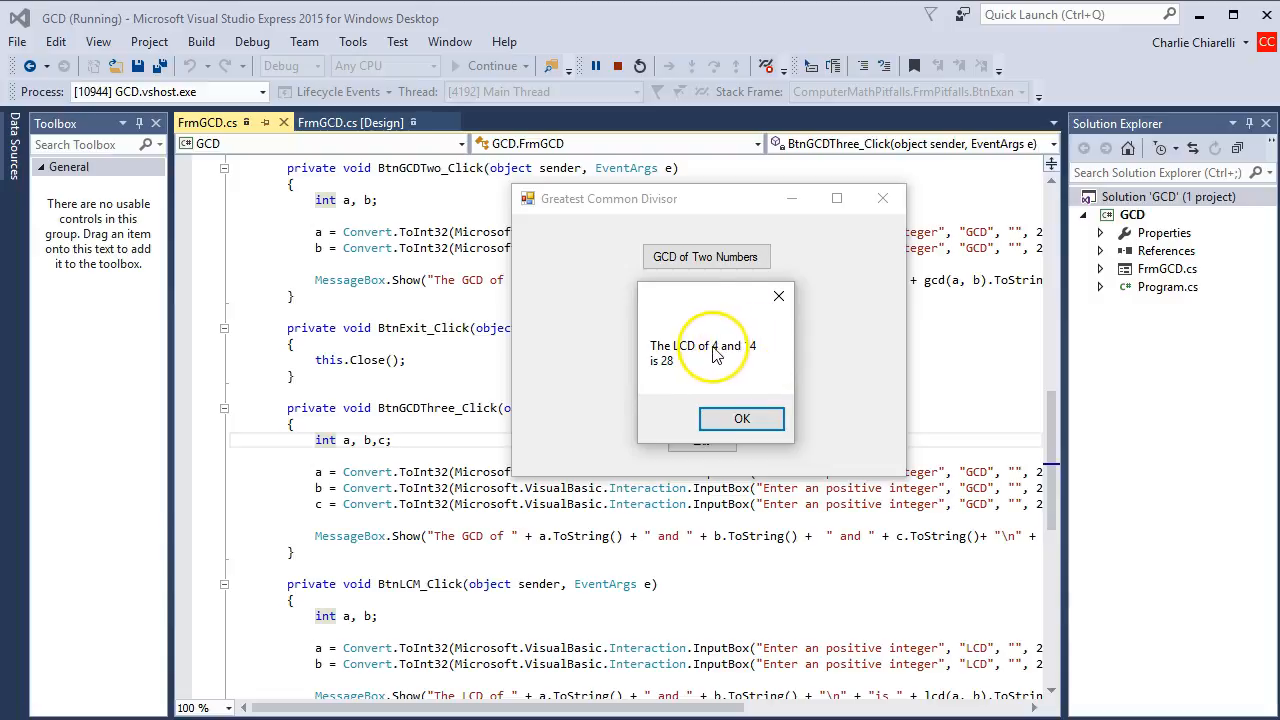
mouse_move(783, 322)
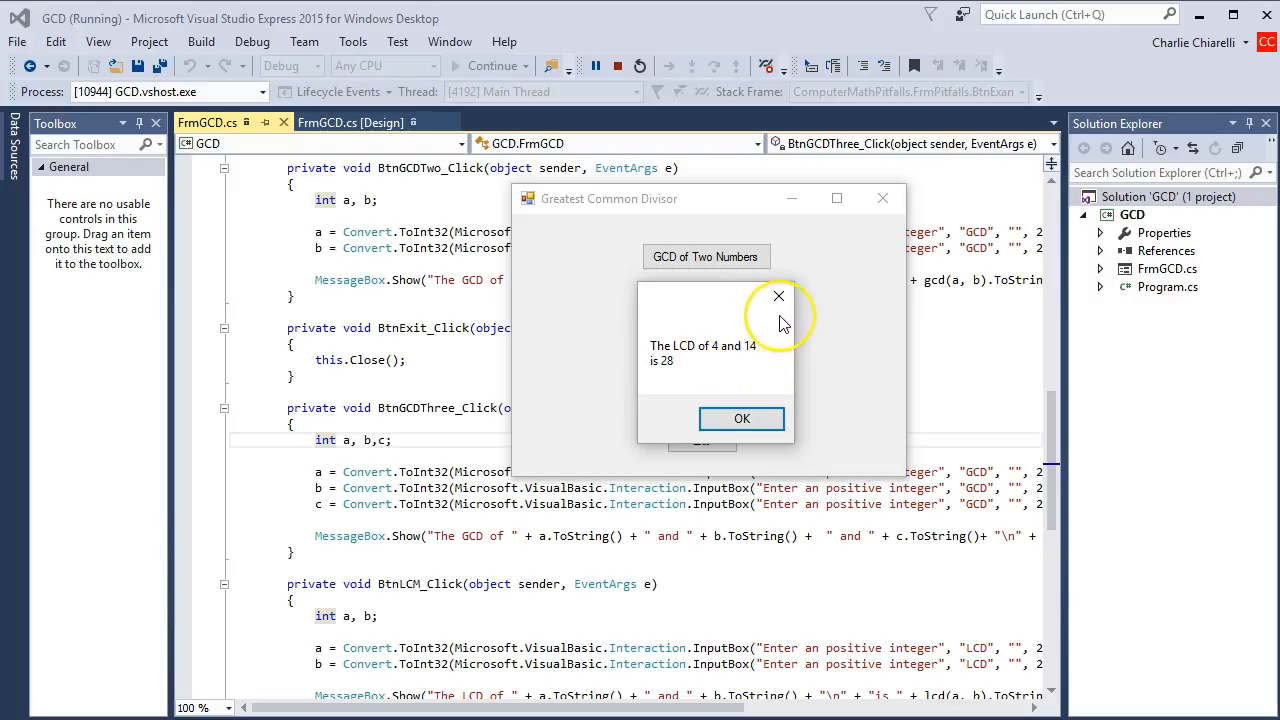
mouse_move(668, 365)
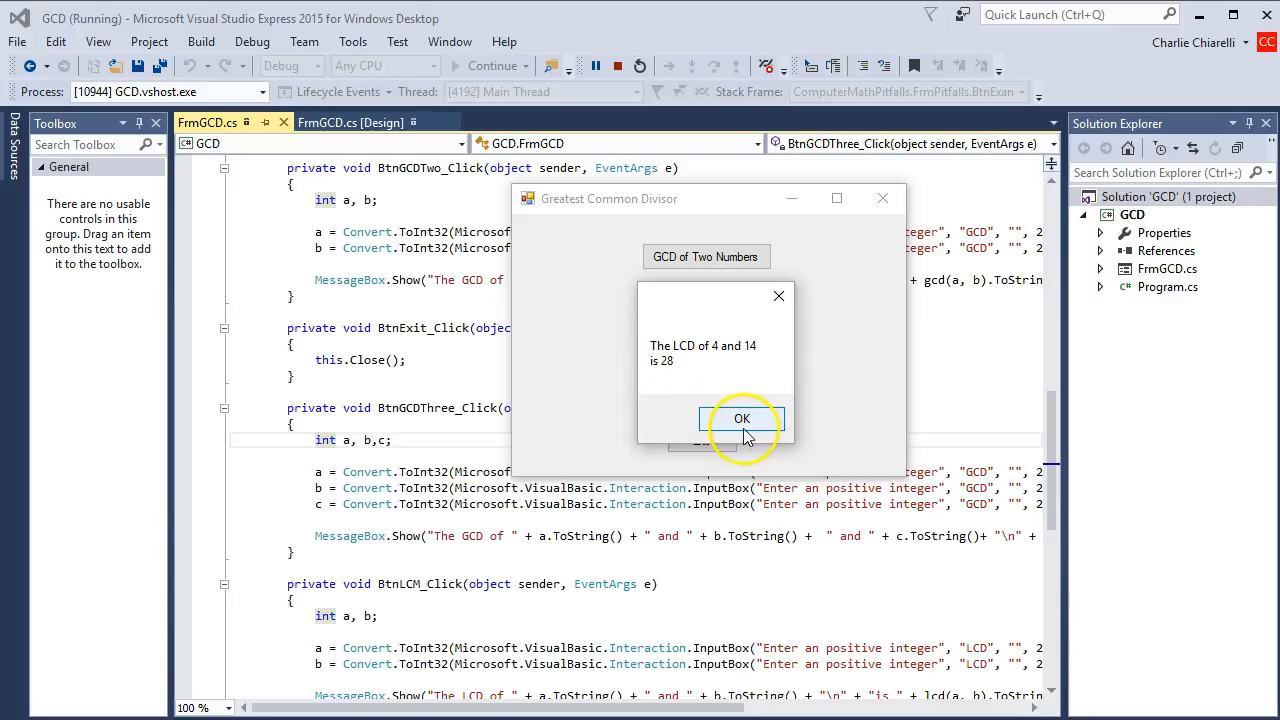
click(741, 418)
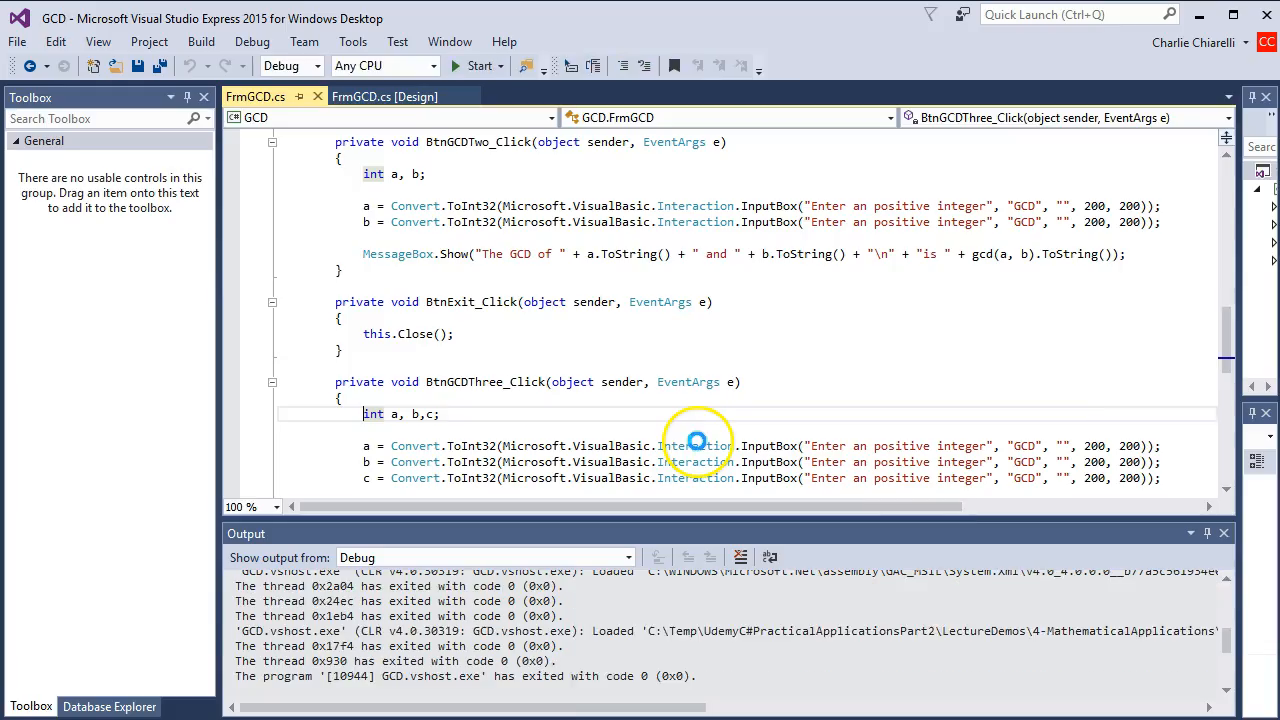
- Scroll to the lcd method and select x*y in its return x*y/gcd(x,y)
scroll(down, 3)
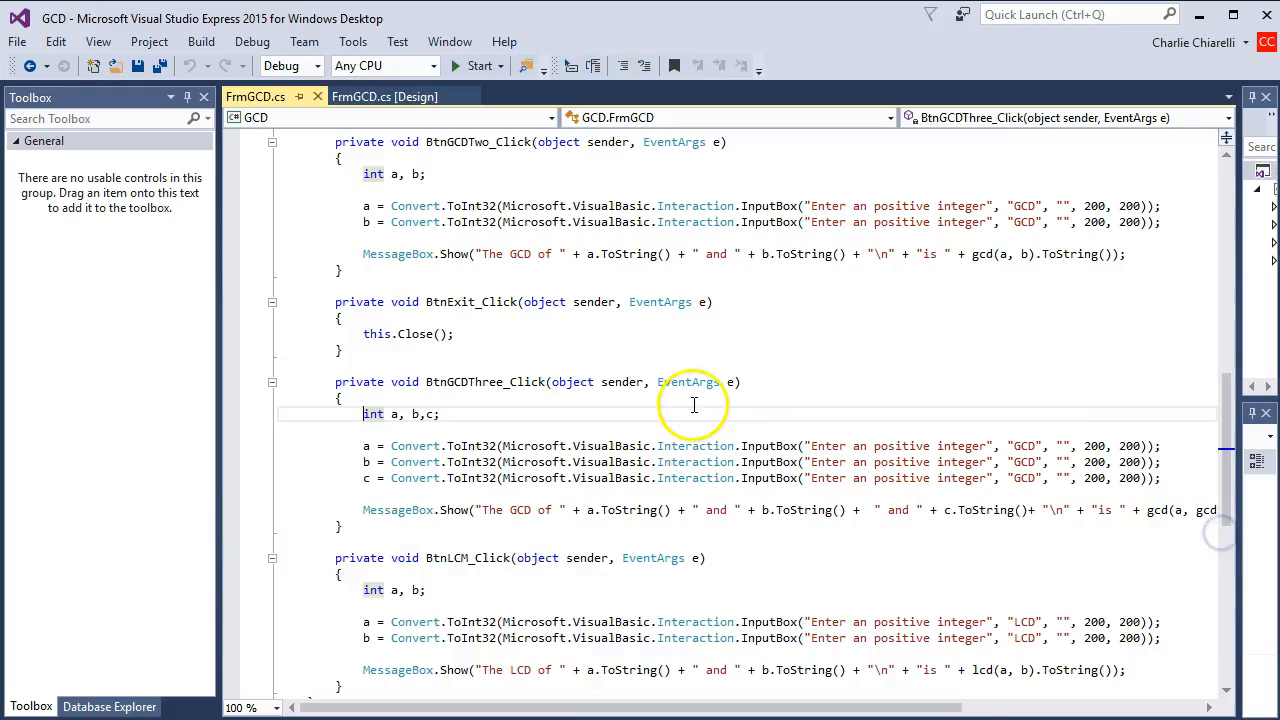
scroll(up, 3)
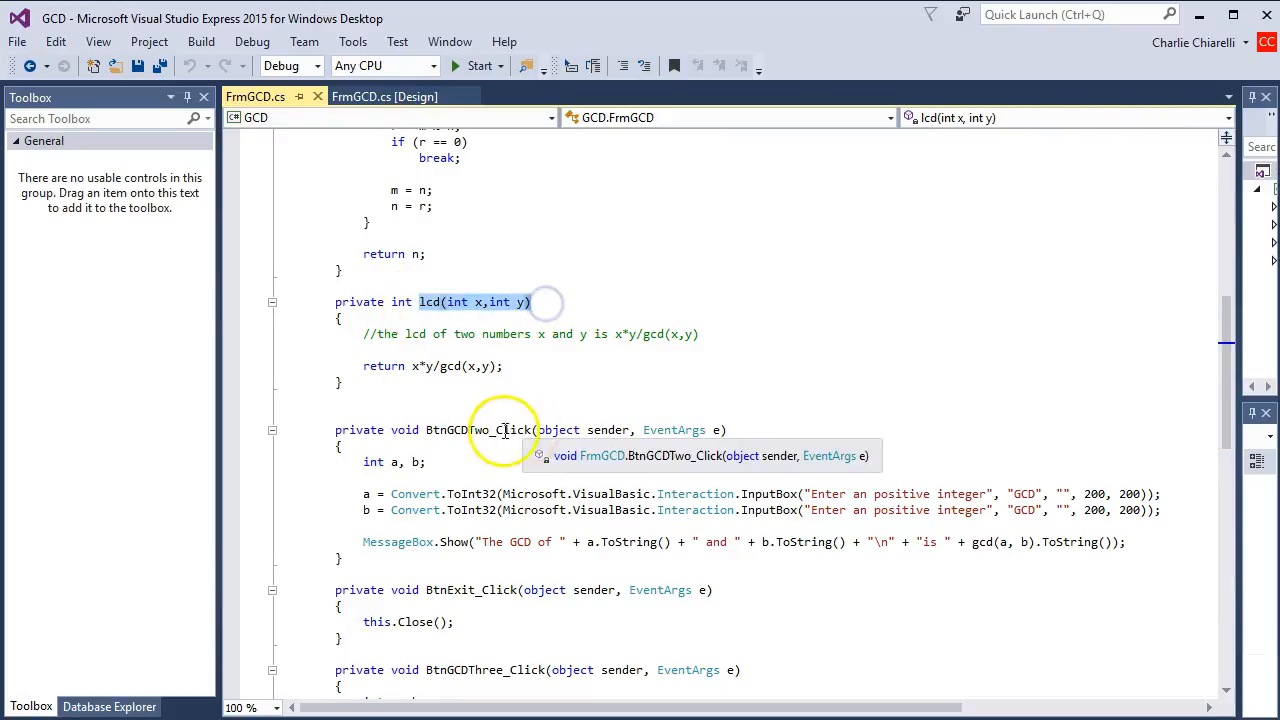
mouse_move(410, 365)
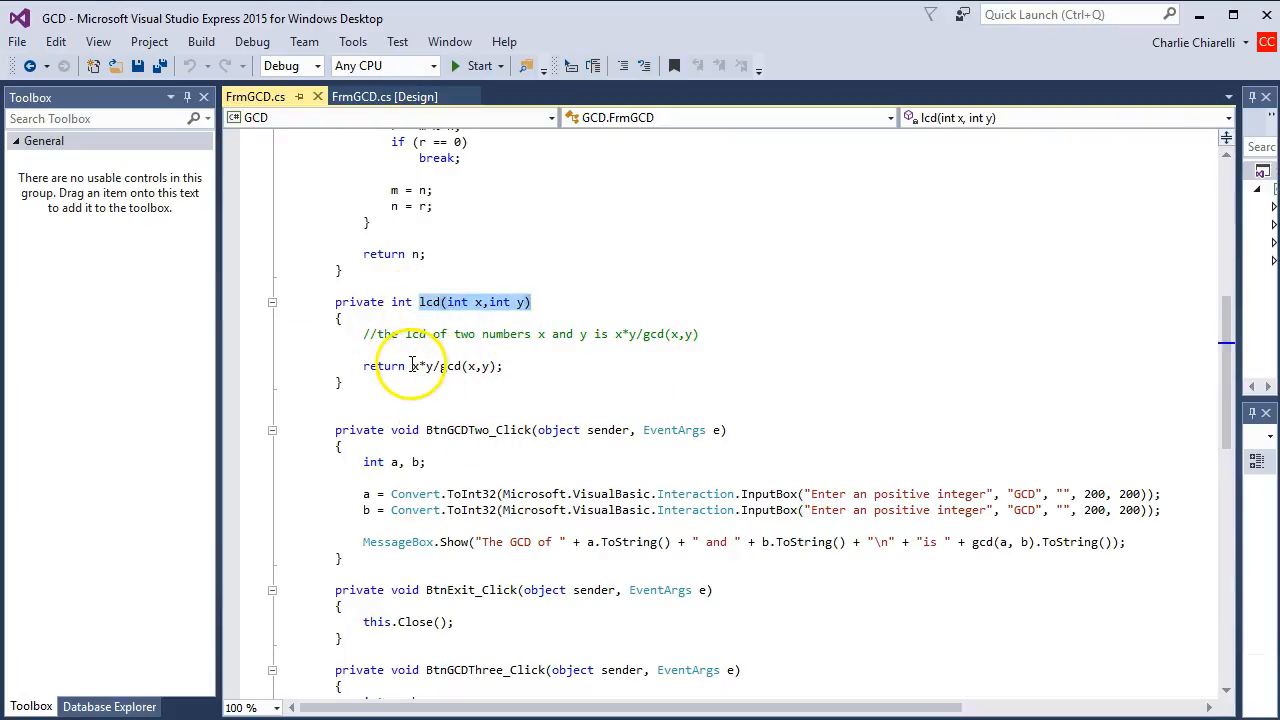
double_click(423, 366)
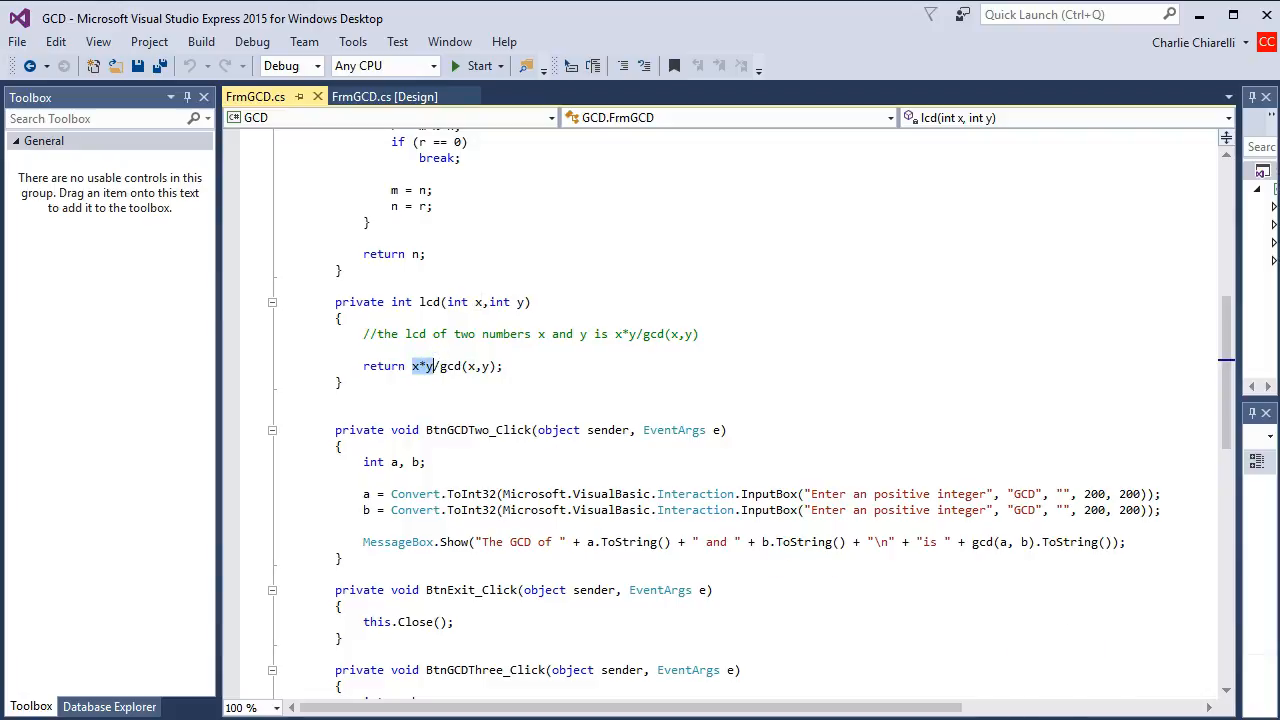
mouse_move(878, 266)
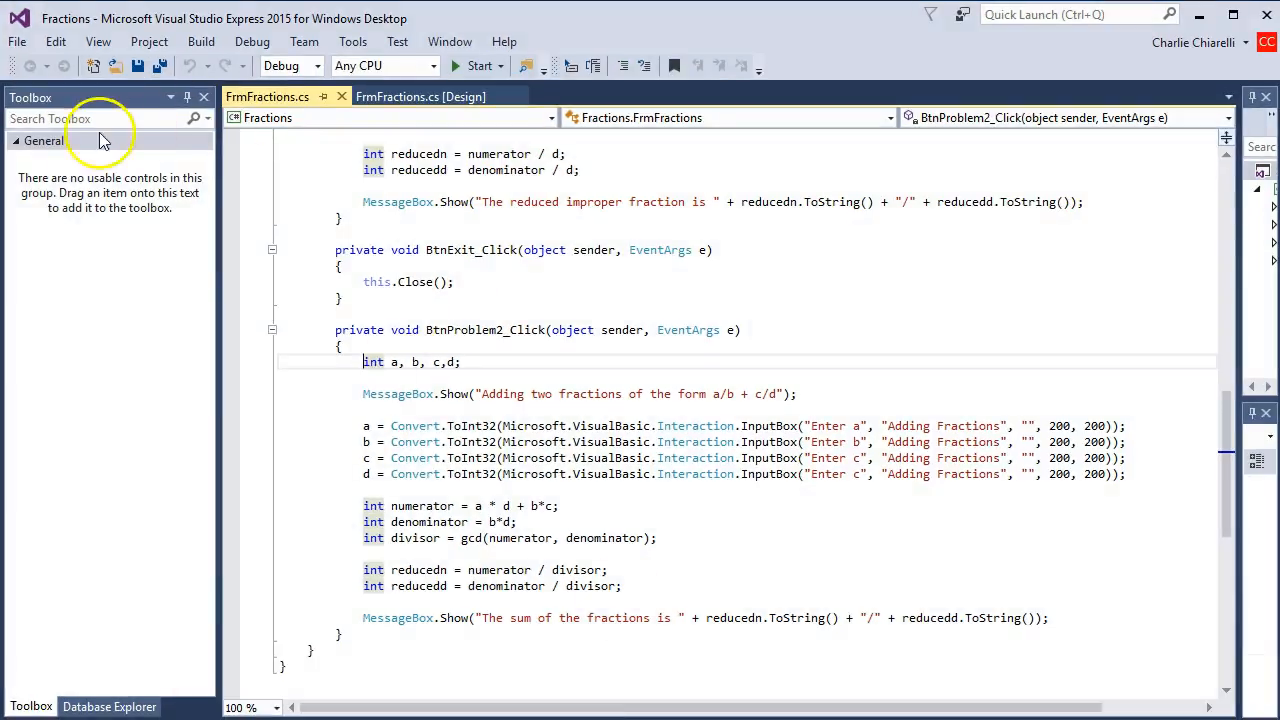
mouse_move(567, 283)
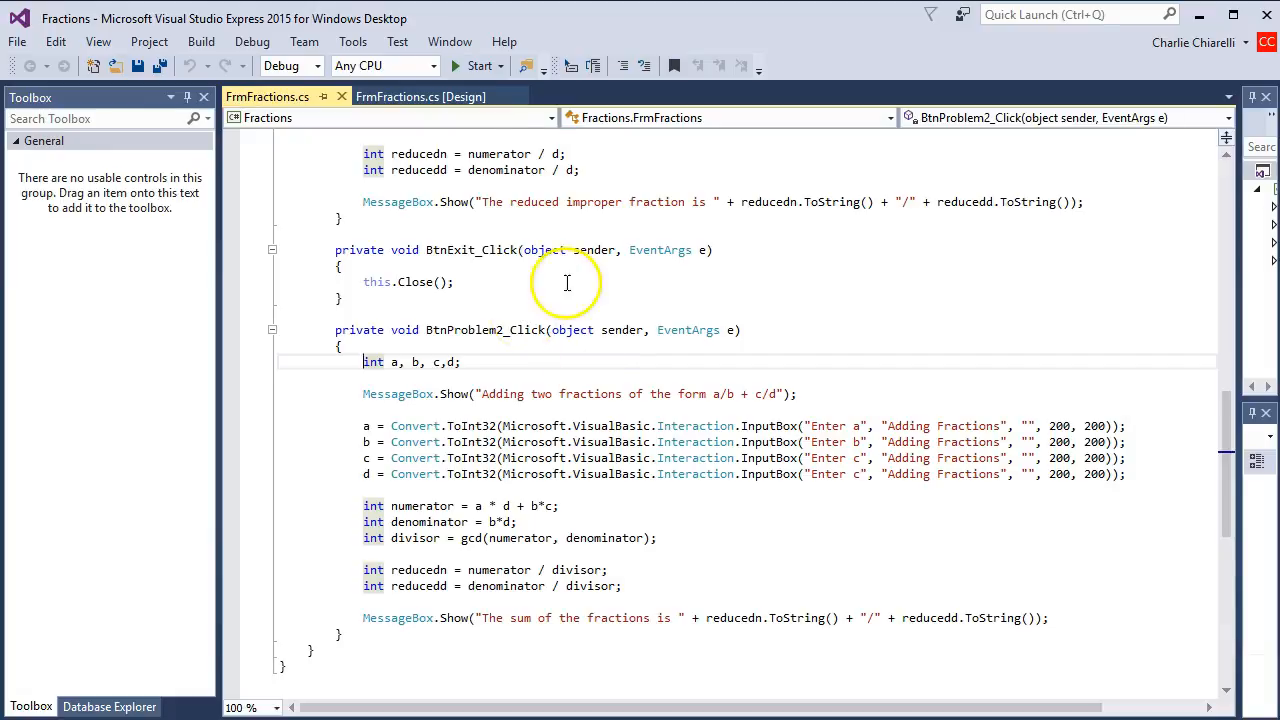
- Run the Fractions app's Problem 2, enter a, b, c, d, and dismiss the 13/18 sum
click(478, 65)
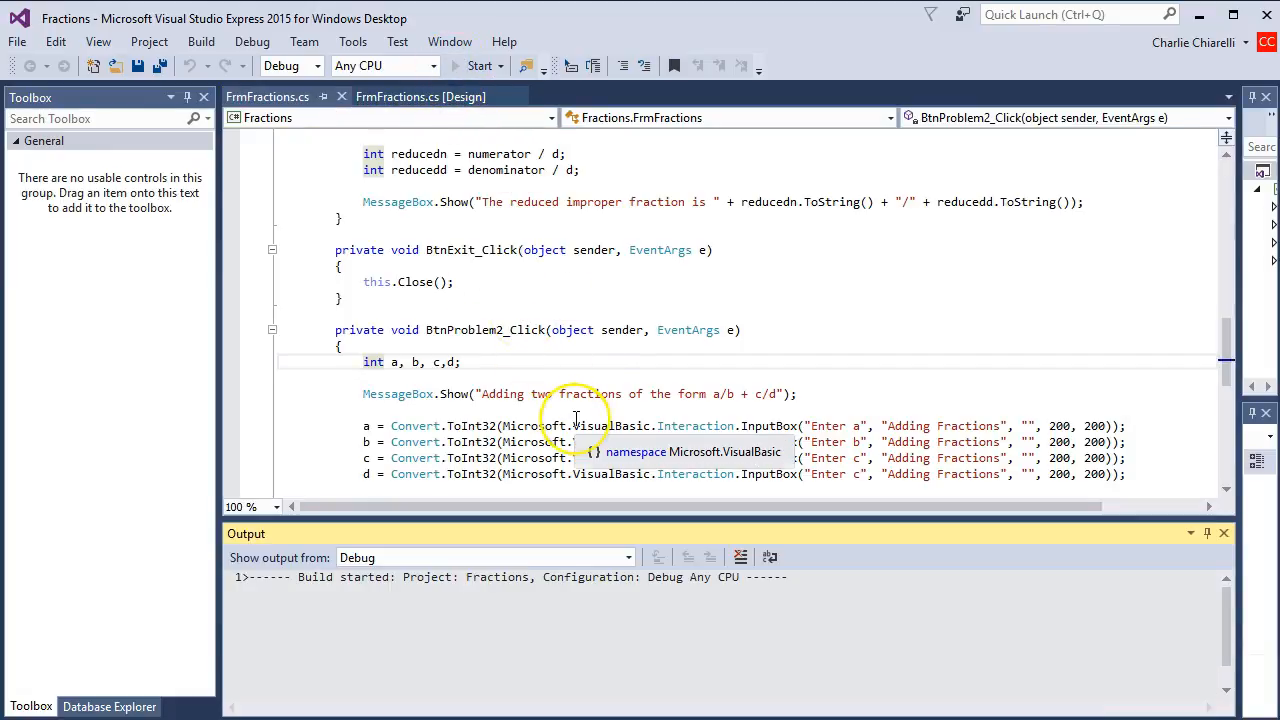
click(479, 65)
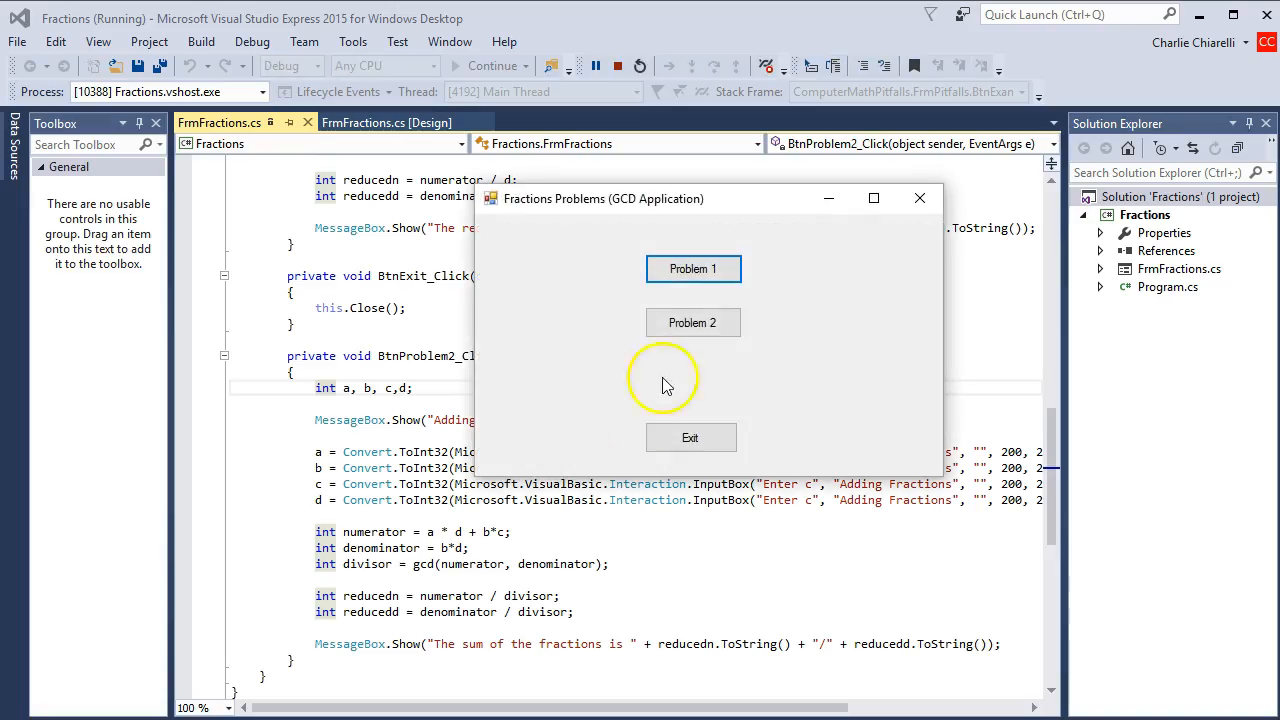
click(693, 322)
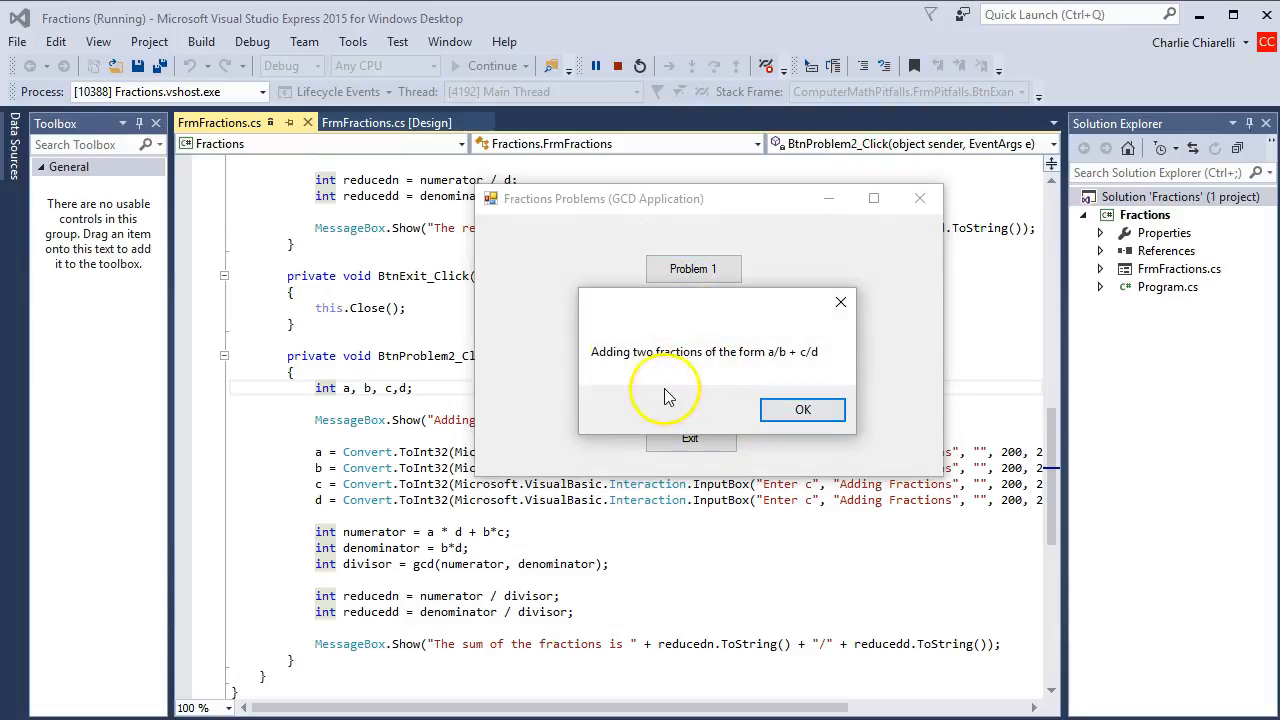
click(802, 409)
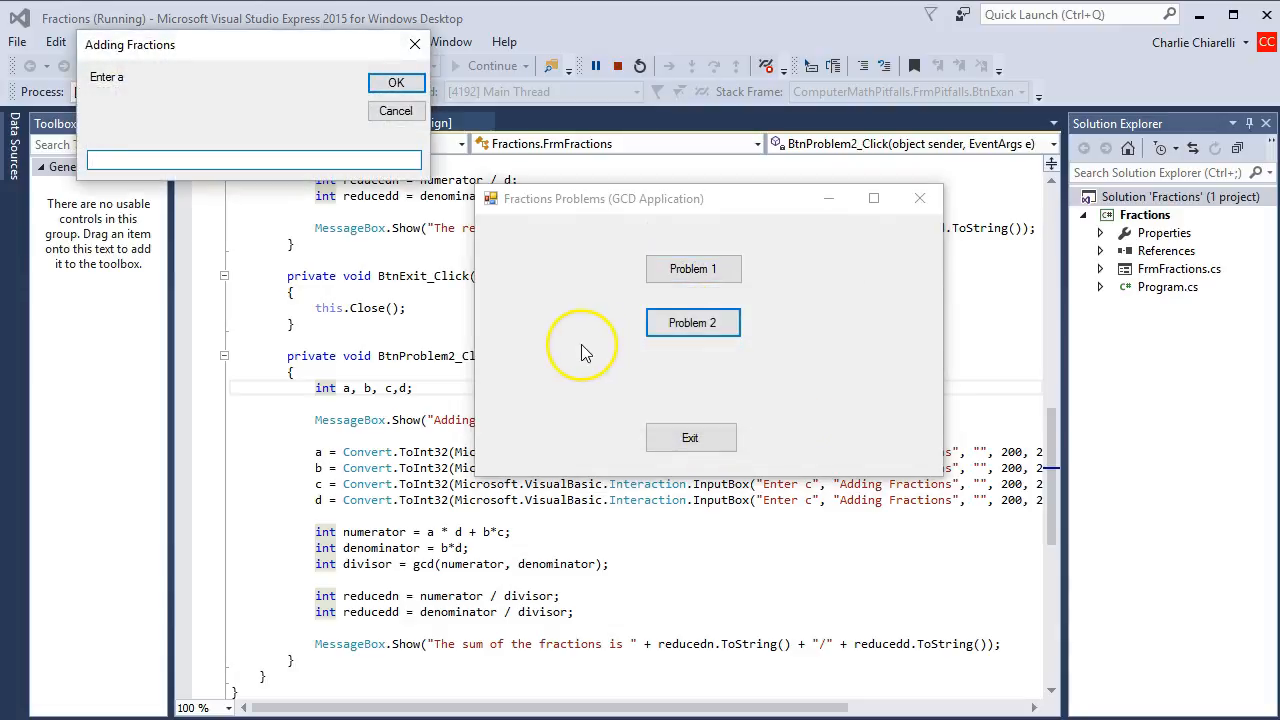
click(396, 82)
text(2)
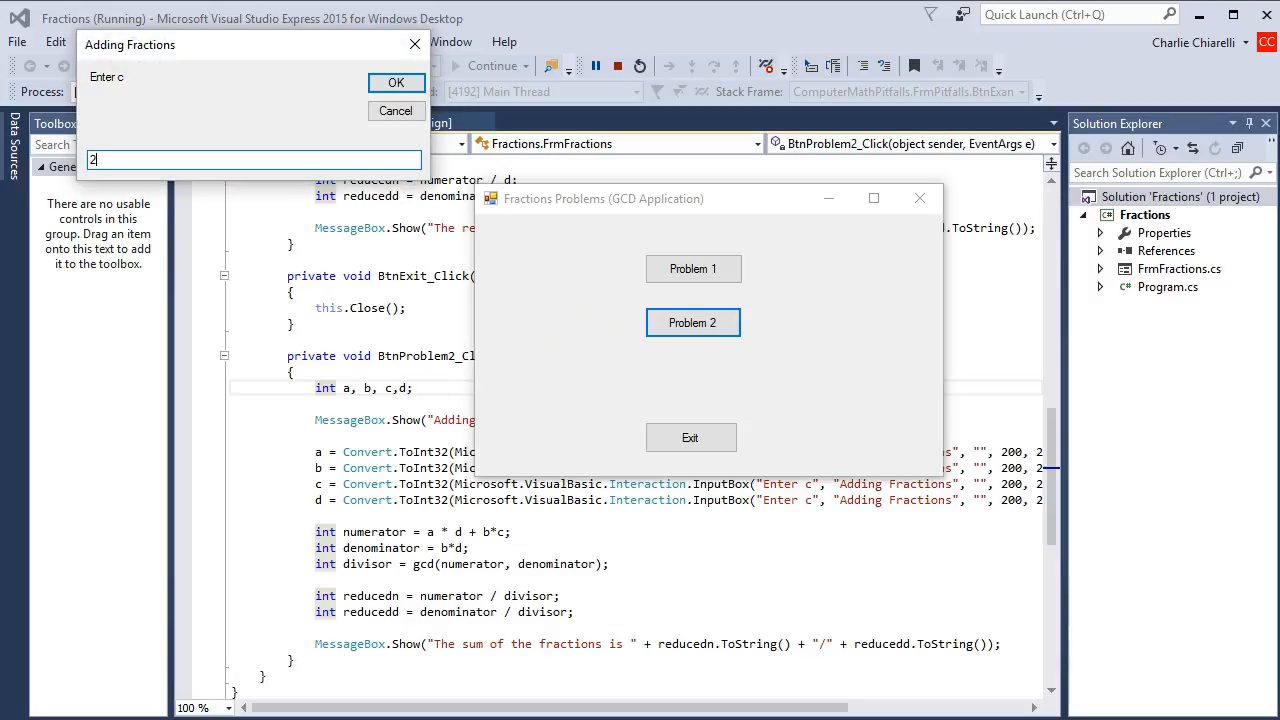
click(396, 82)
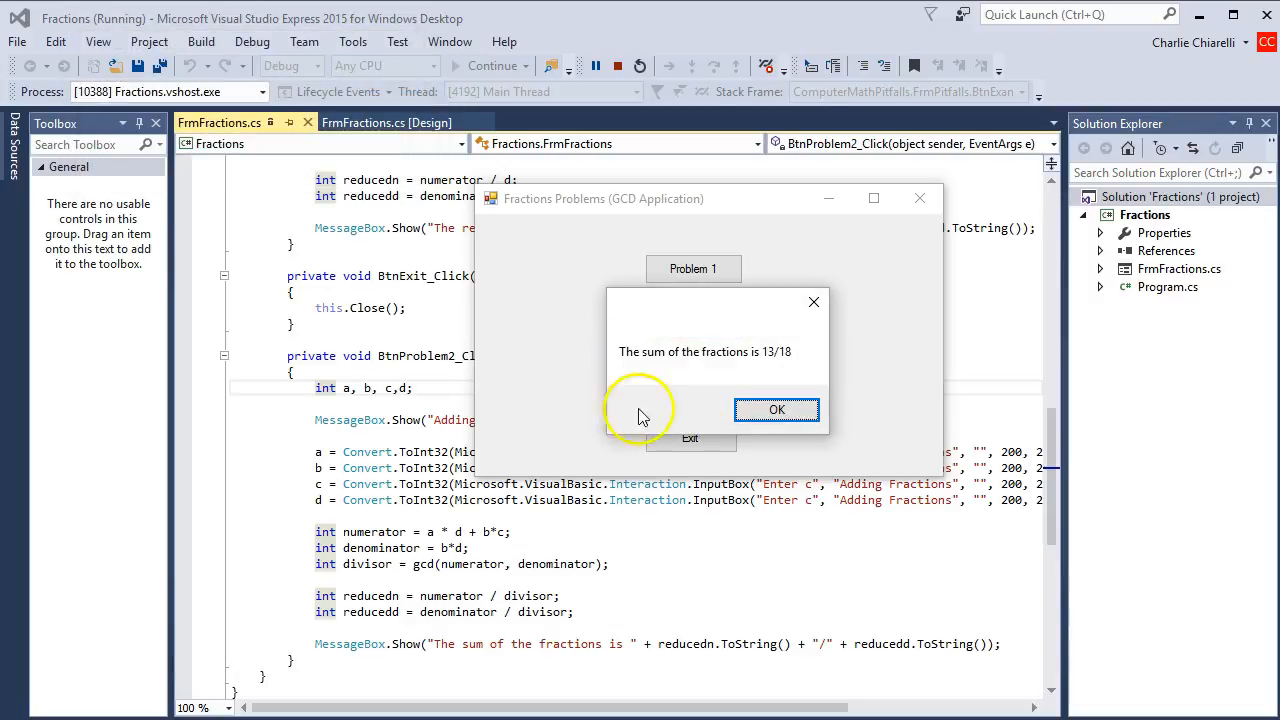
mouse_move(781, 367)
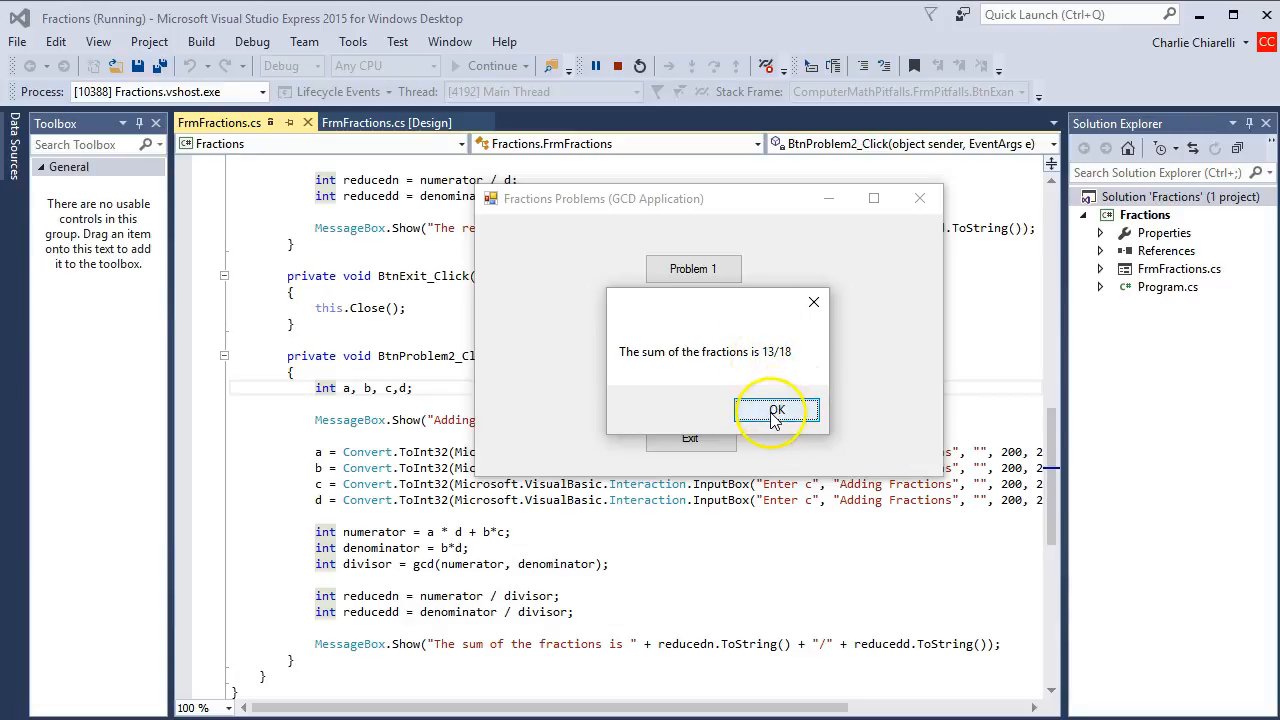
click(777, 410)
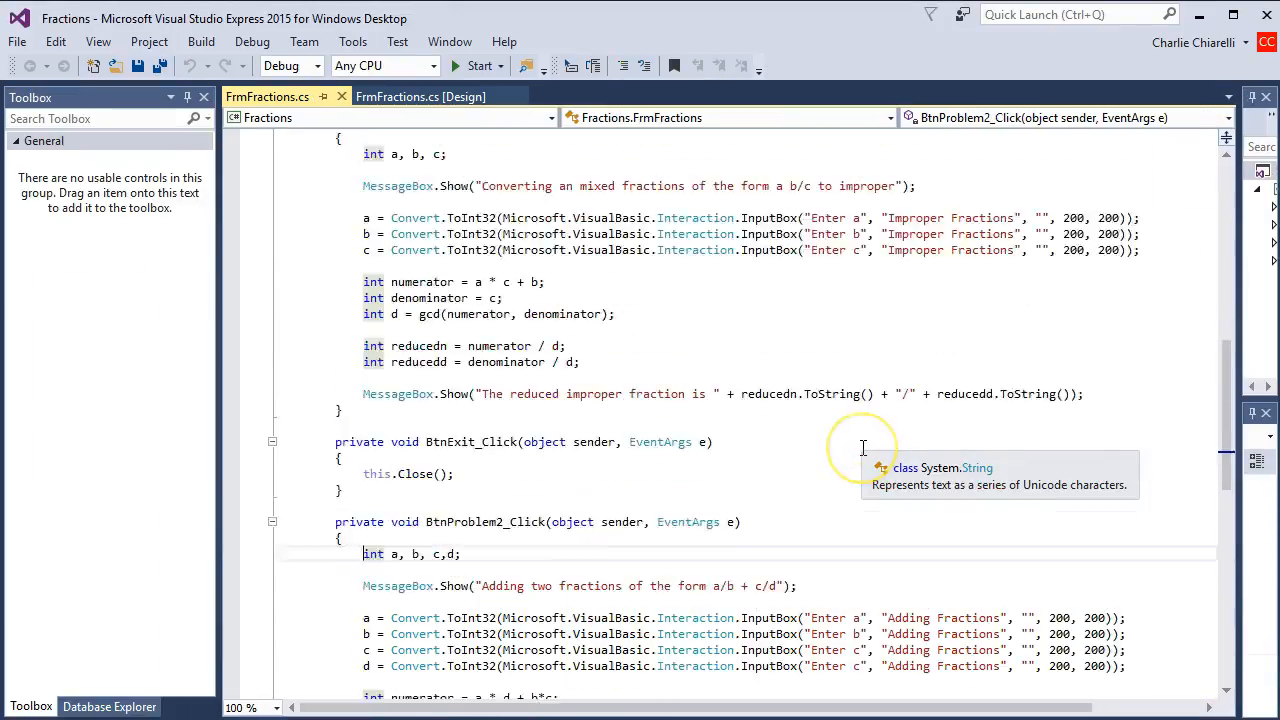
- Highlight gcd(int m, int n) in FrmFractions.cs, then its m/n swap, remainder loop and return
scroll(up, 3)
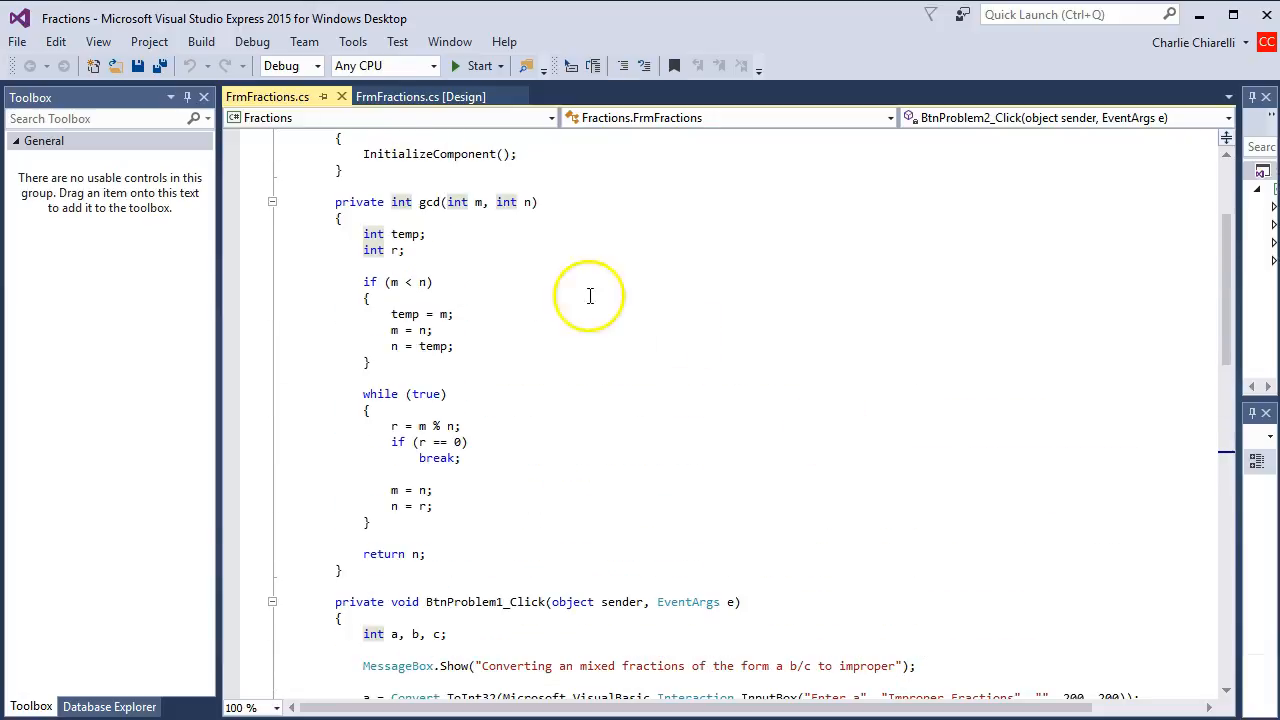
drag(335, 201, 420, 540)
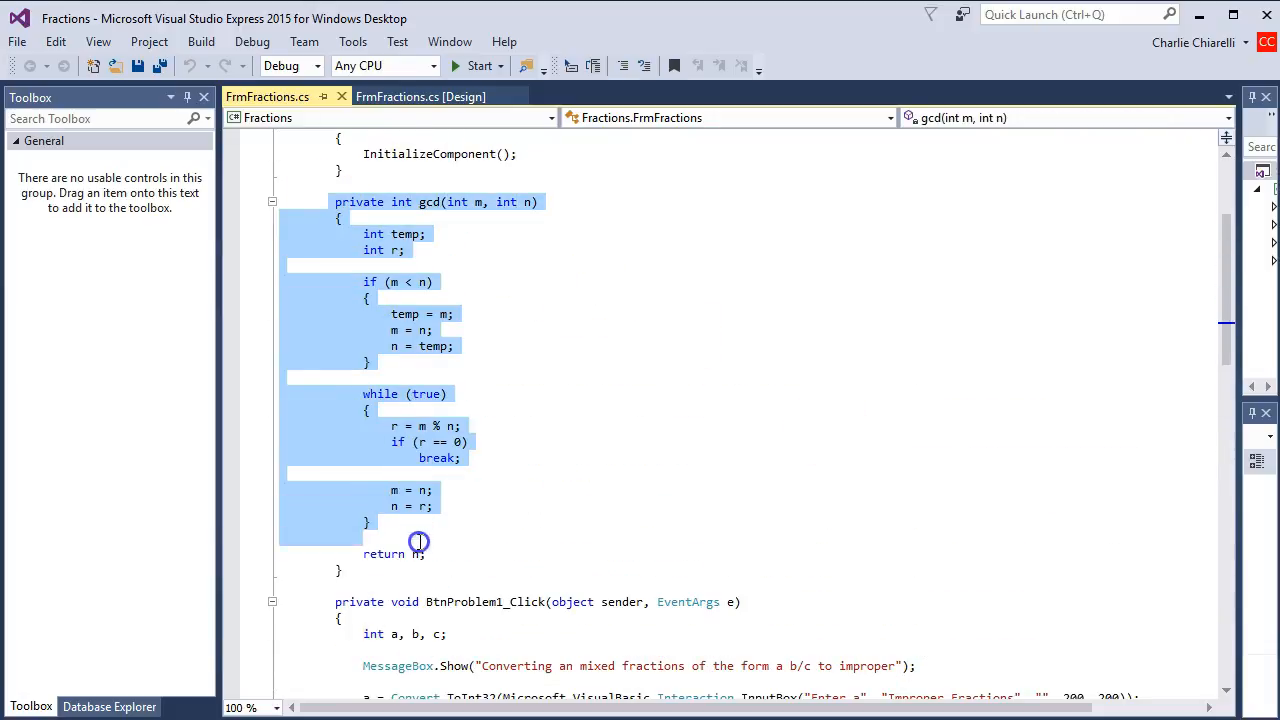
mouse_move(465, 538)
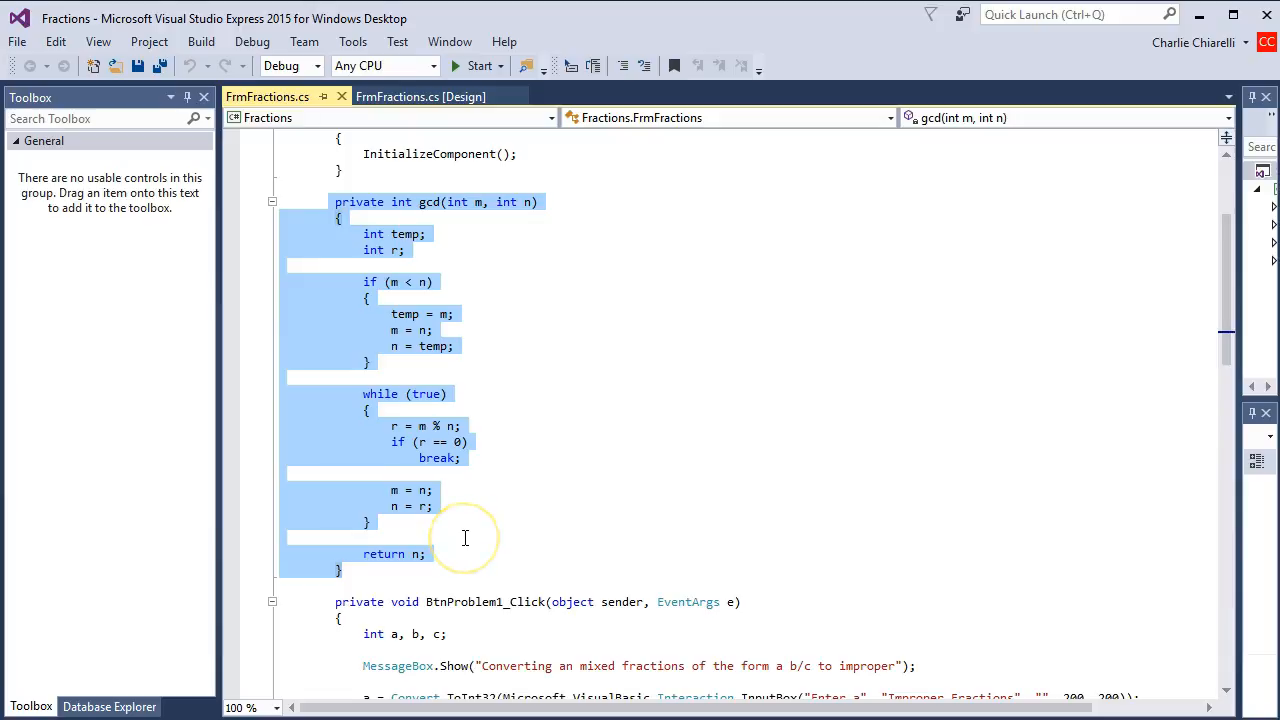
click(393, 281)
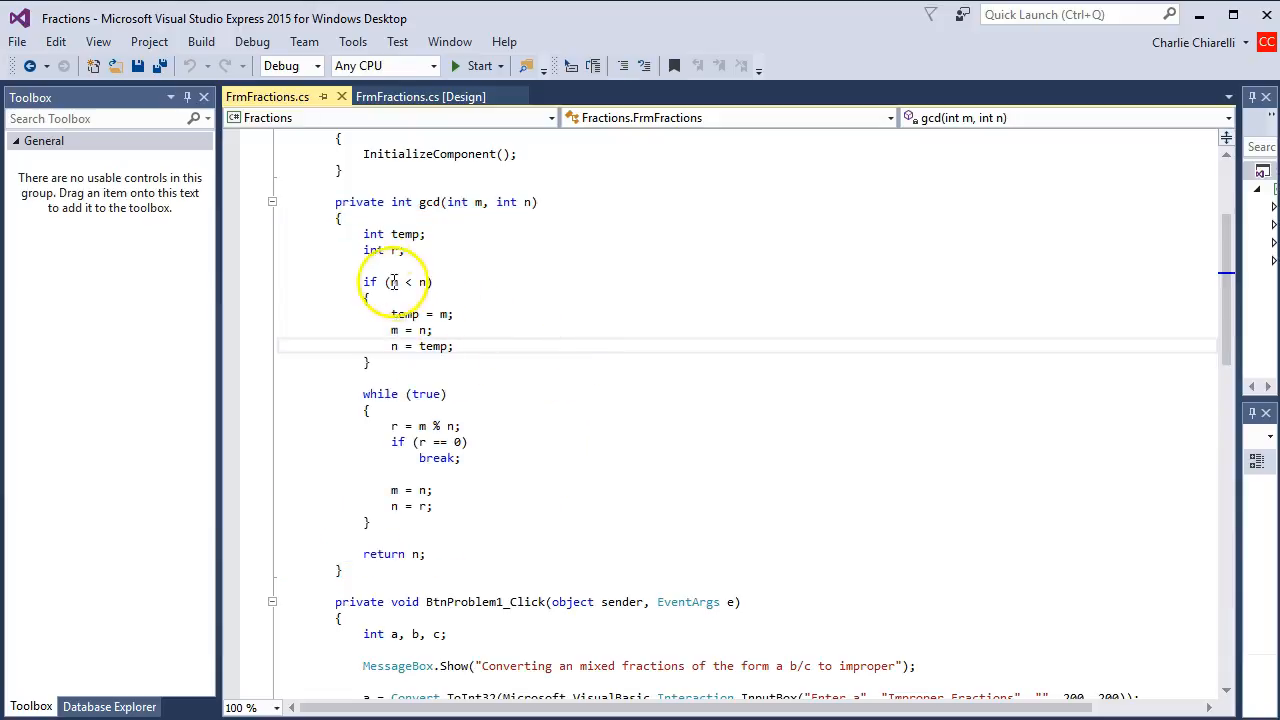
drag(363, 281, 390, 335)
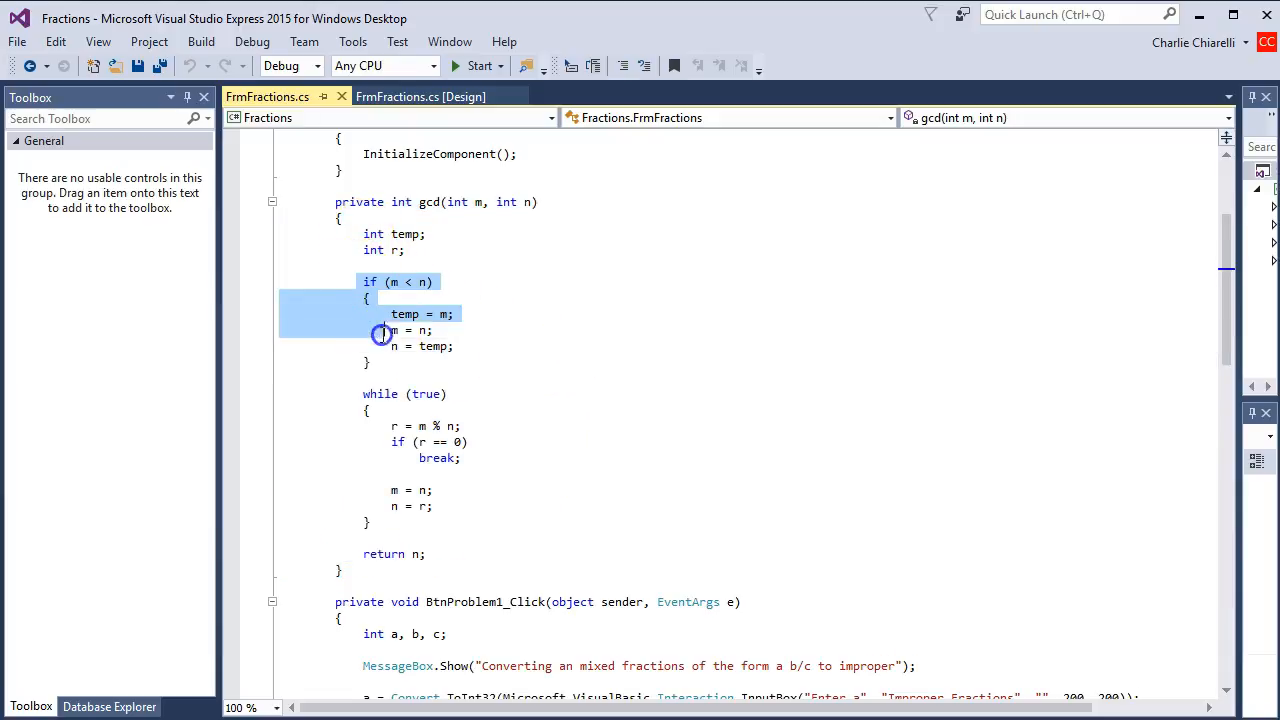
mouse_move(393, 281)
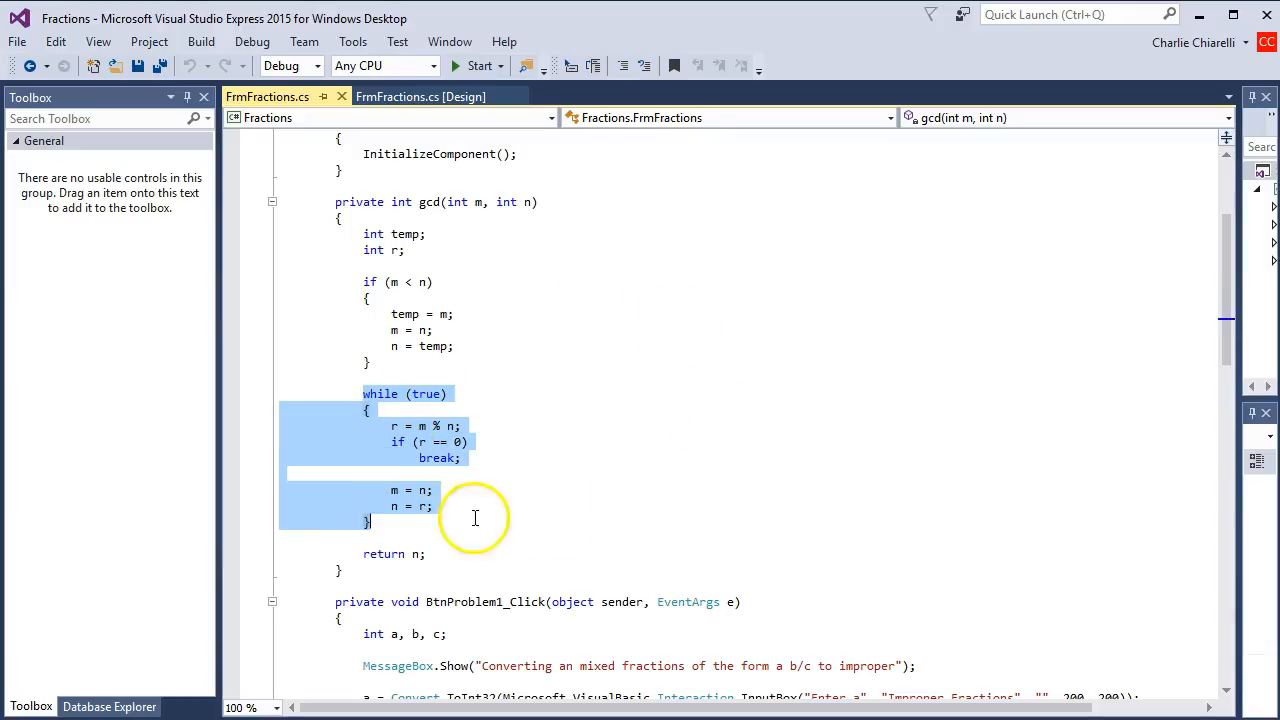
click(390, 442)
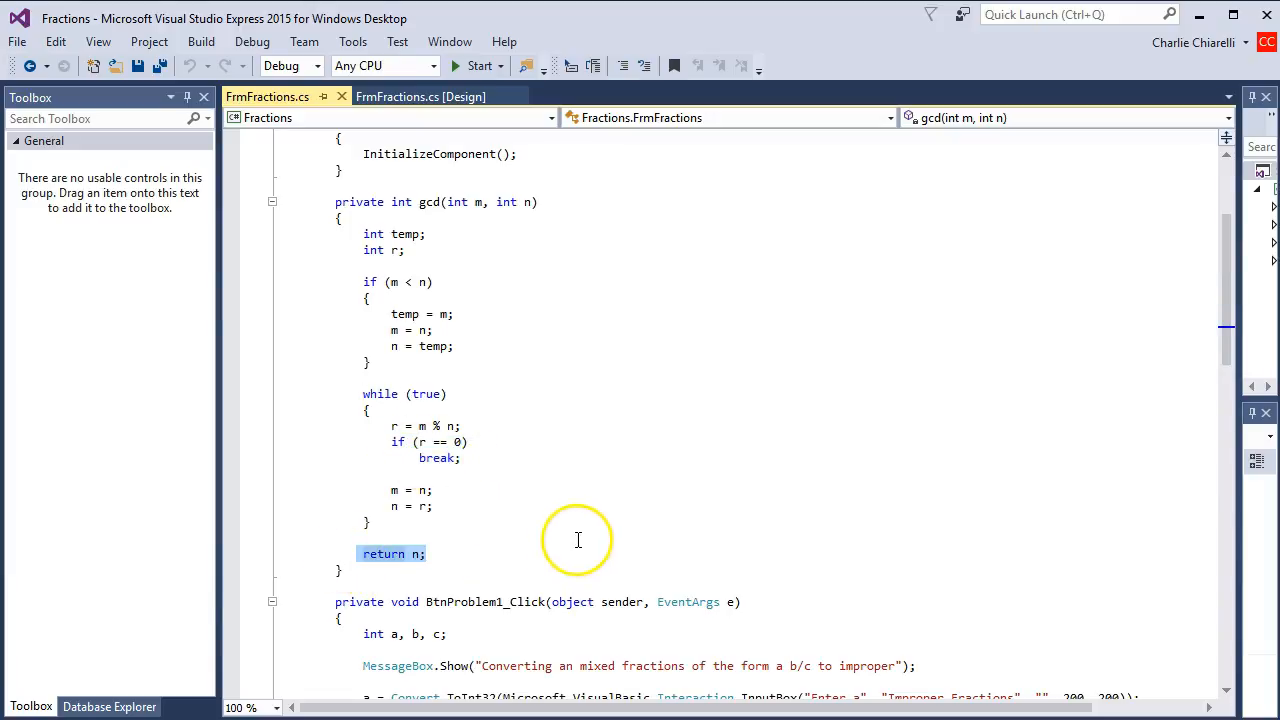
click(420, 96)
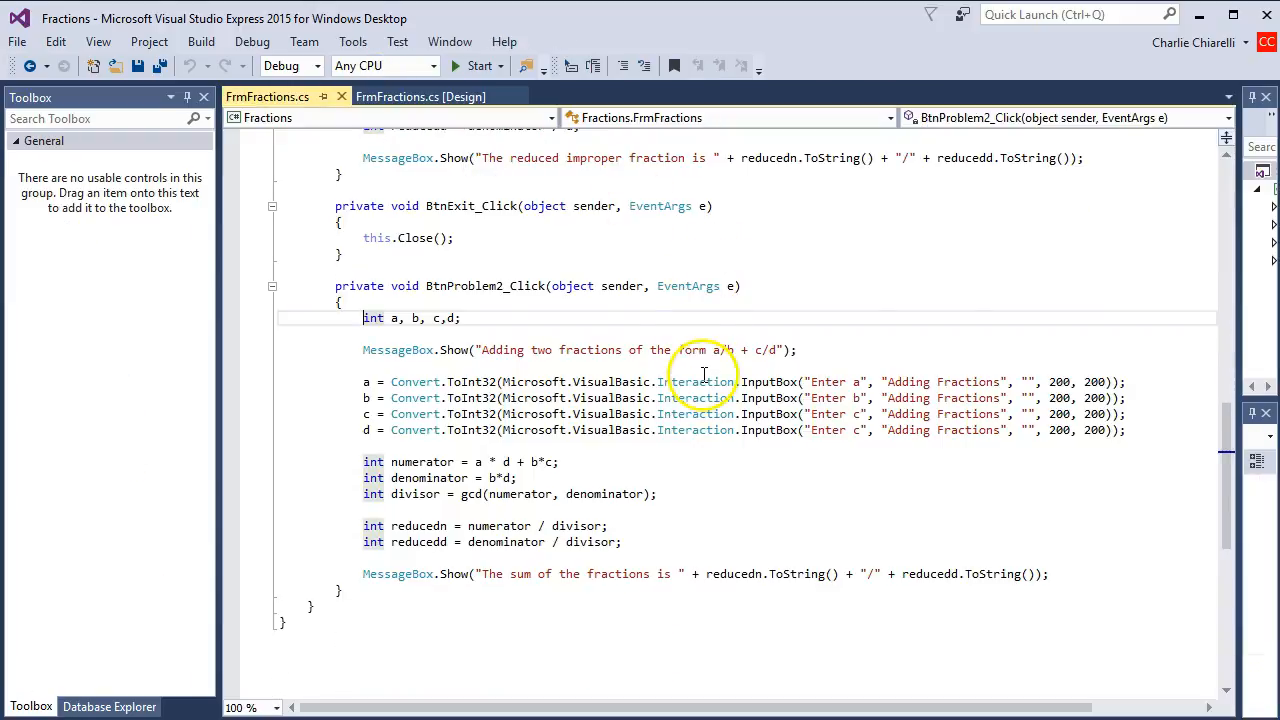
scroll(down, 3)
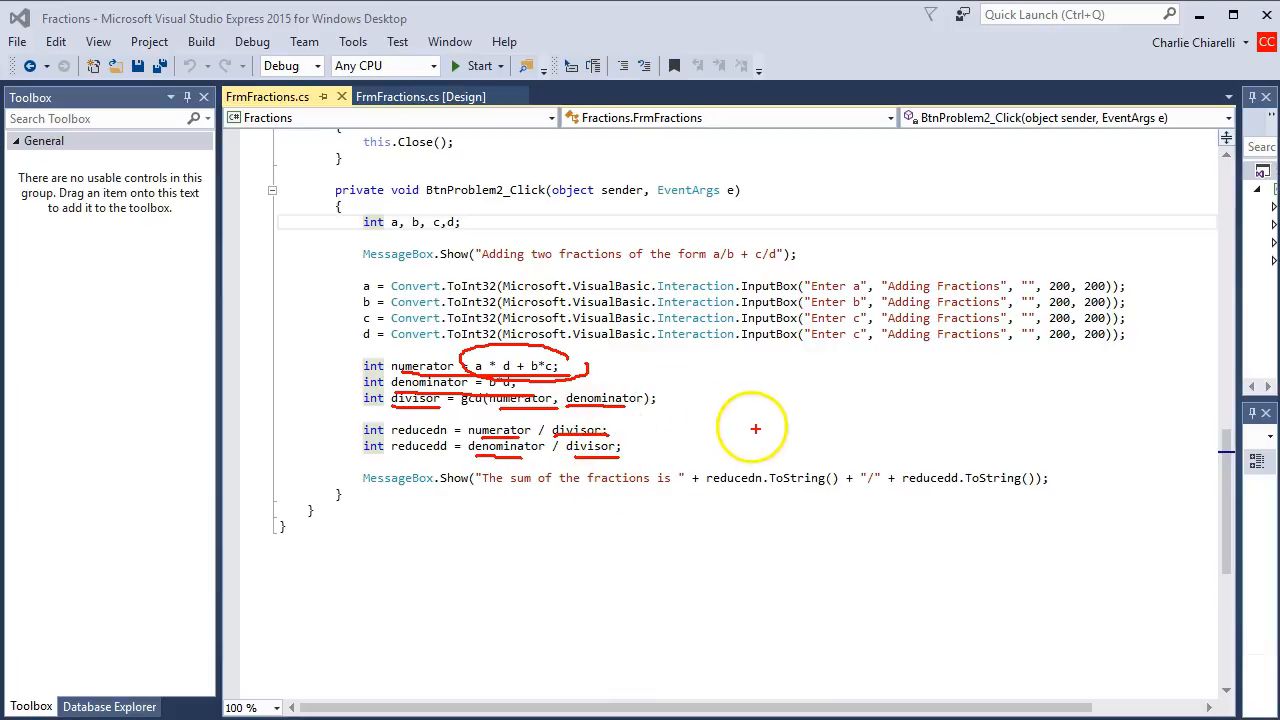
mouse_move(723, 450)
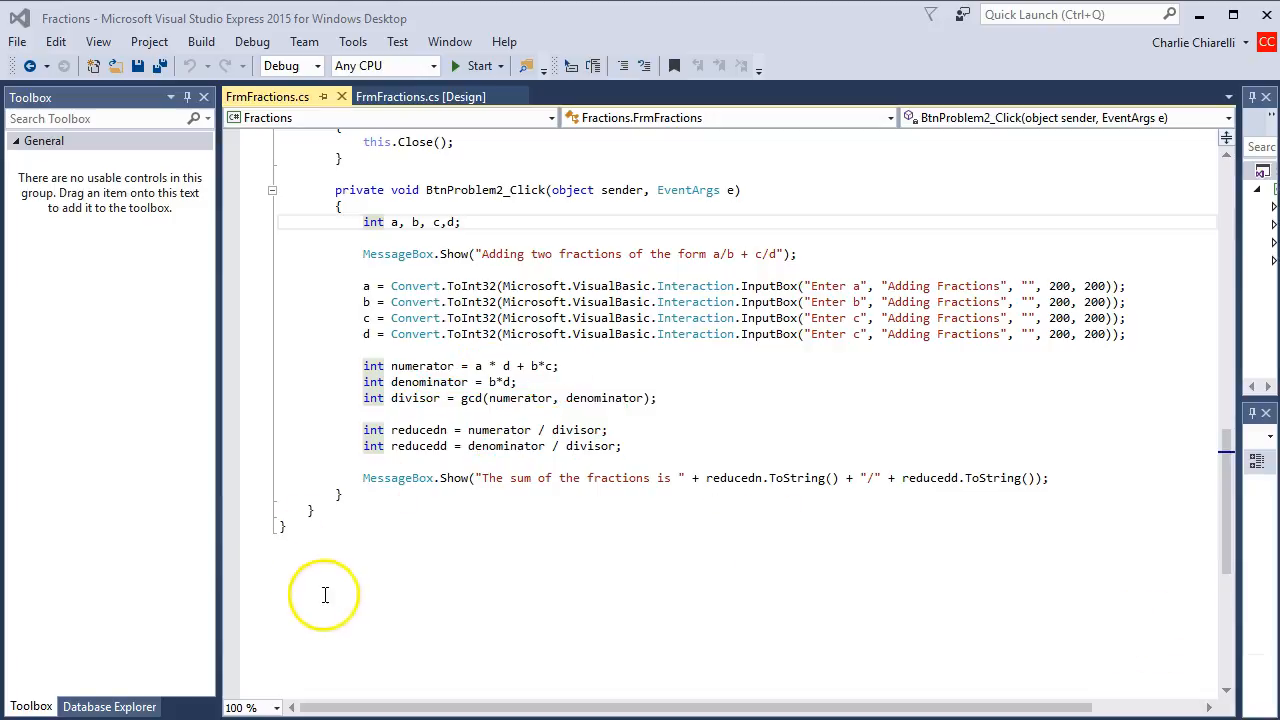
mouse_move(435, 615)
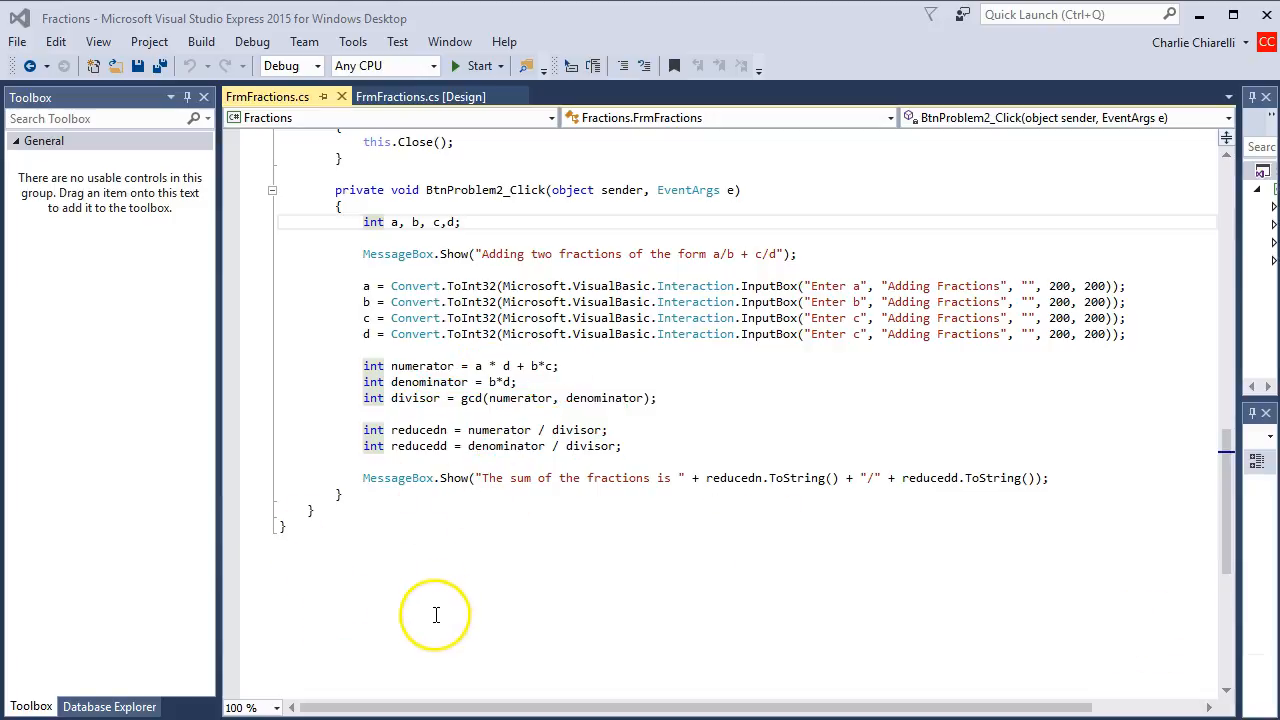